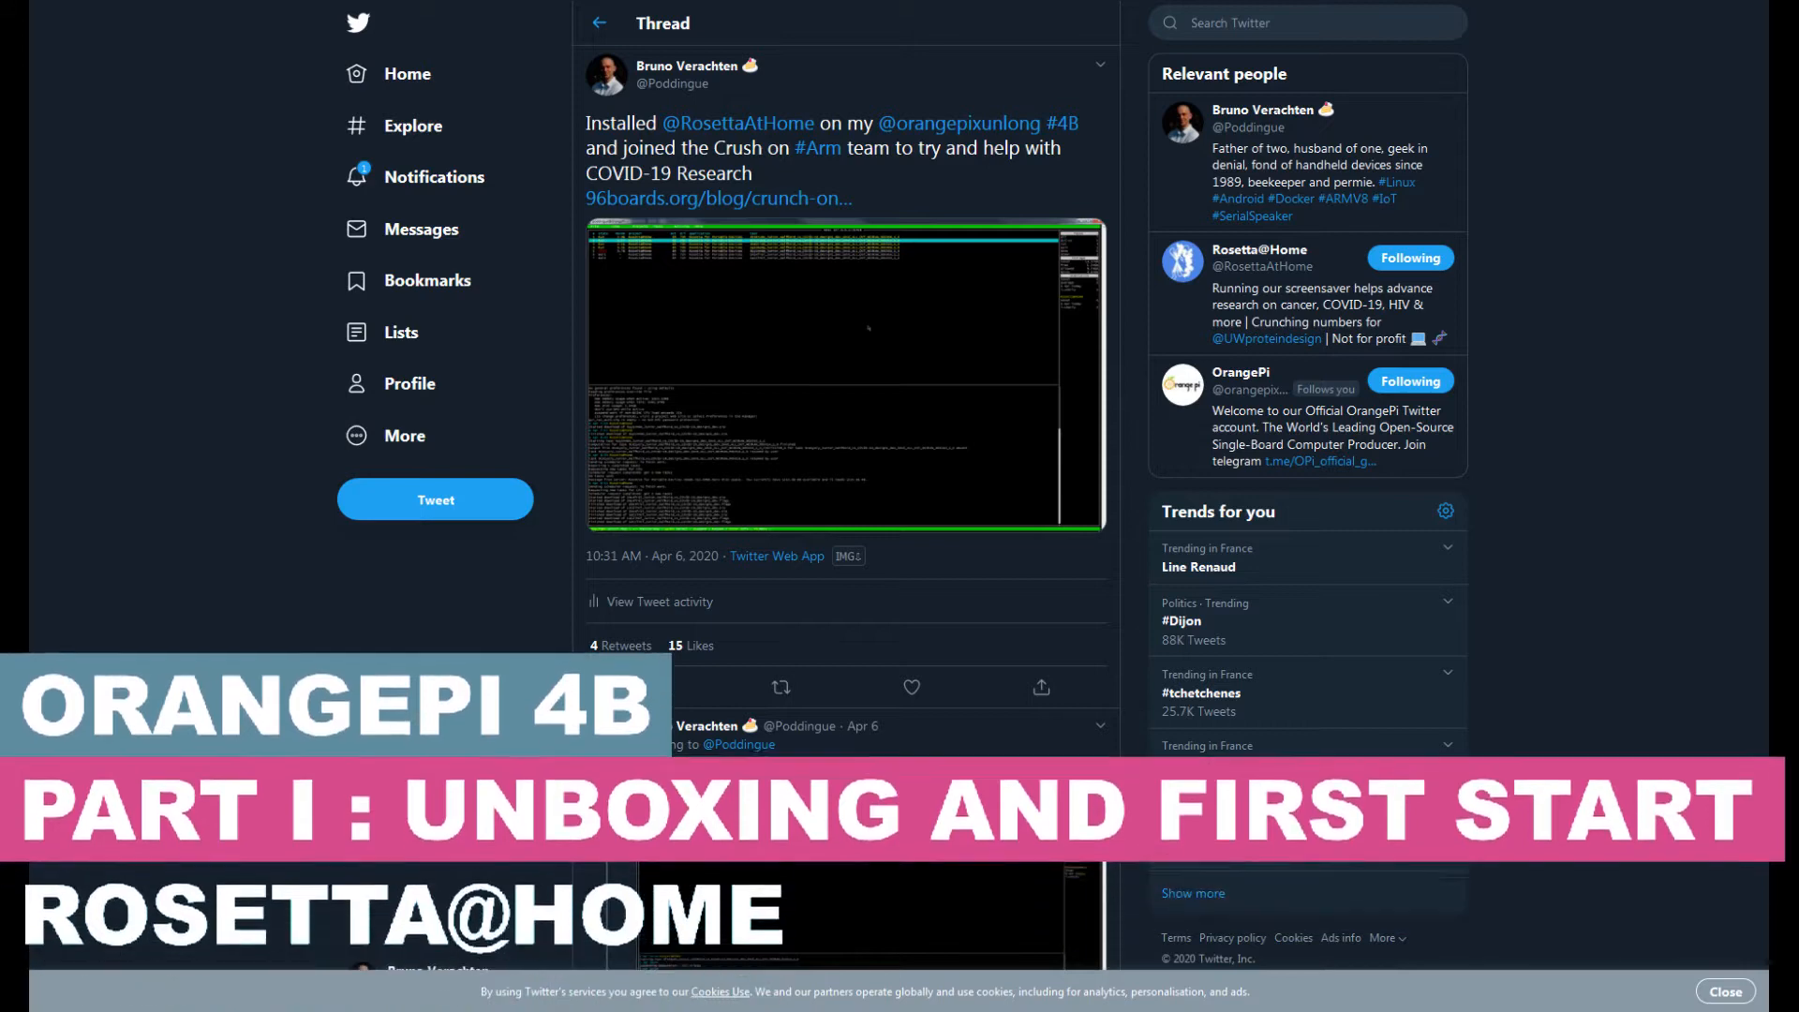
Step: View the miniNodes tweet's protein-folding image enlarged, then return to the tweet
{"action": "scroll", "scroll_direction": "down", "scroll_amount": 3}
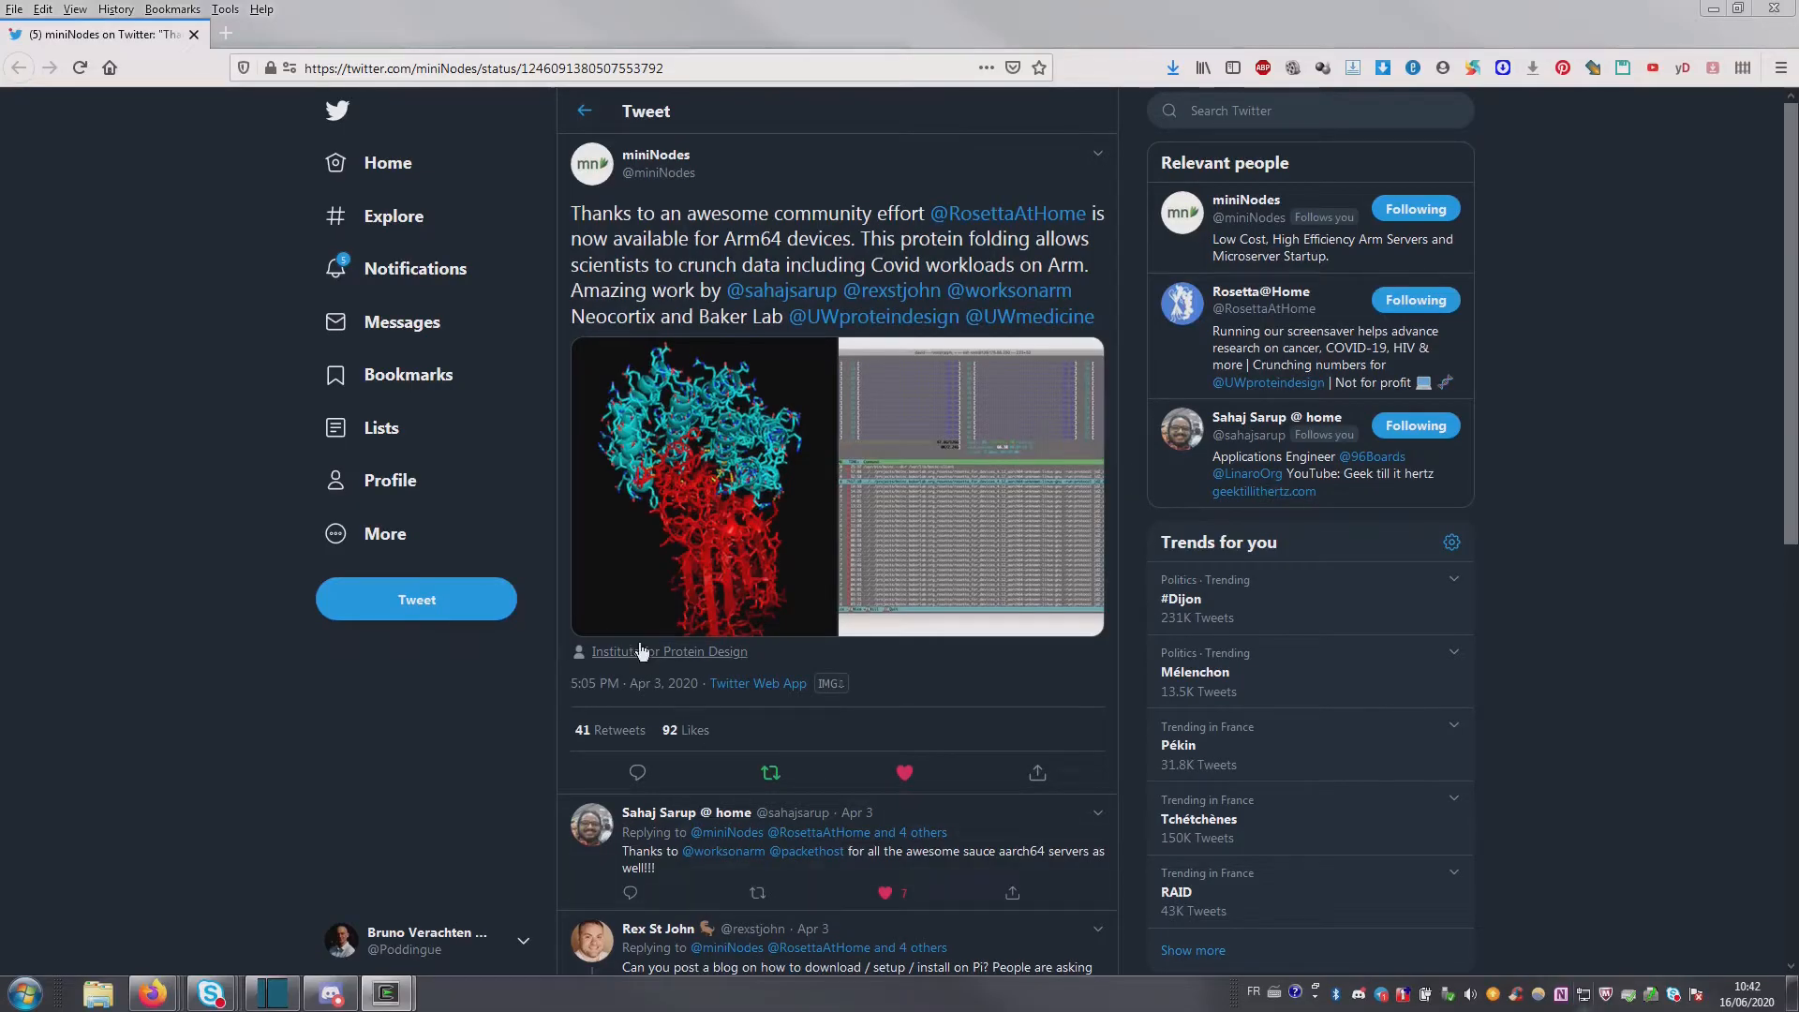
{"action": "left_click", "coordinate": [703, 487]}
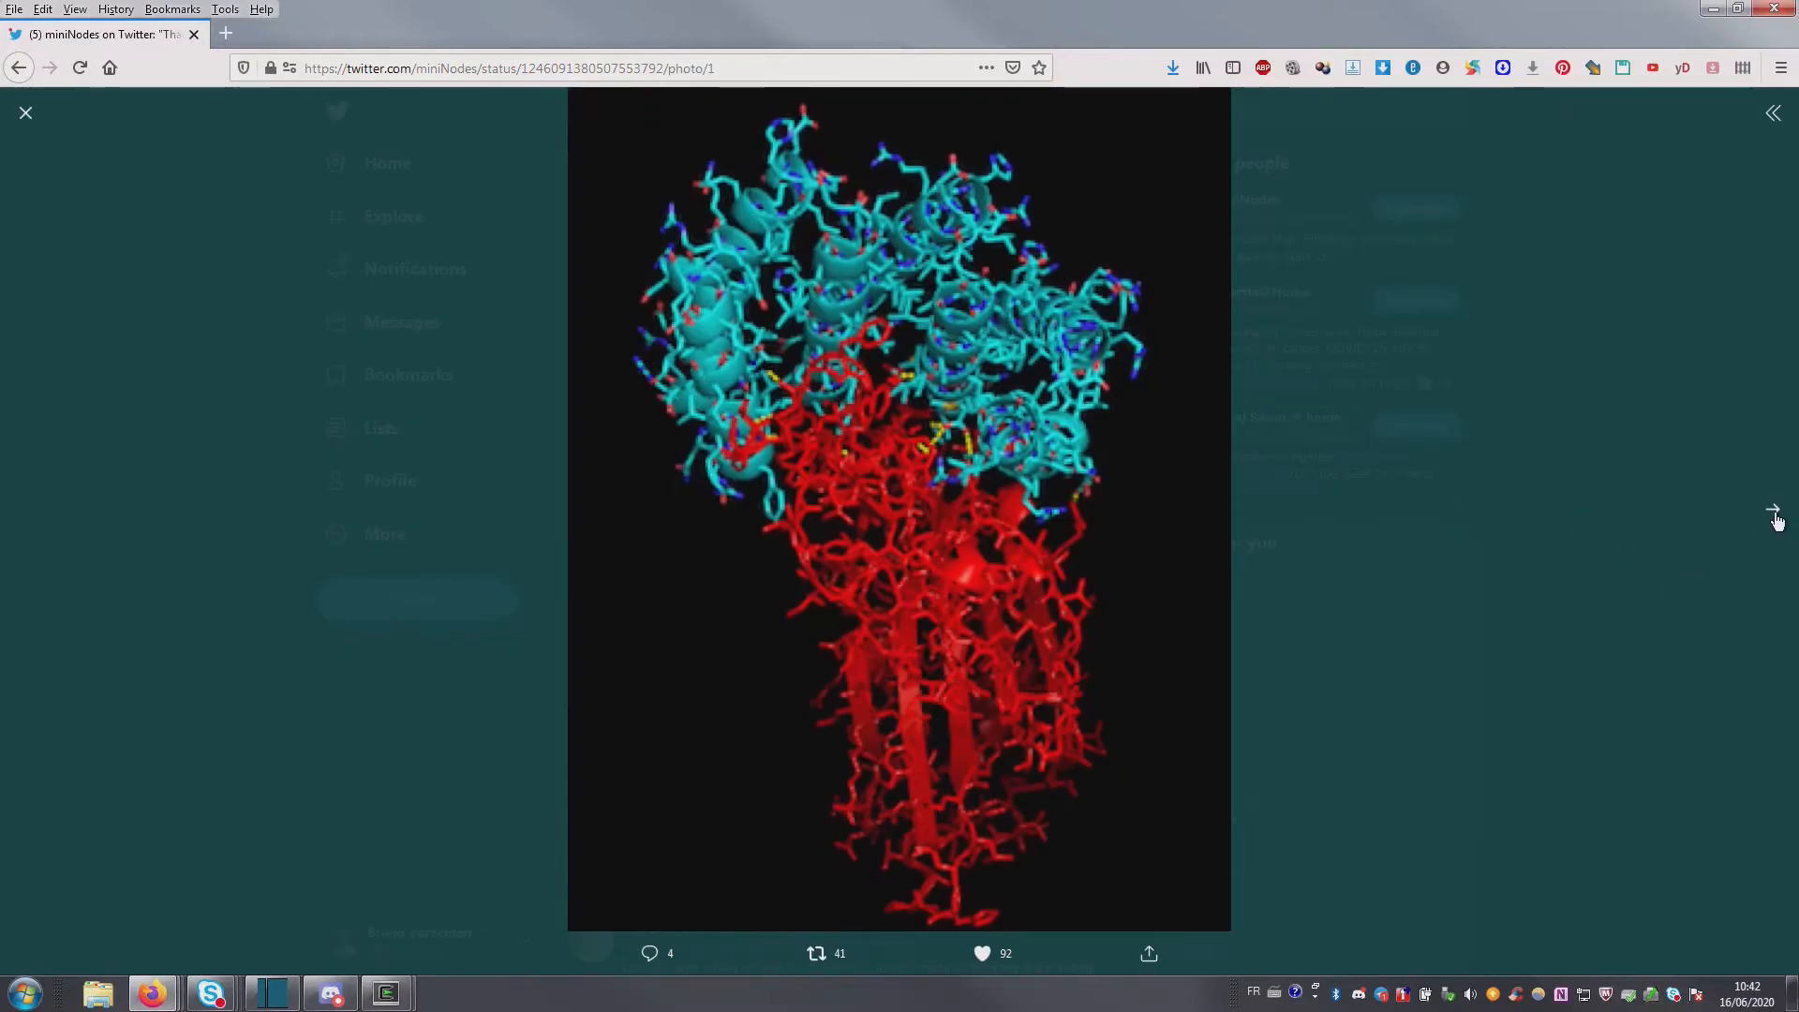
{"action": "left_click", "coordinate": [1771, 512]}
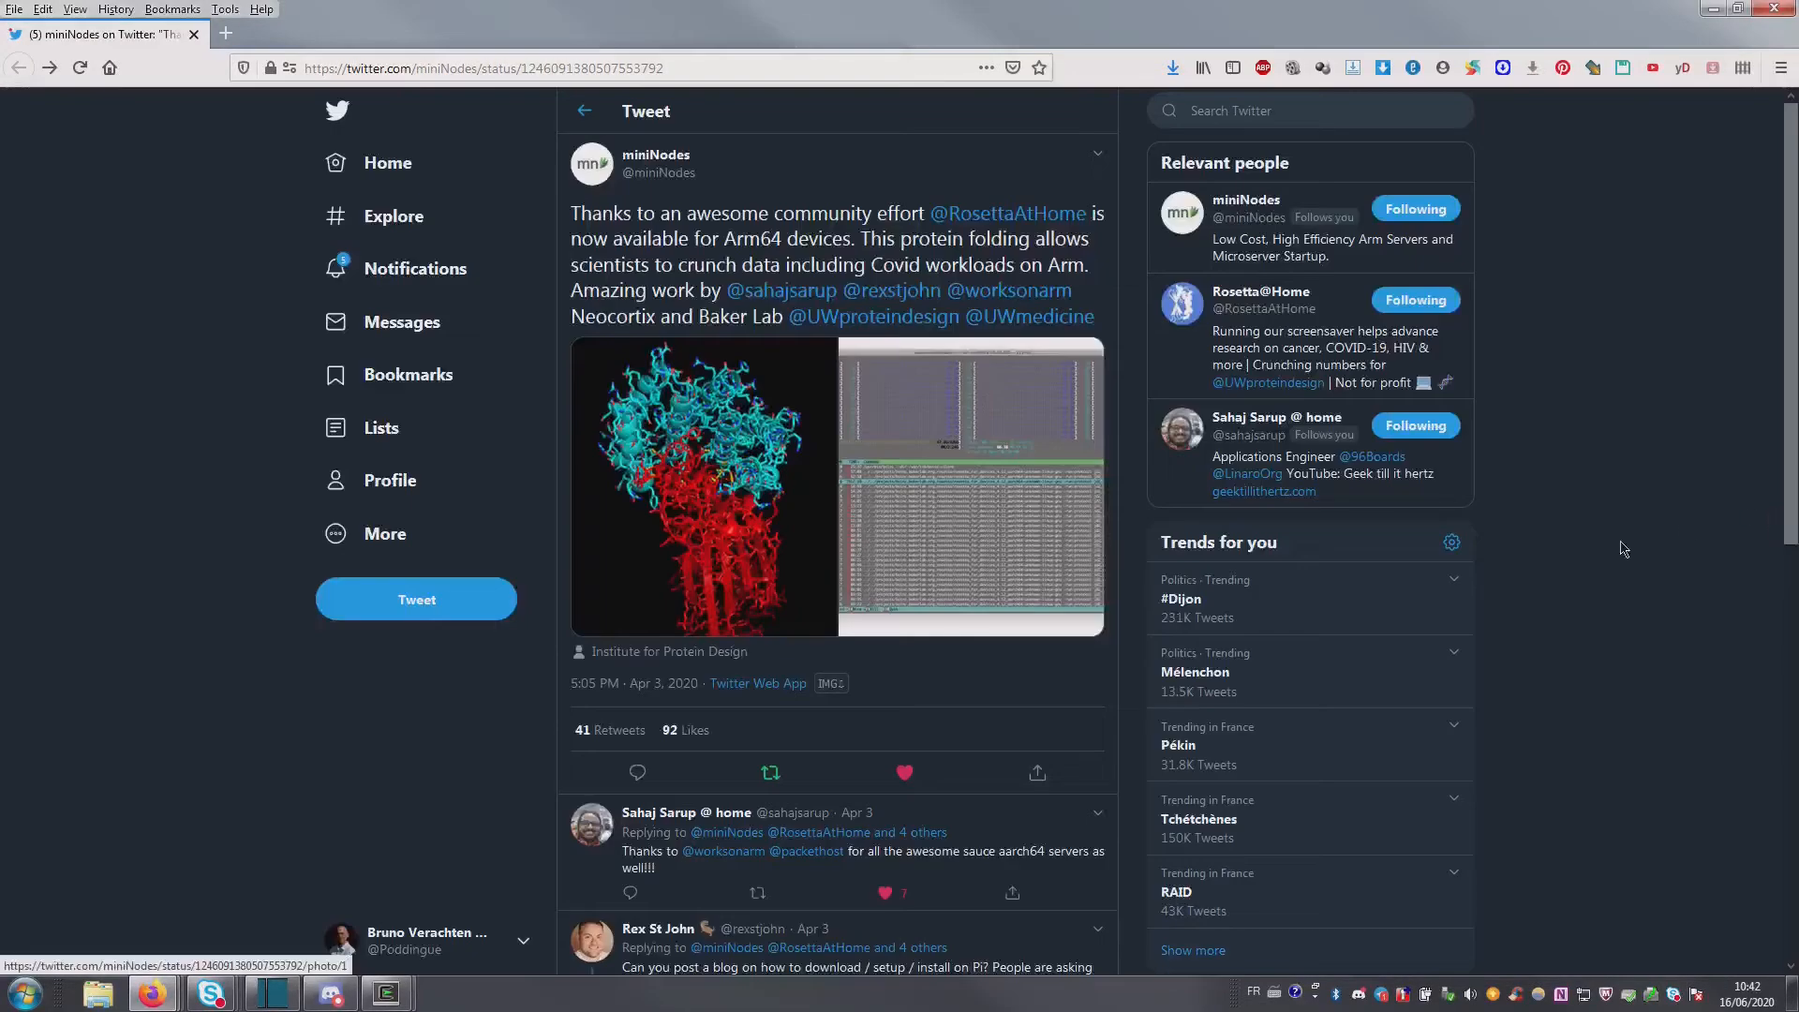
Step: Browse the replies down to the tweet linking the 96Boards protein-folding blog post
{"action": "scroll", "scroll_direction": "down", "scroll_amount": 3}
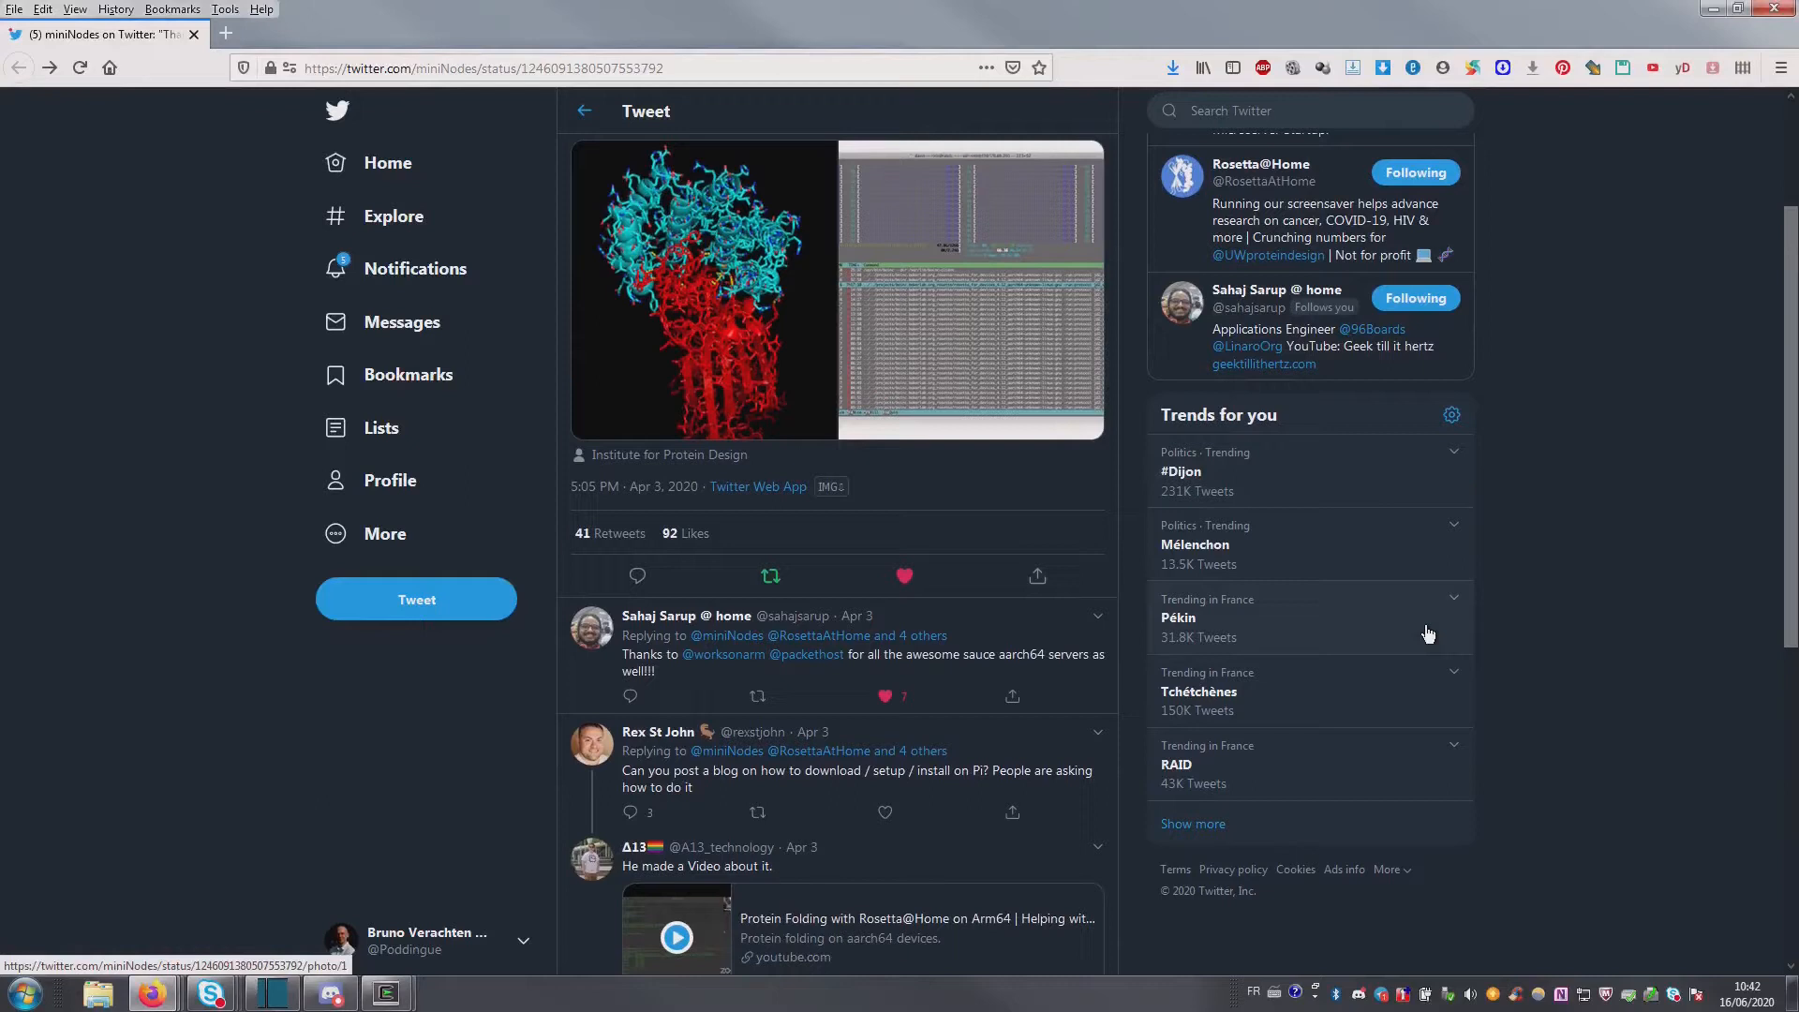
{"action": "scroll", "scroll_direction": "down", "scroll_amount": 3}
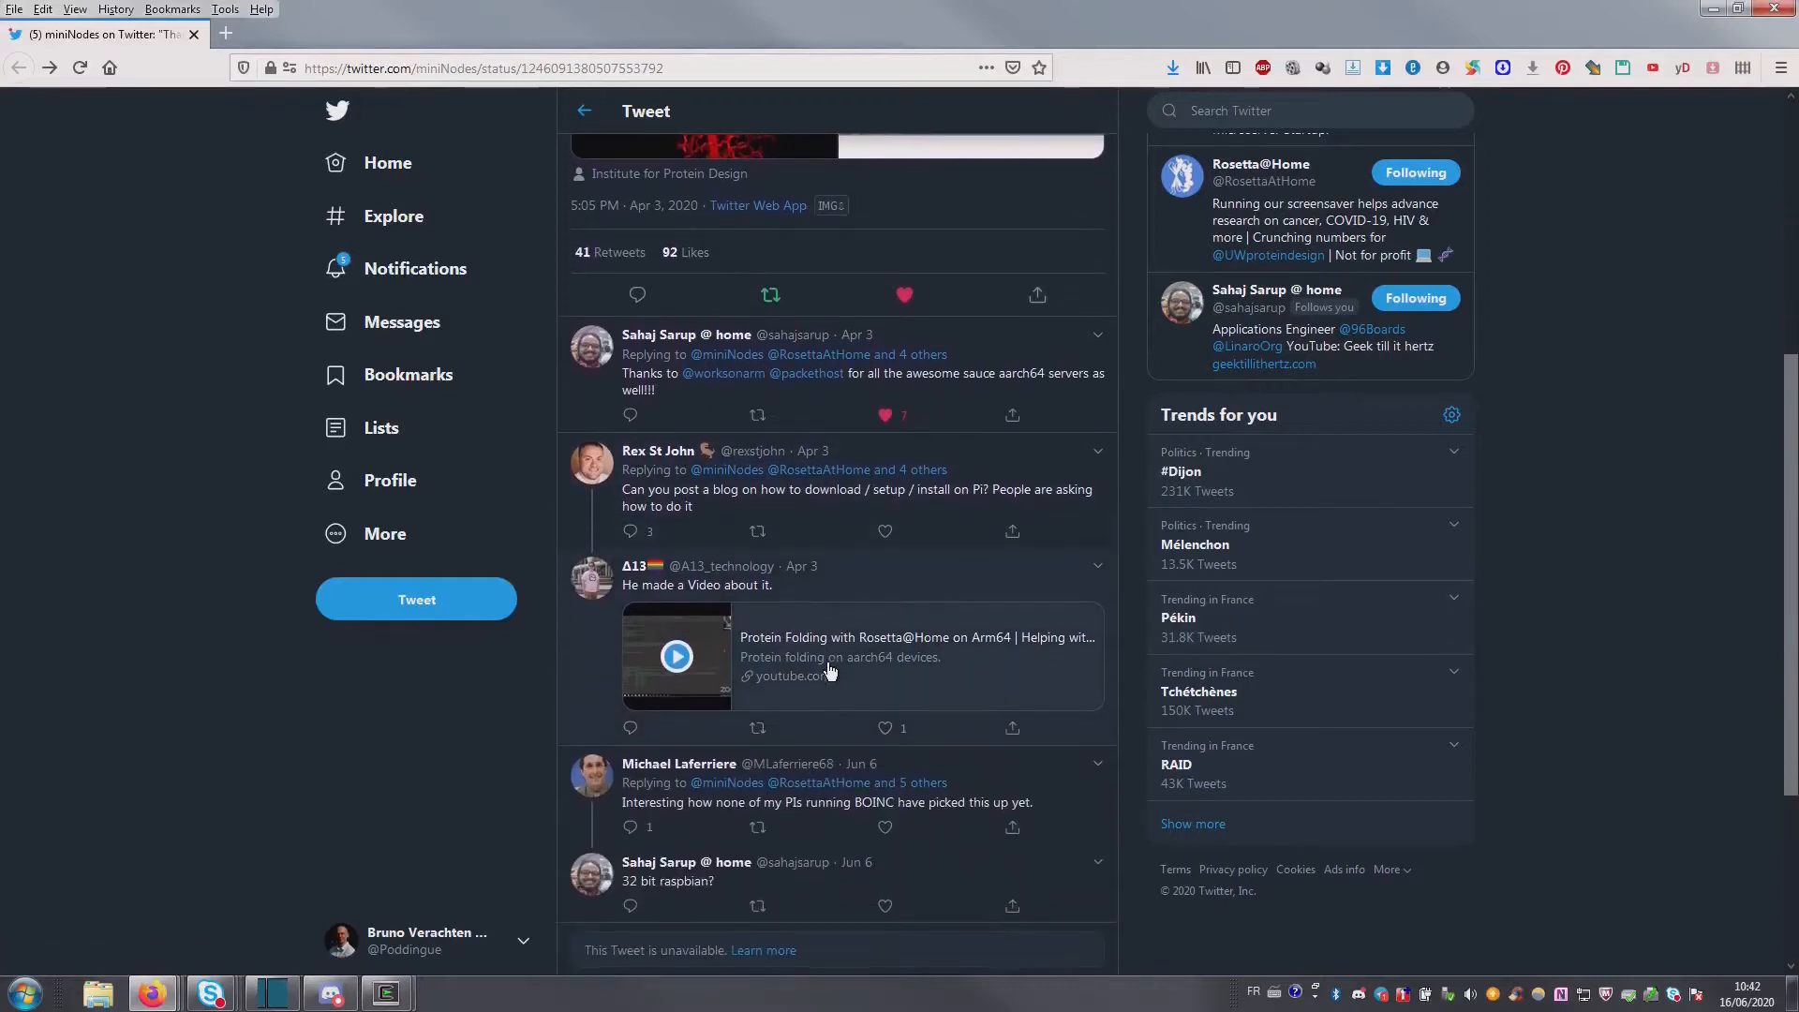
{"action": "scroll", "scroll_direction": "down", "scroll_amount": 3}
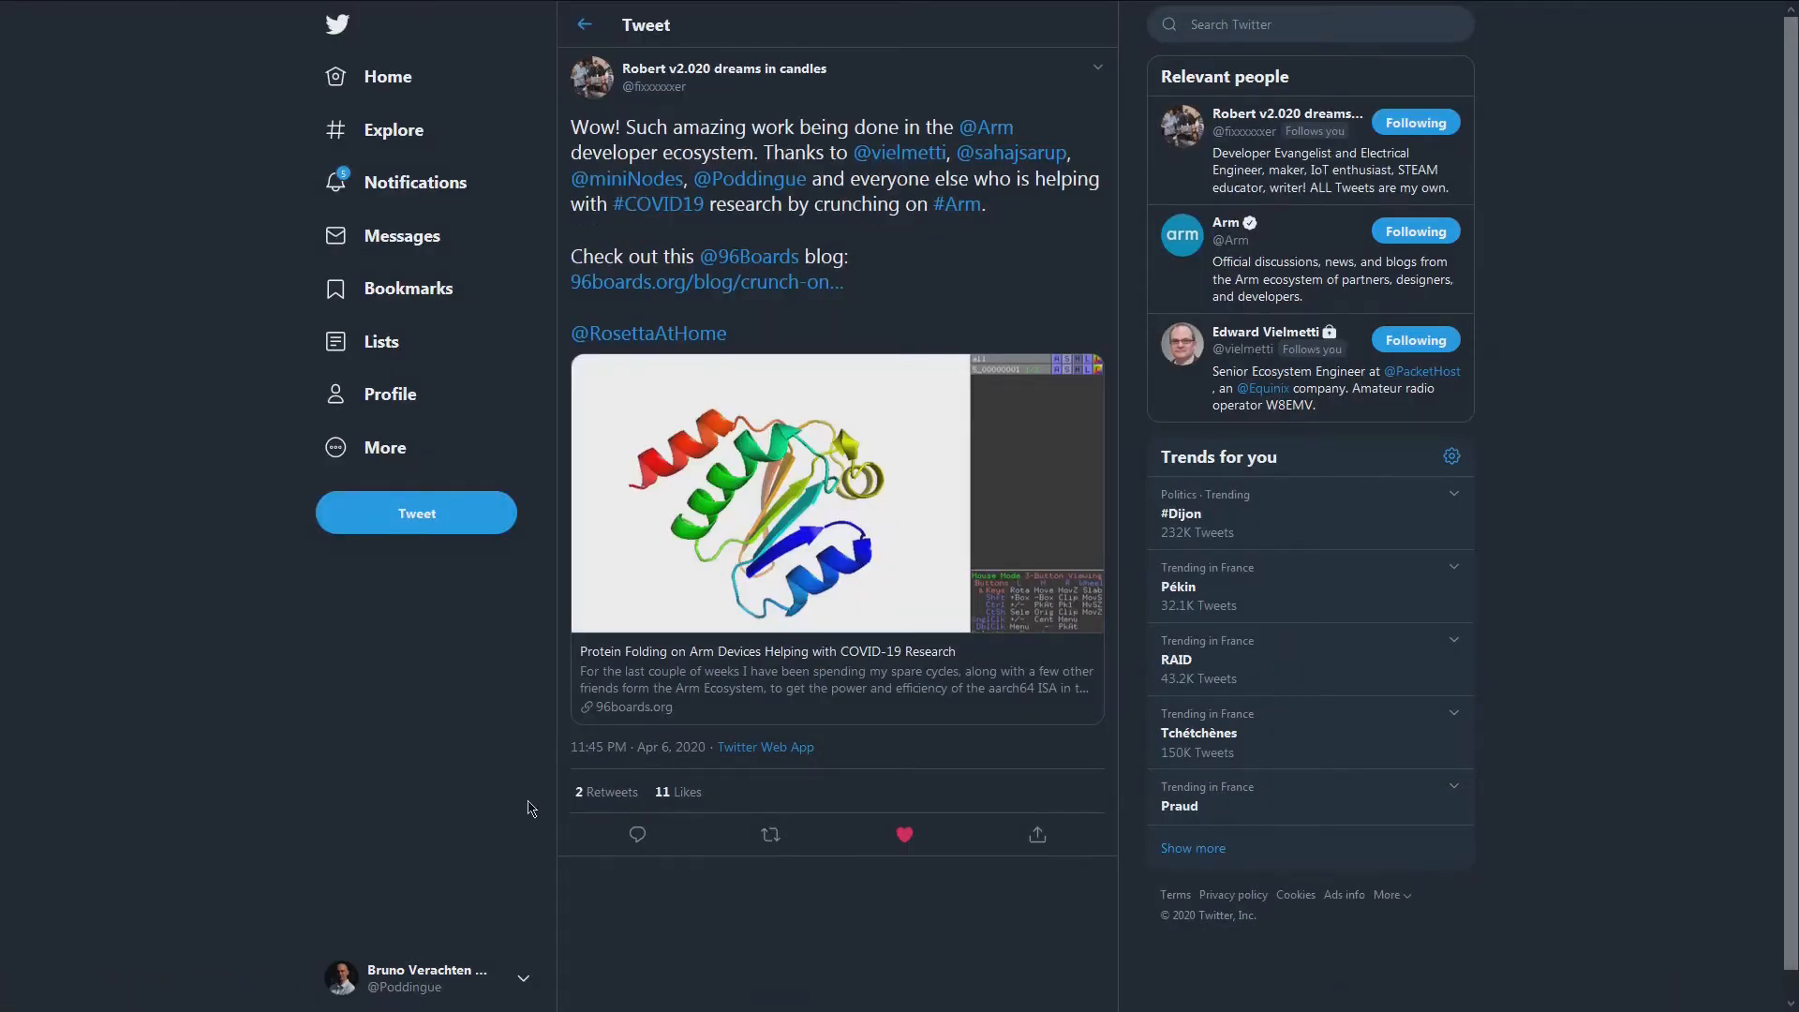
{"action": "mouse_move", "coordinate": [767, 180]}
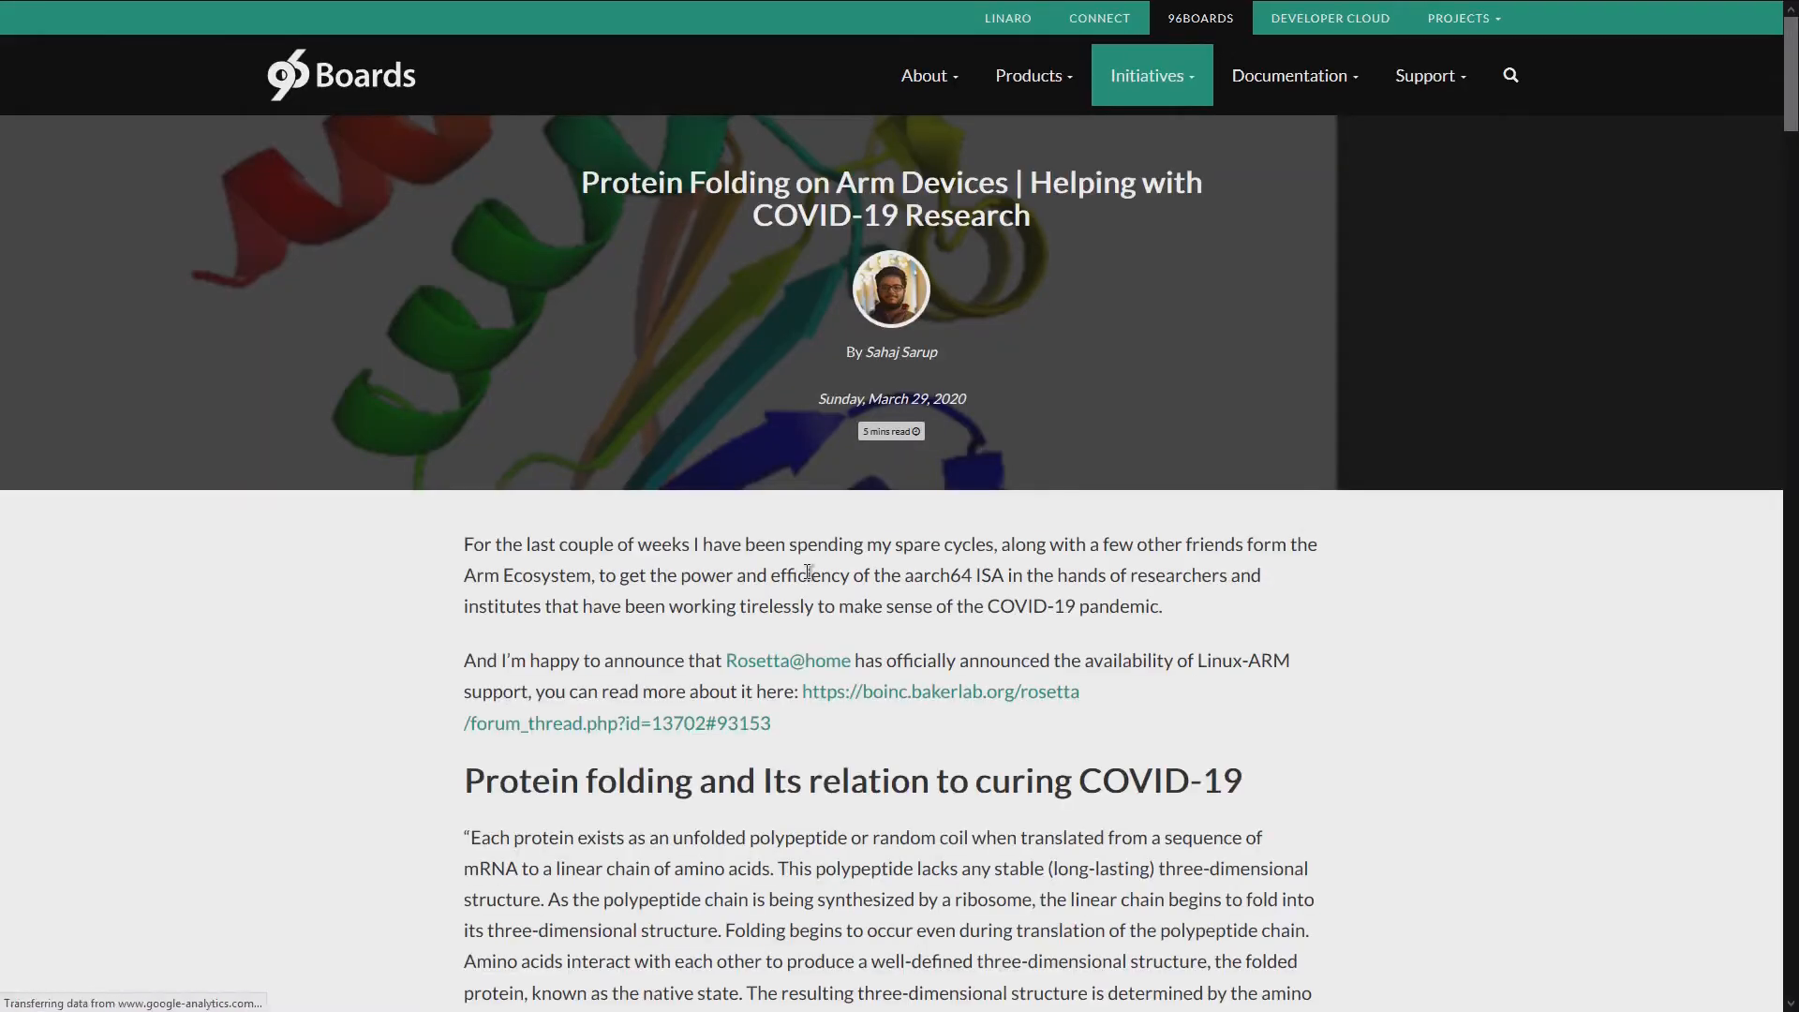
{"action": "mouse_move", "coordinate": [871, 564]}
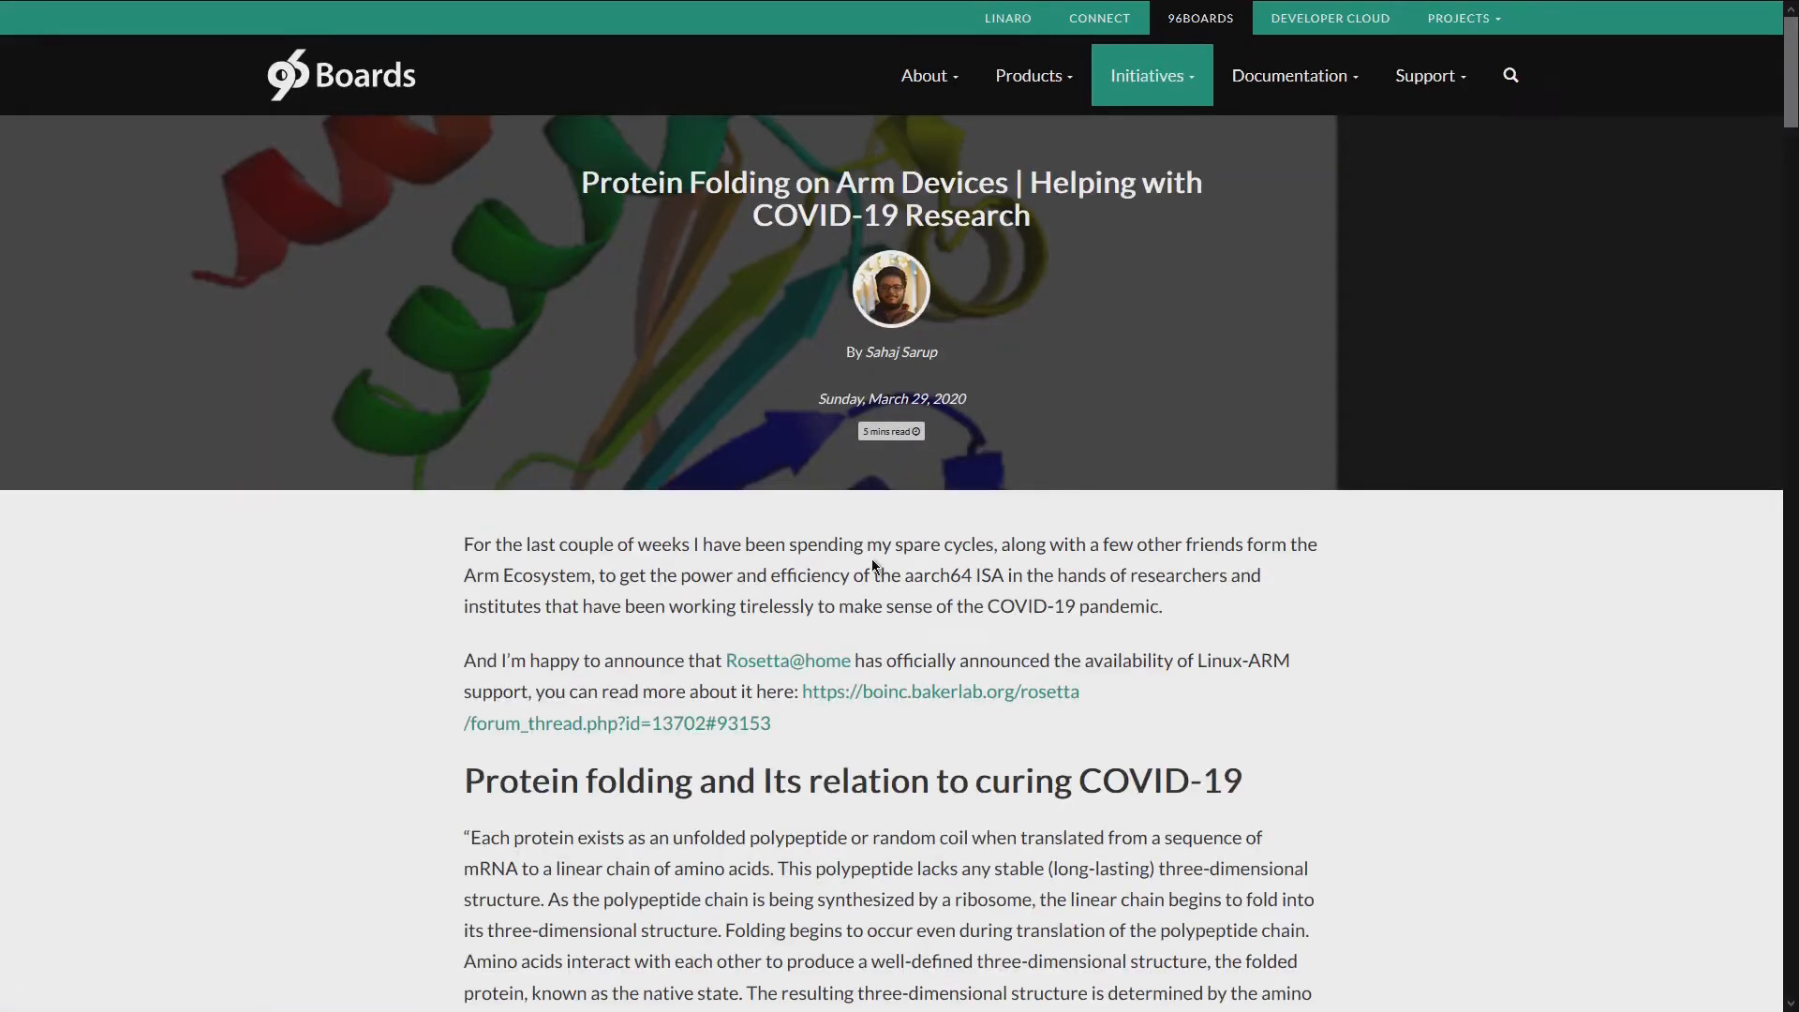
Step: Read down the 96Boards post and highlight the start of the Arm and Rosetta@Home paragraph
{"action": "scroll", "scroll_direction": "down", "scroll_amount": 3}
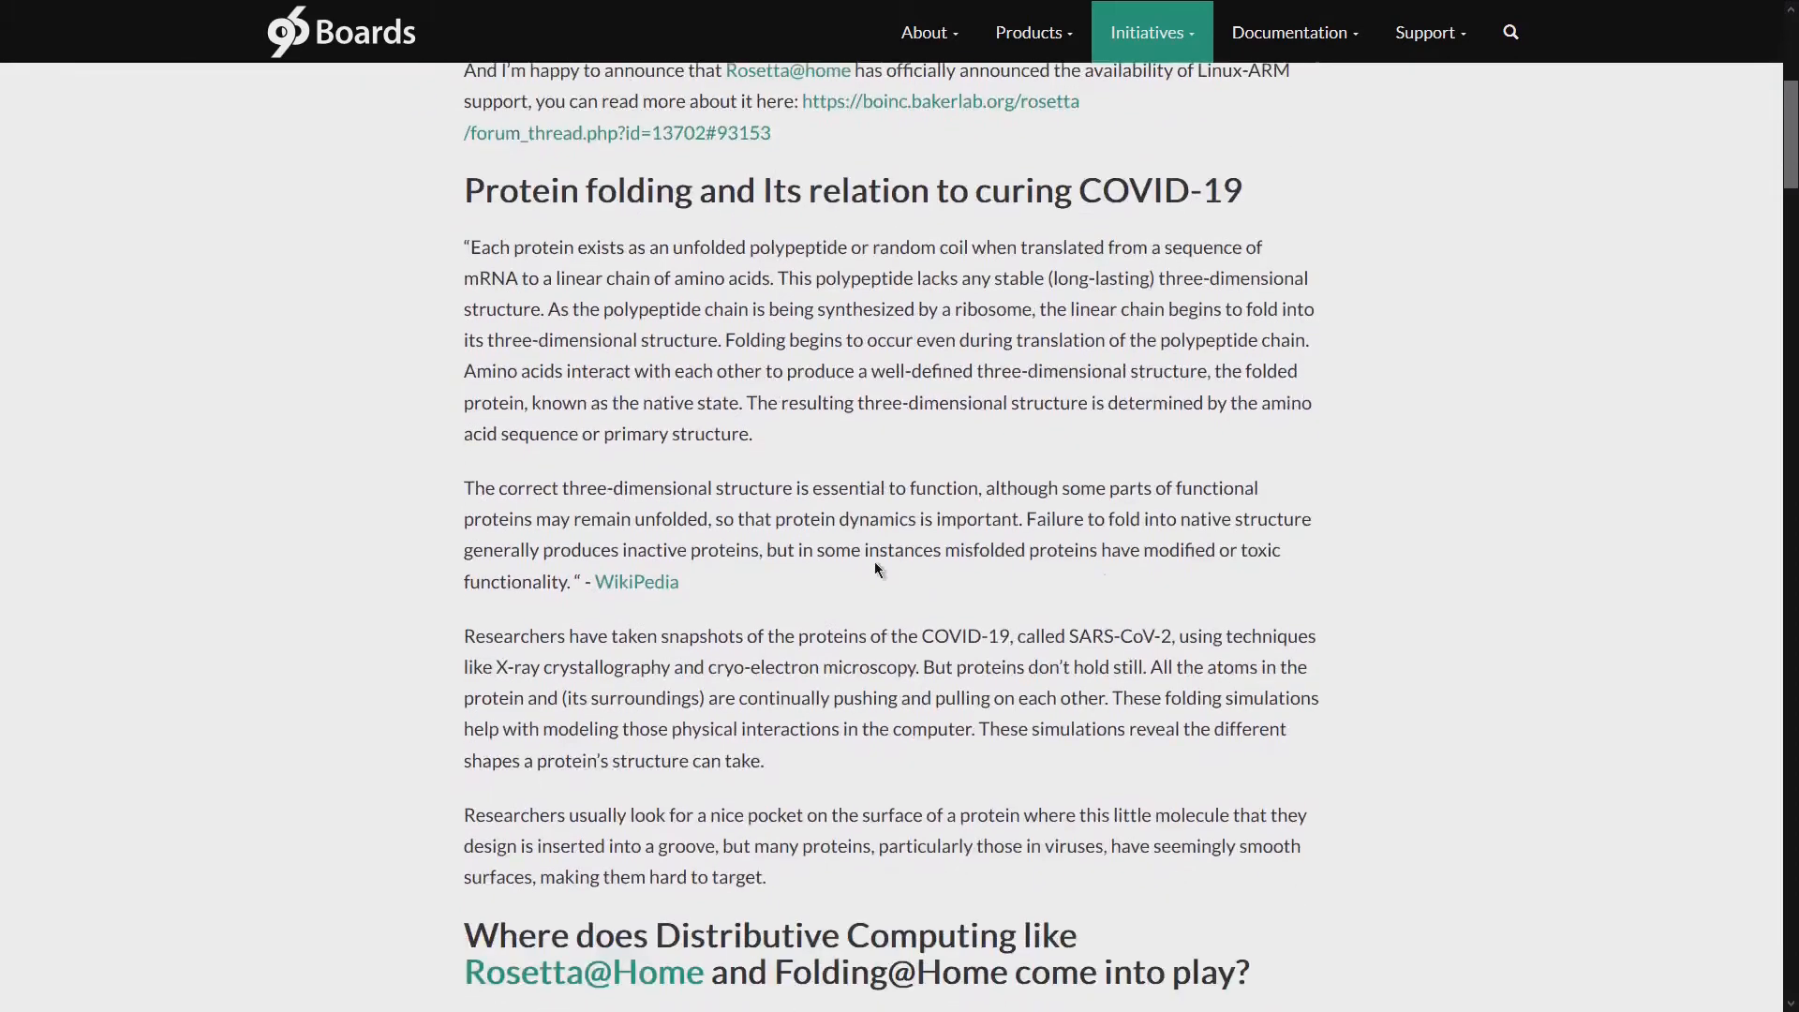
{"action": "scroll", "scroll_direction": "down", "scroll_amount": 3}
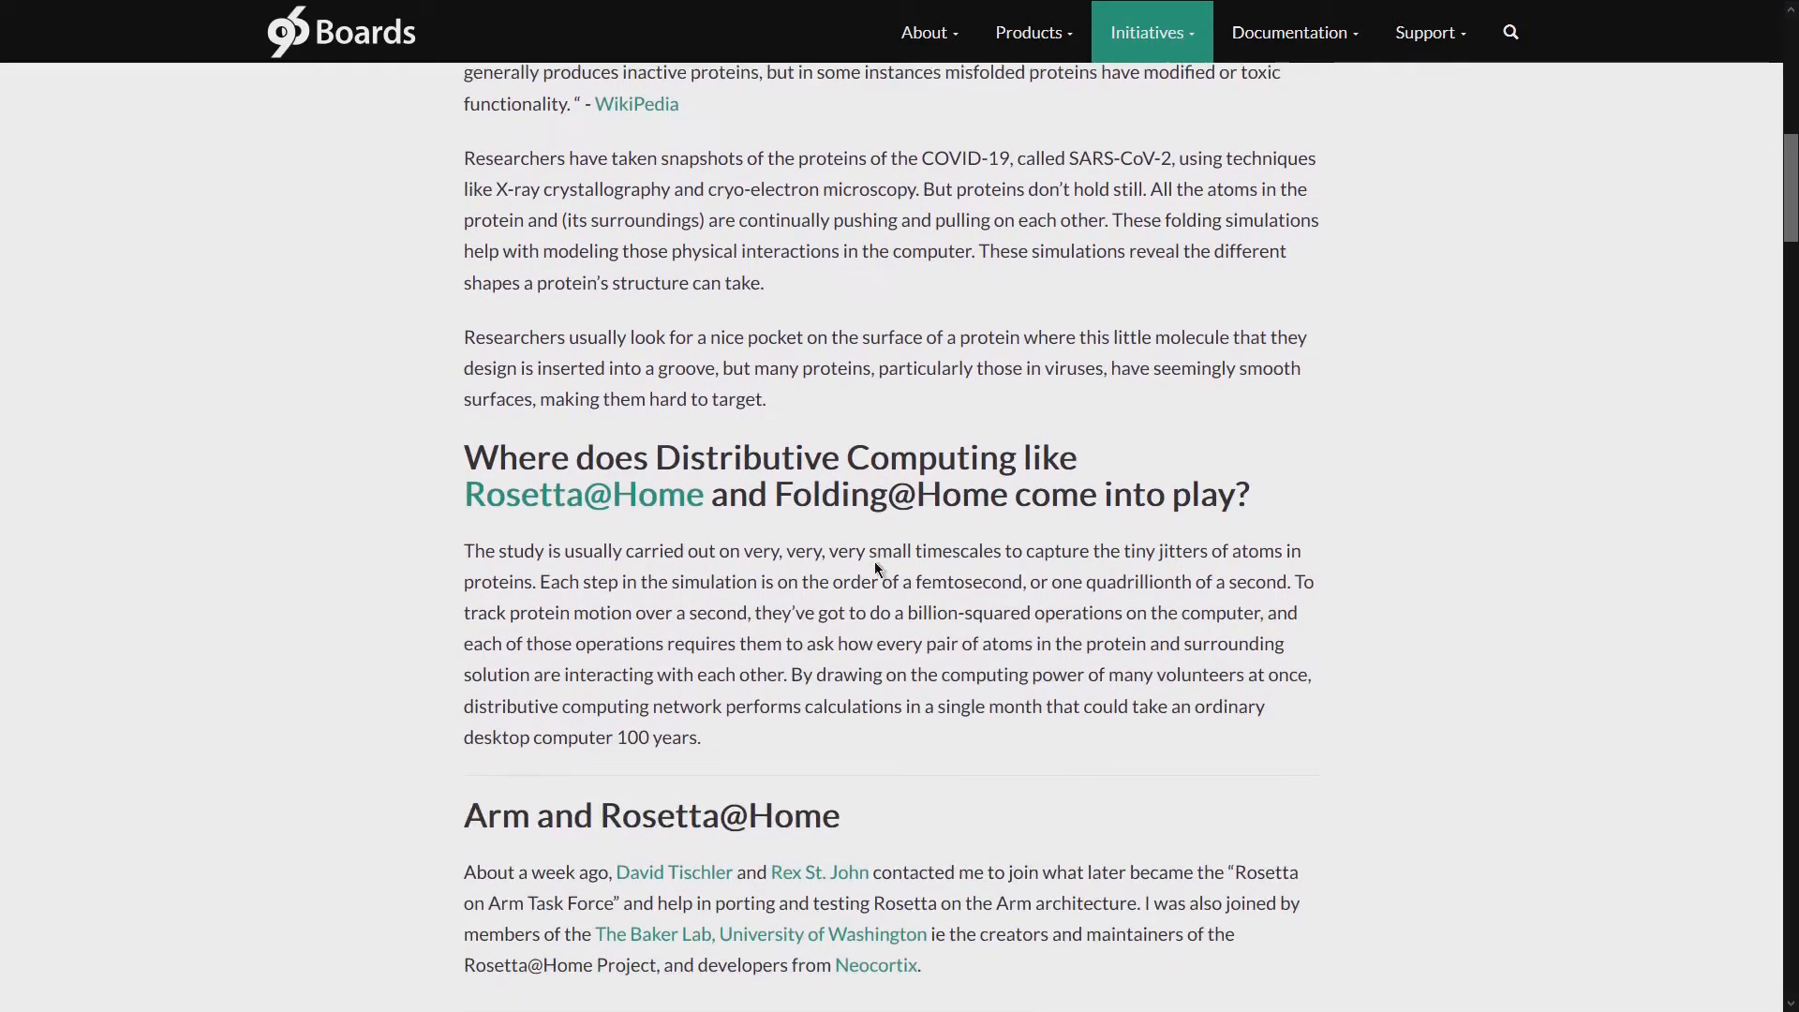
{"action": "scroll", "scroll_direction": "down", "scroll_amount": 3}
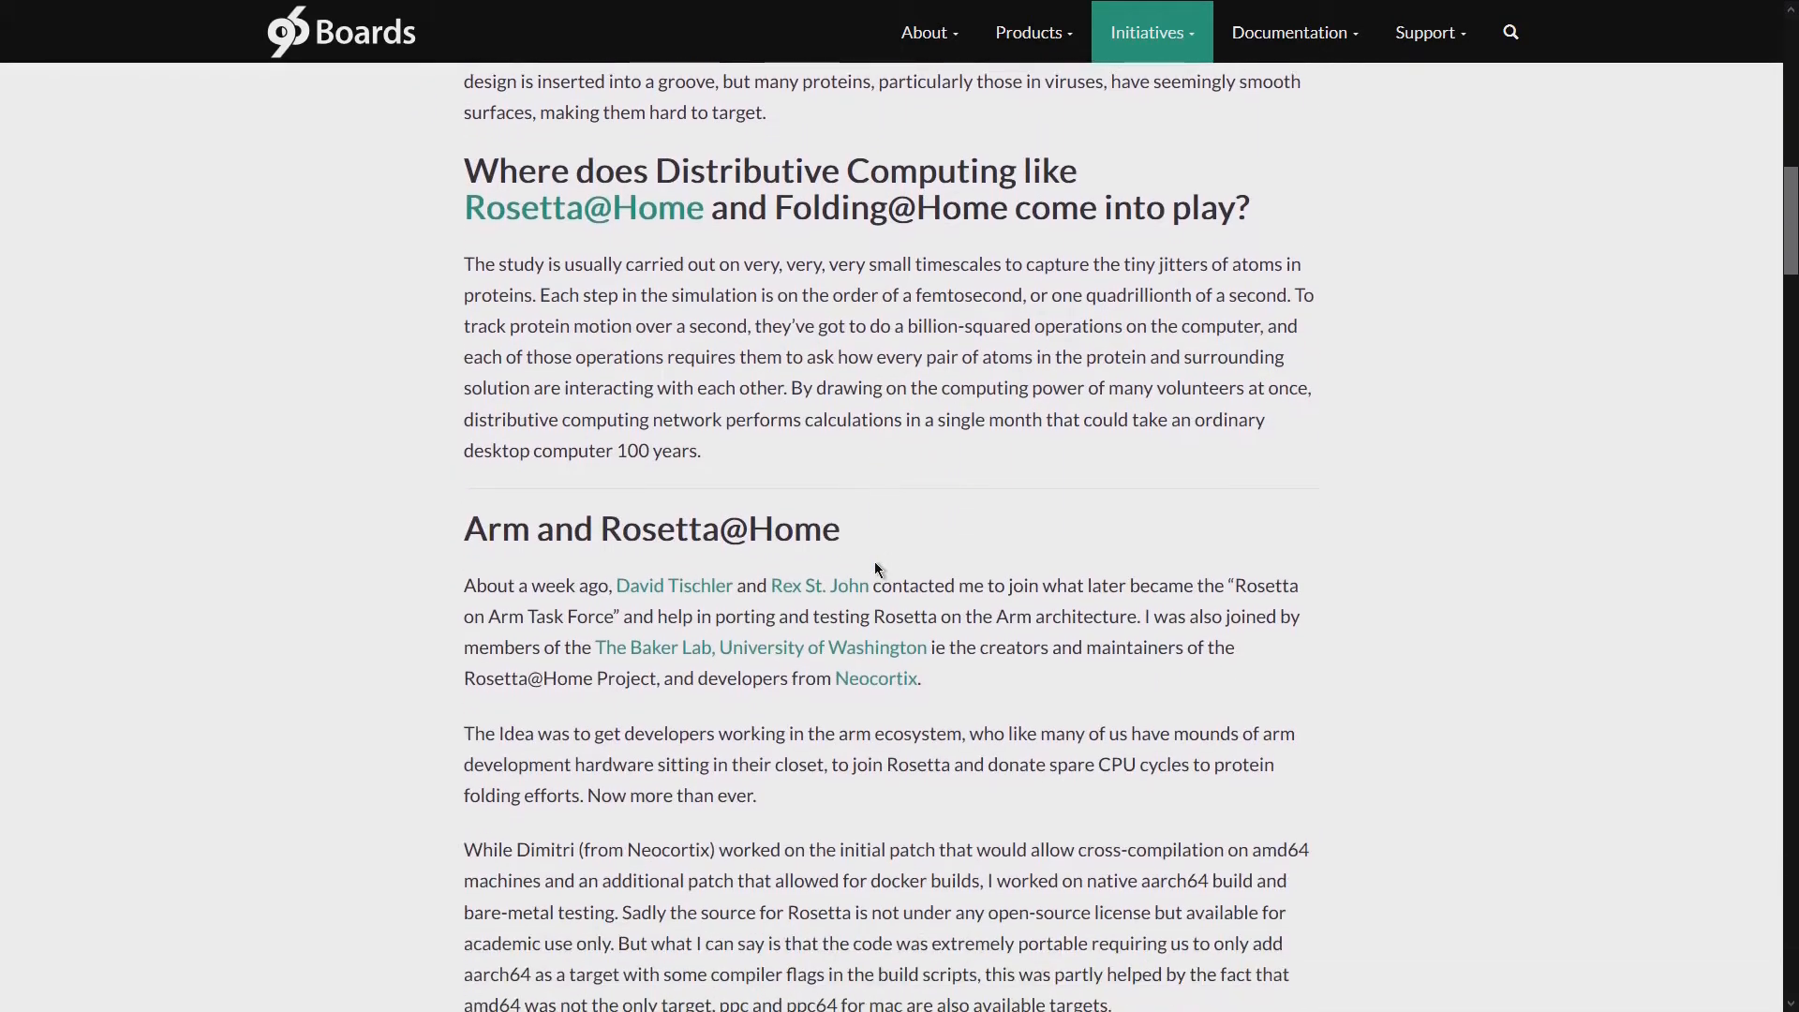
{"action": "scroll", "scroll_direction": "down", "scroll_amount": 3}
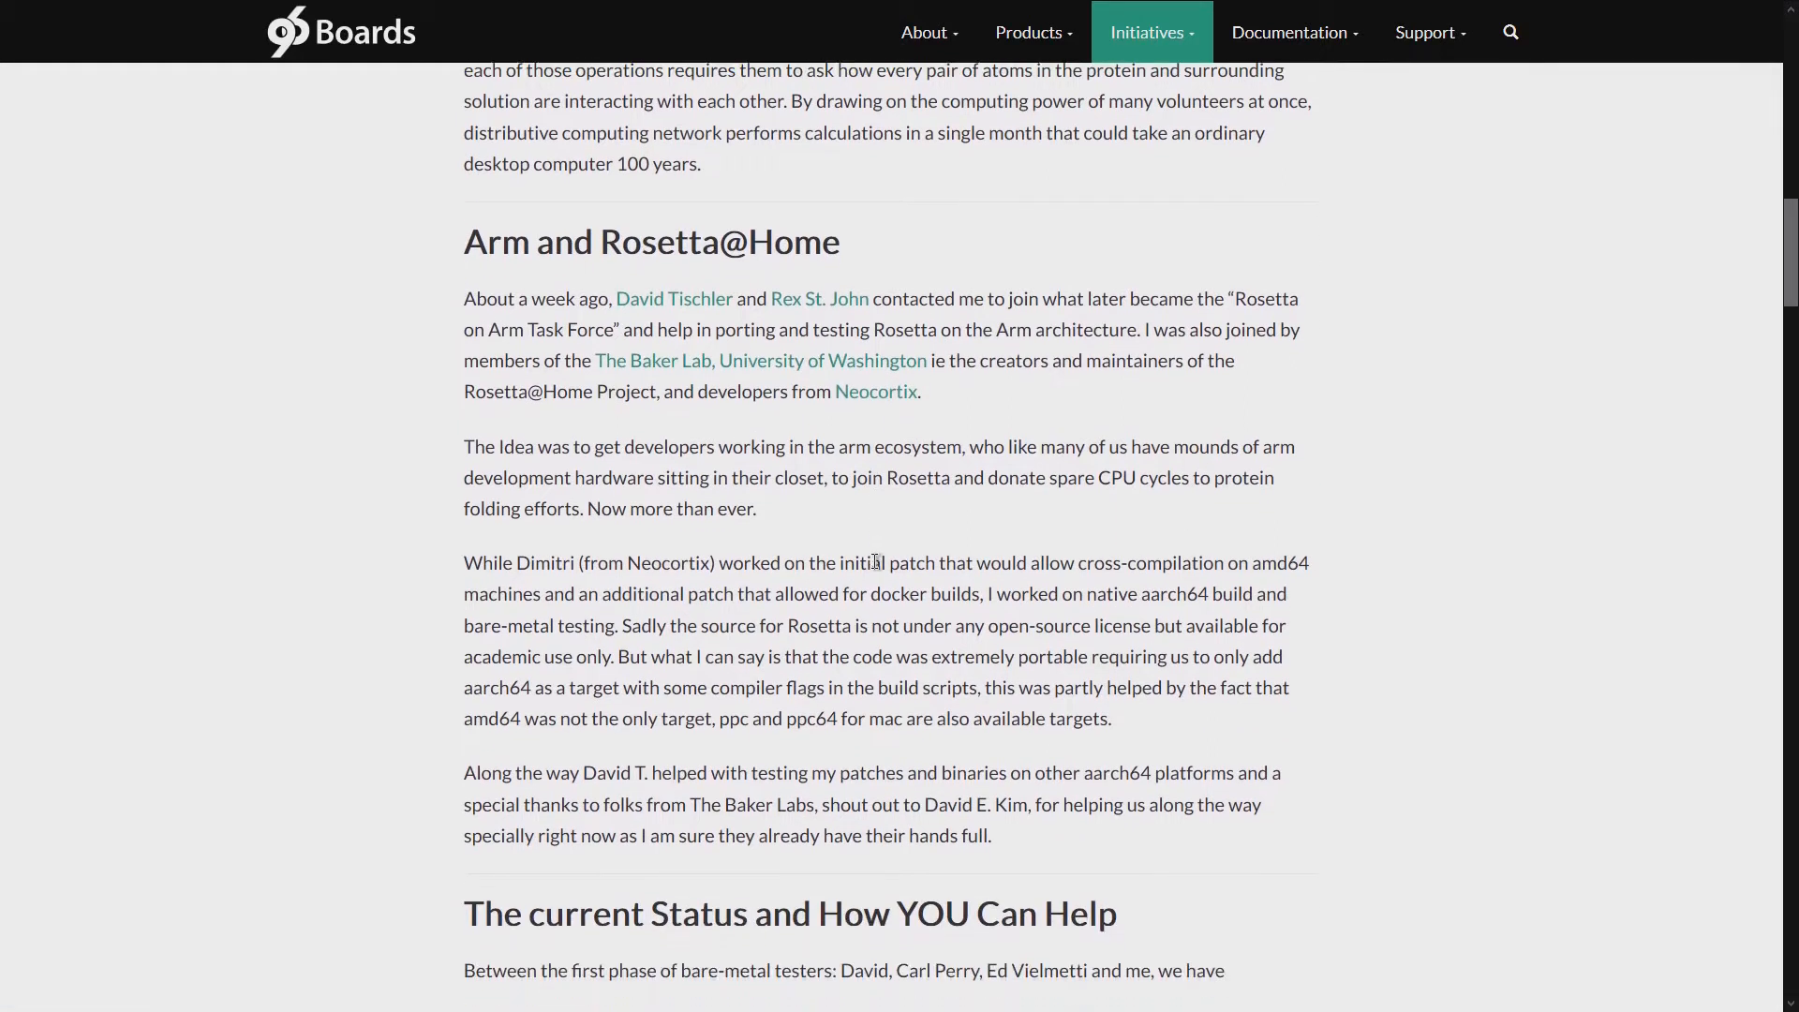
{"action": "left_click_drag", "start_coordinate": [515, 298], "coordinate": [880, 298]}
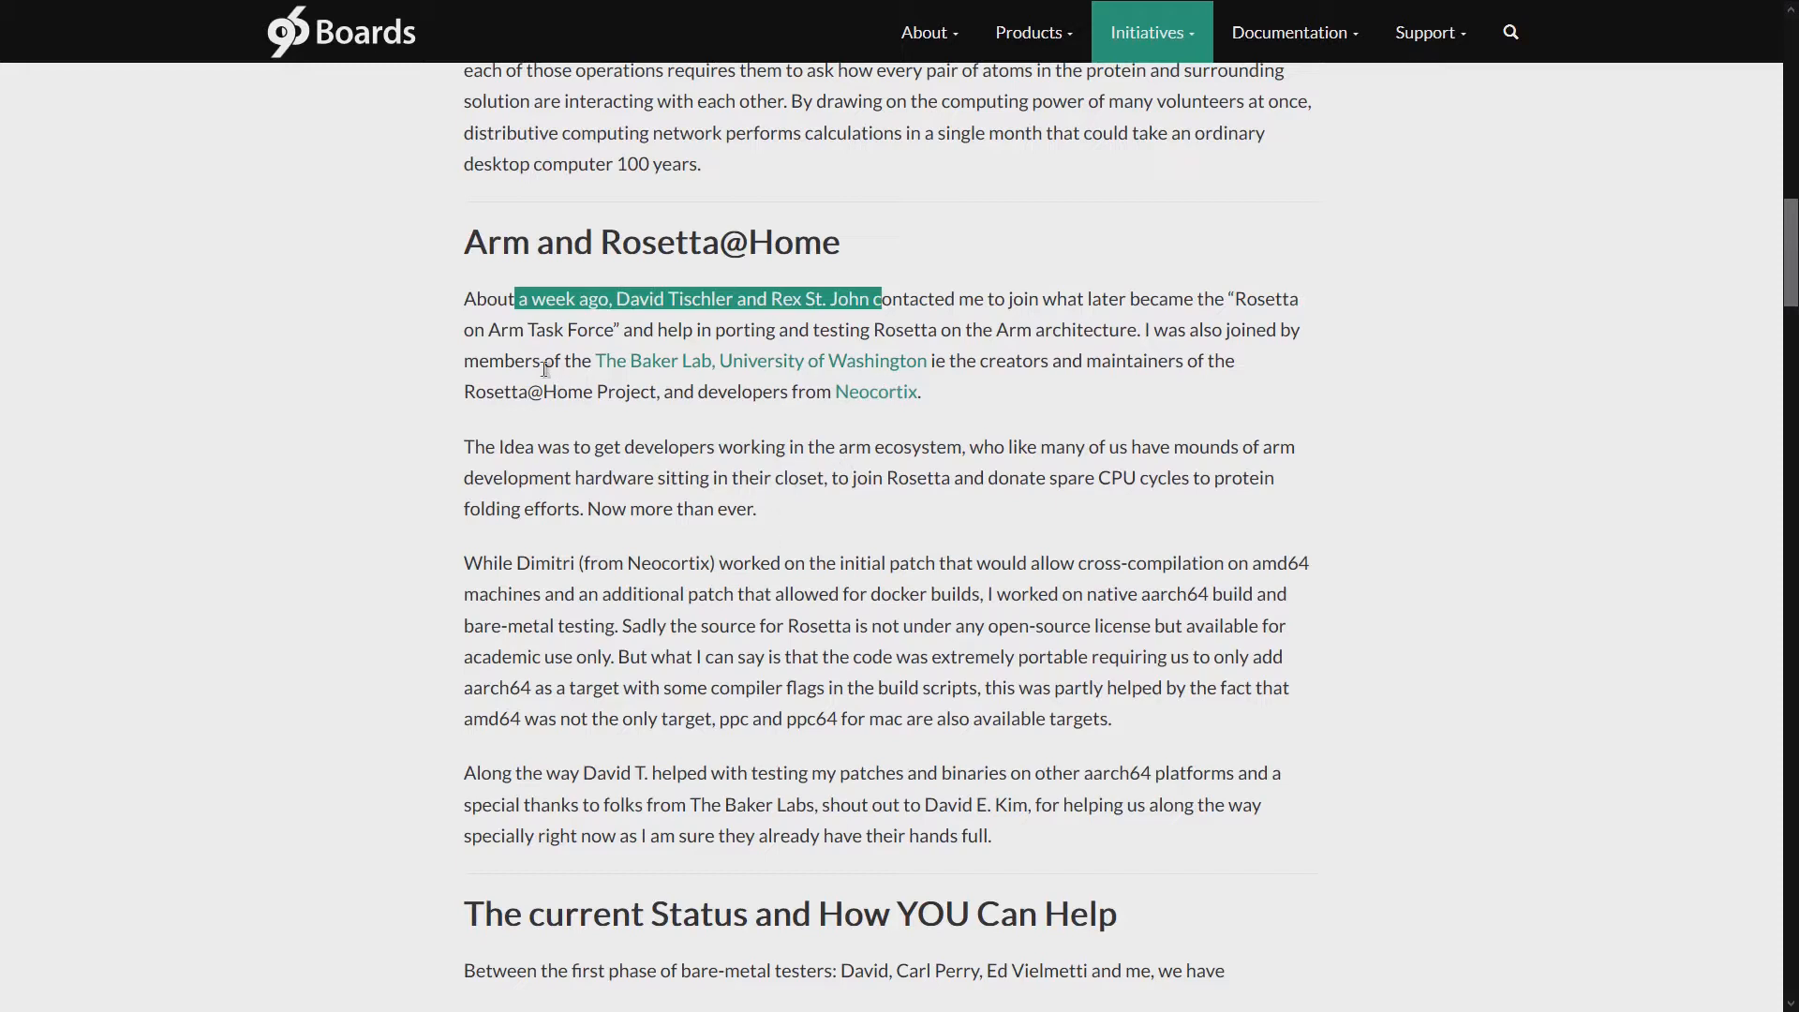
Step: Continue down to the board photo and the '128 Cores donated by WorksOnArm' section
{"action": "scroll", "scroll_direction": "down", "scroll_amount": 3}
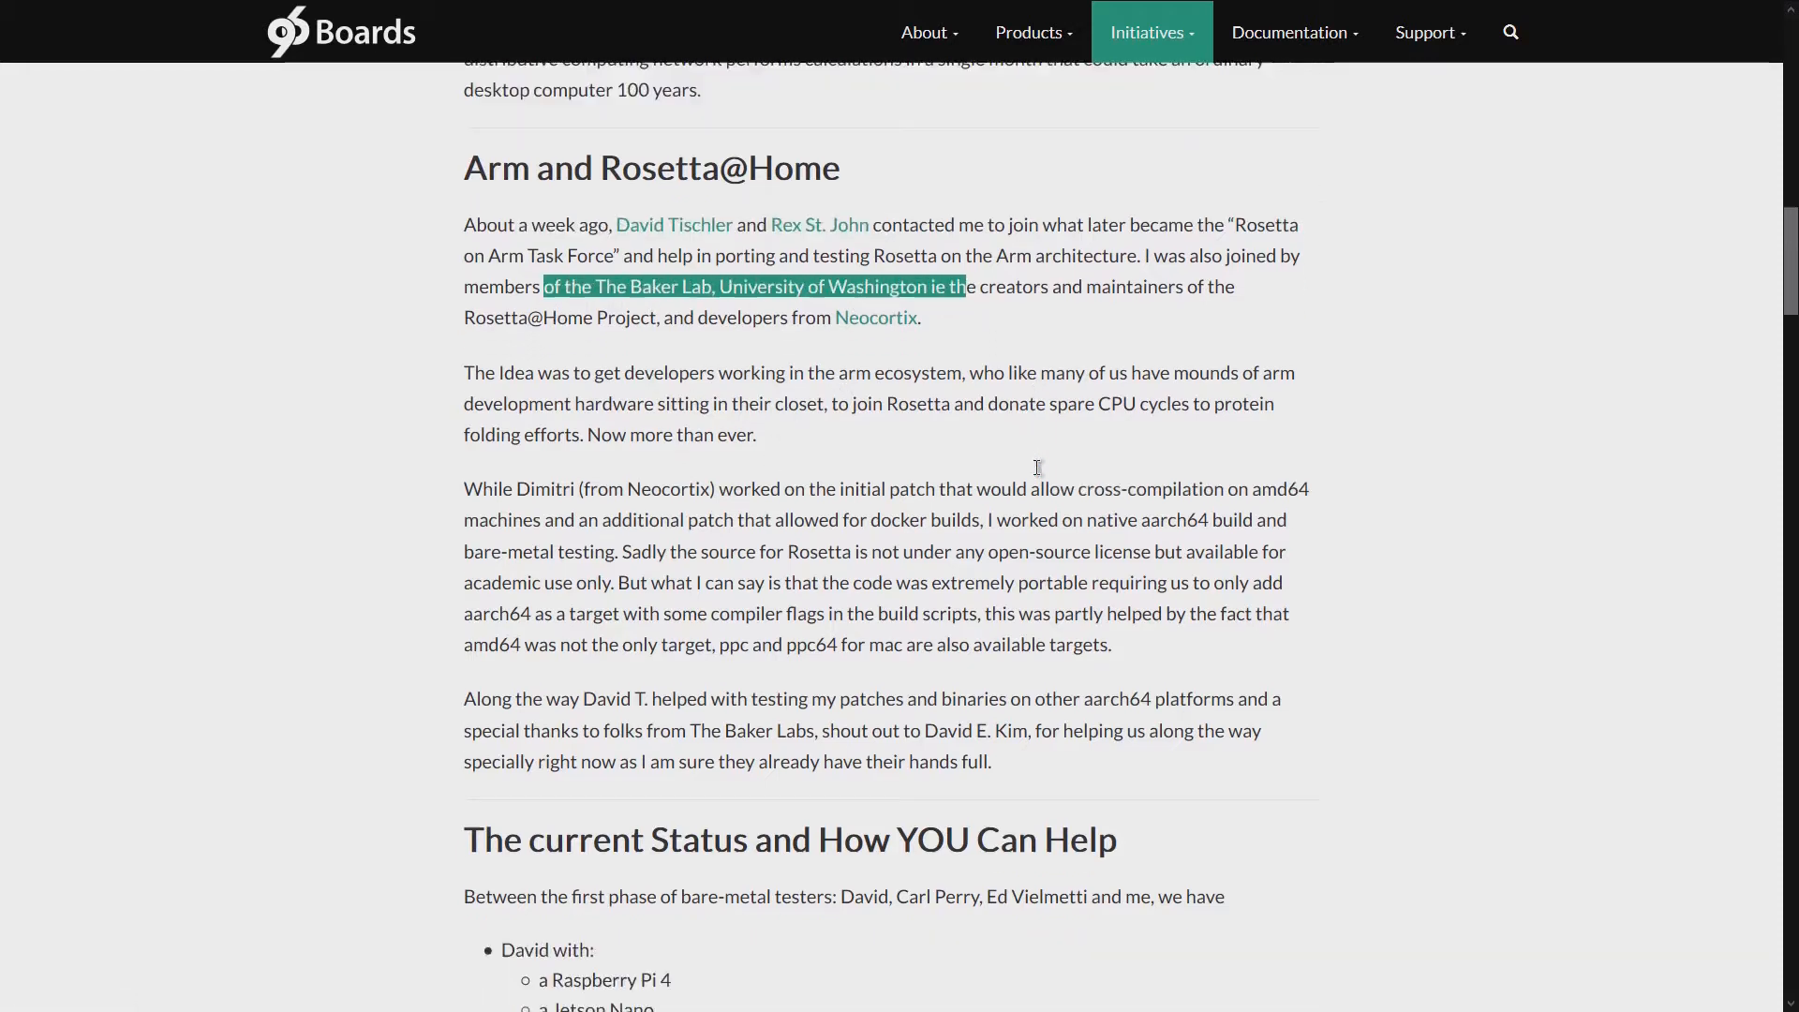
{"action": "scroll", "scroll_direction": "down", "scroll_amount": 3}
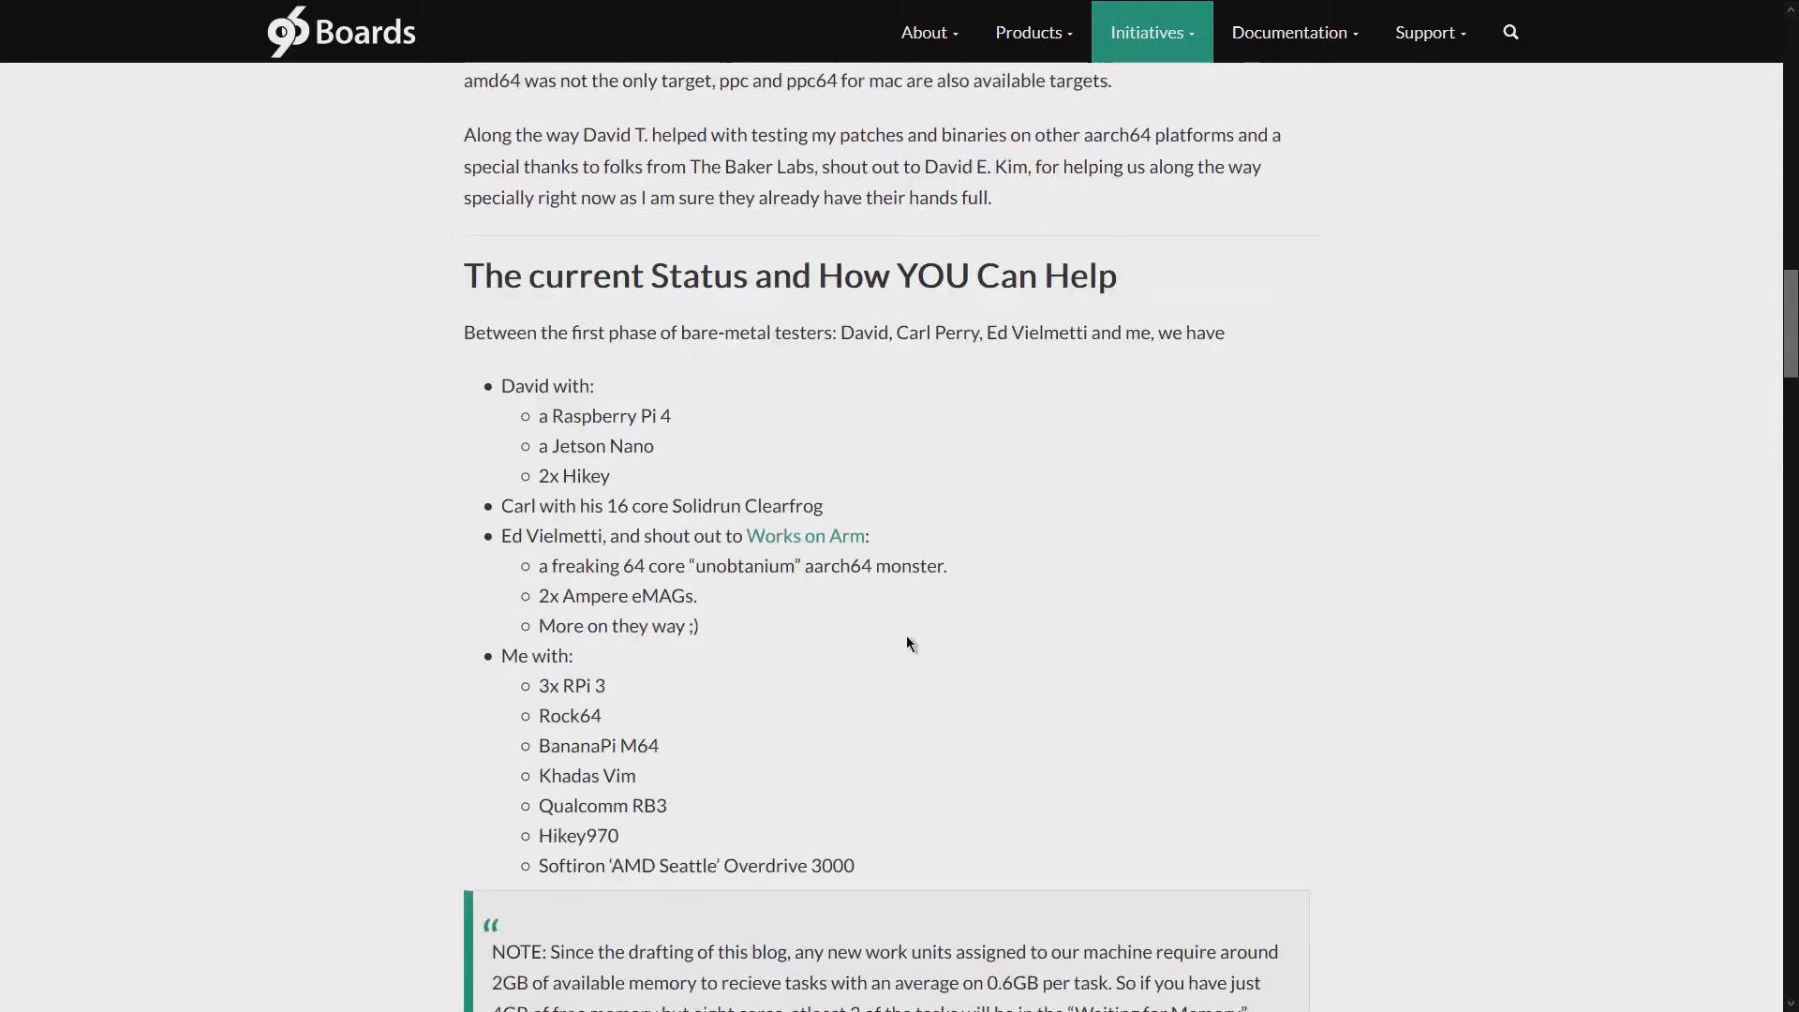
{"action": "scroll", "scroll_direction": "down", "scroll_amount": 3}
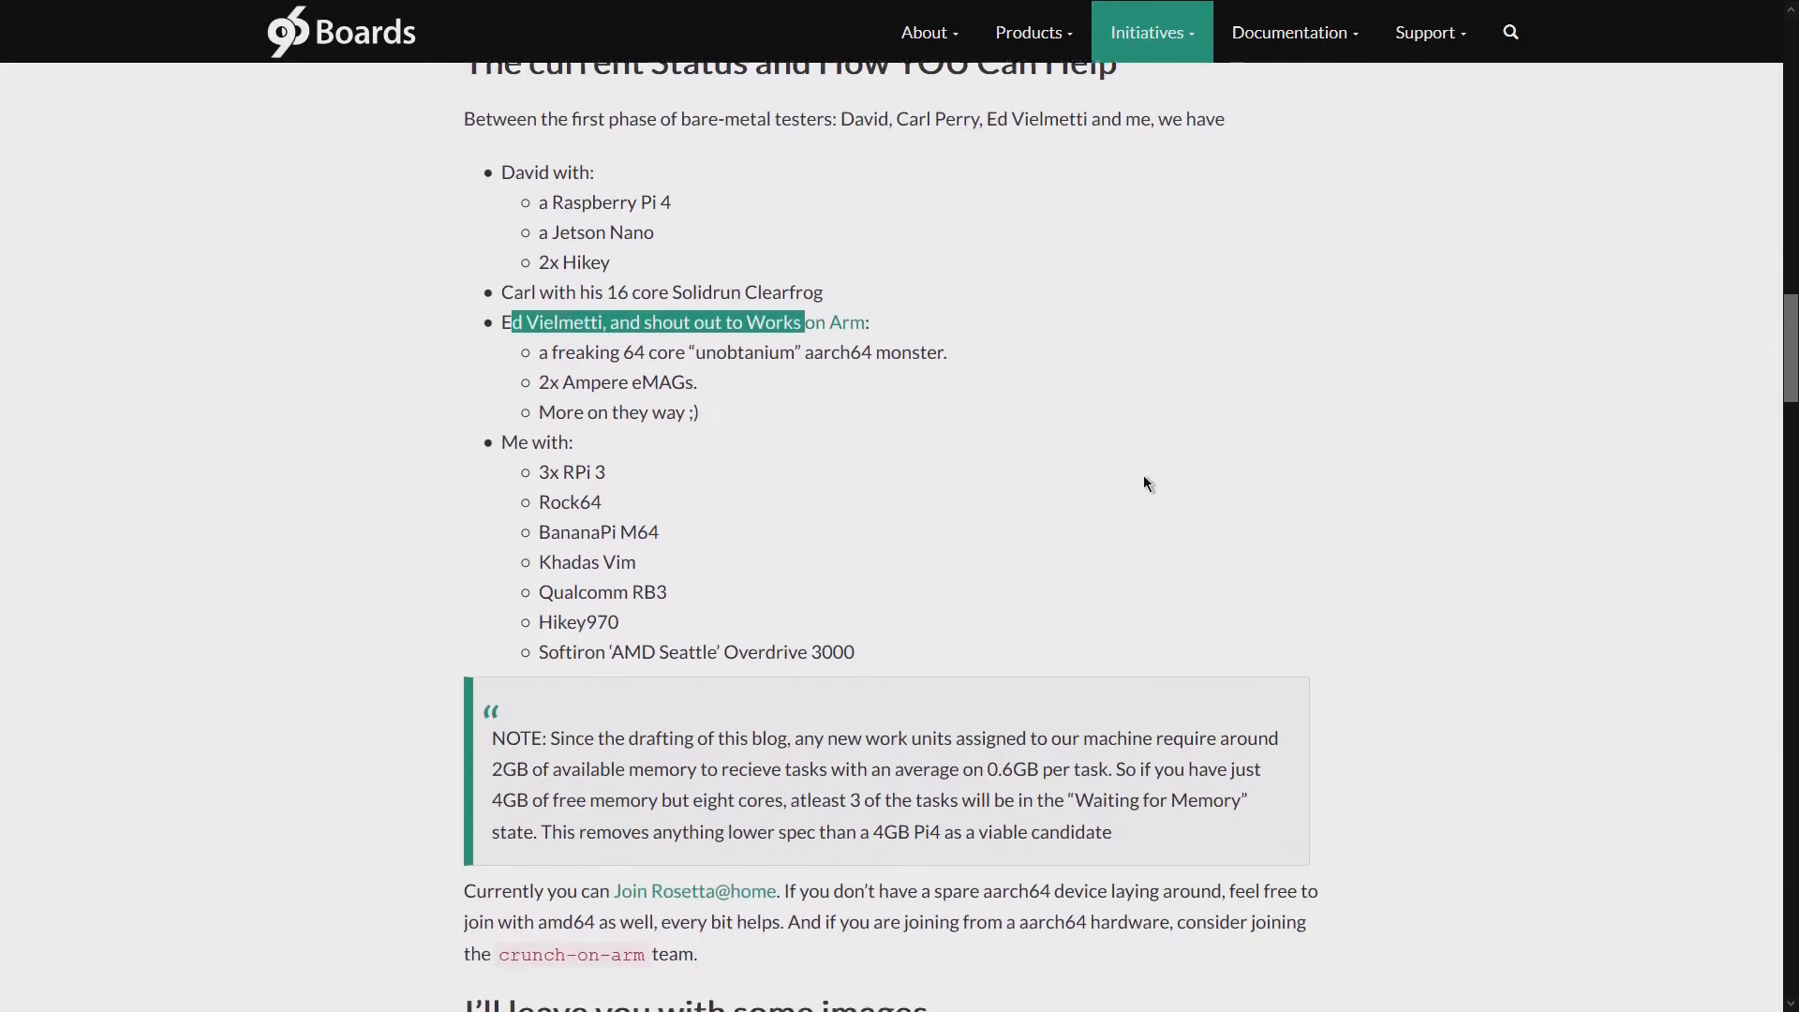
{"action": "scroll", "scroll_direction": "down", "scroll_amount": 3}
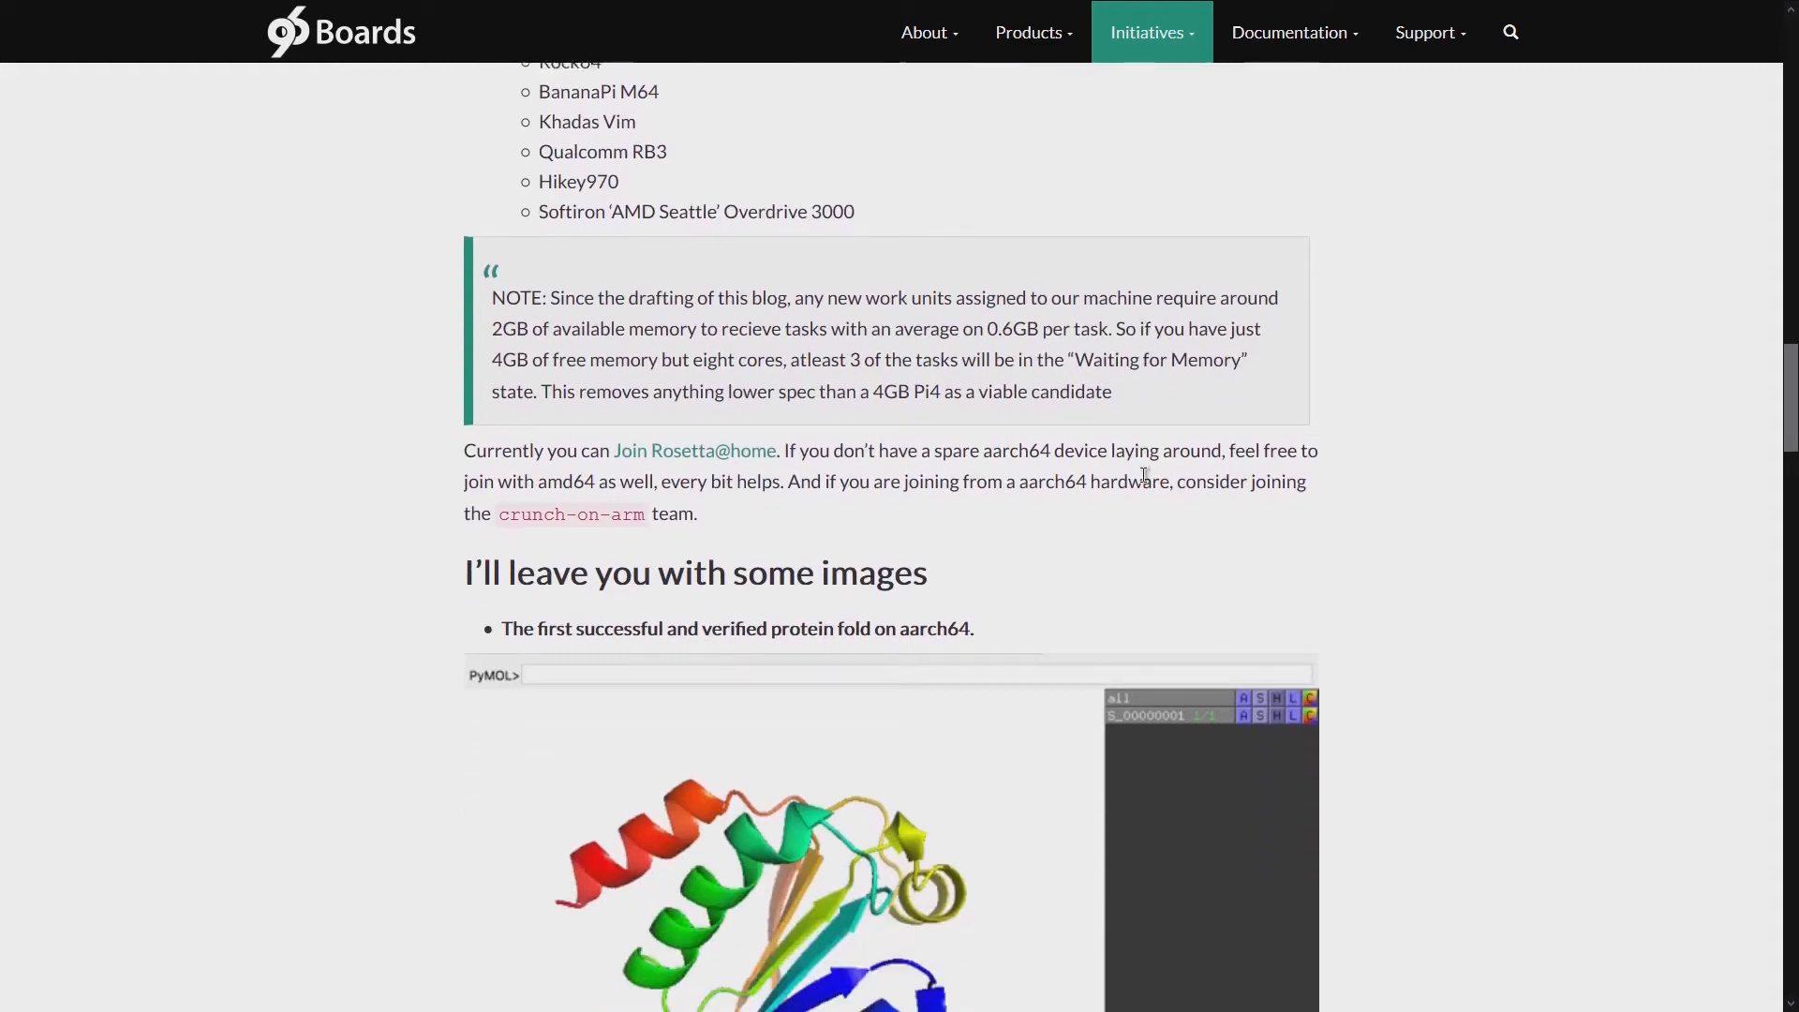
{"action": "scroll", "scroll_direction": "down", "scroll_amount": 3}
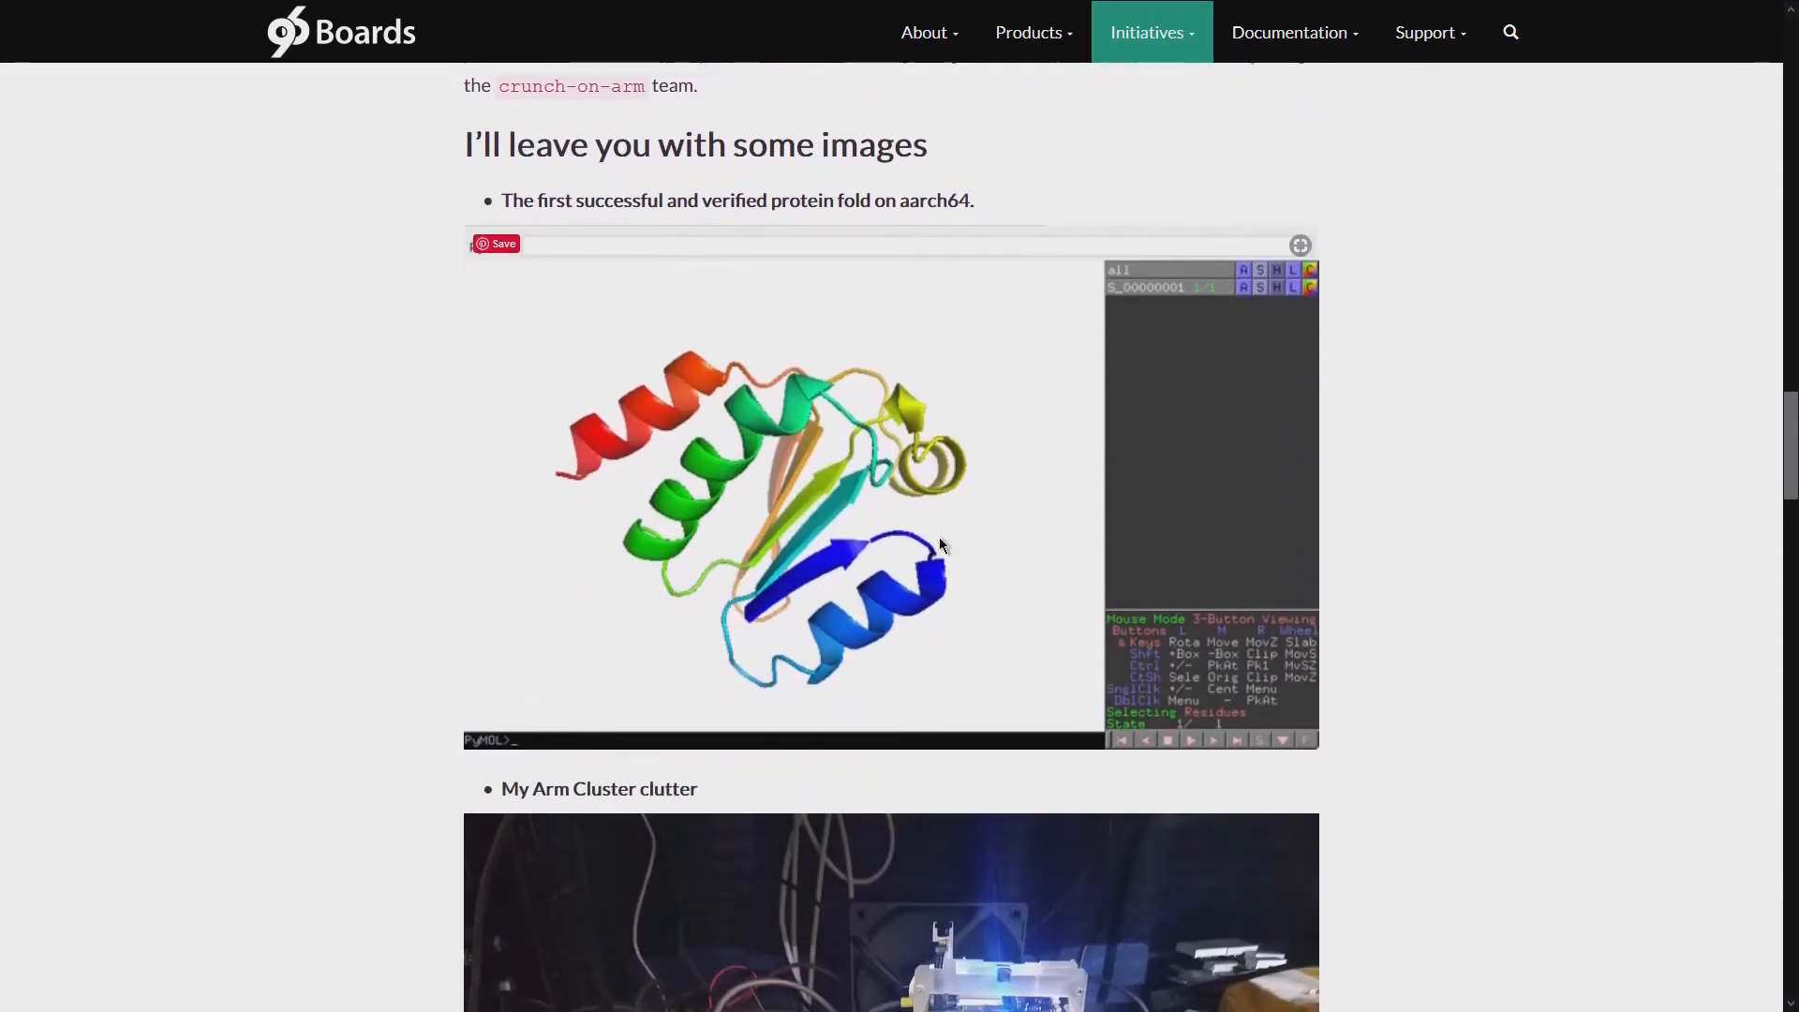
{"action": "scroll", "scroll_direction": "down", "scroll_amount": 3}
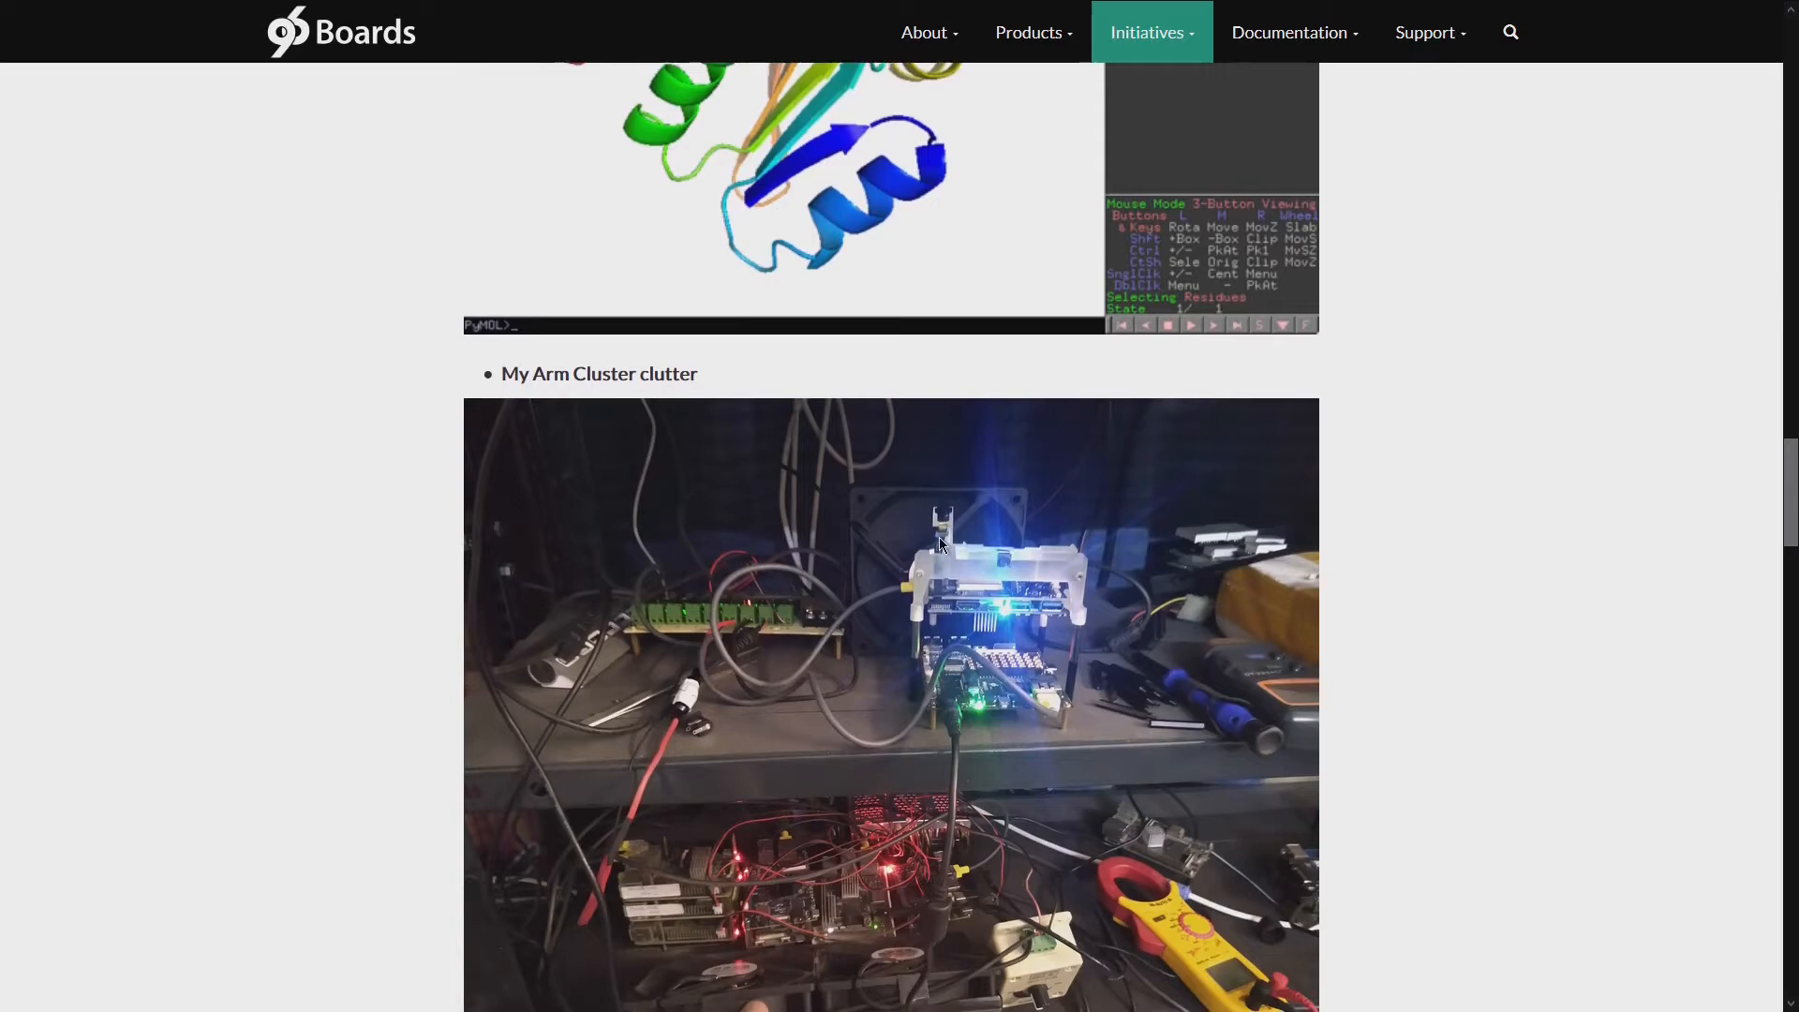
{"action": "scroll", "scroll_direction": "down", "scroll_amount": 3}
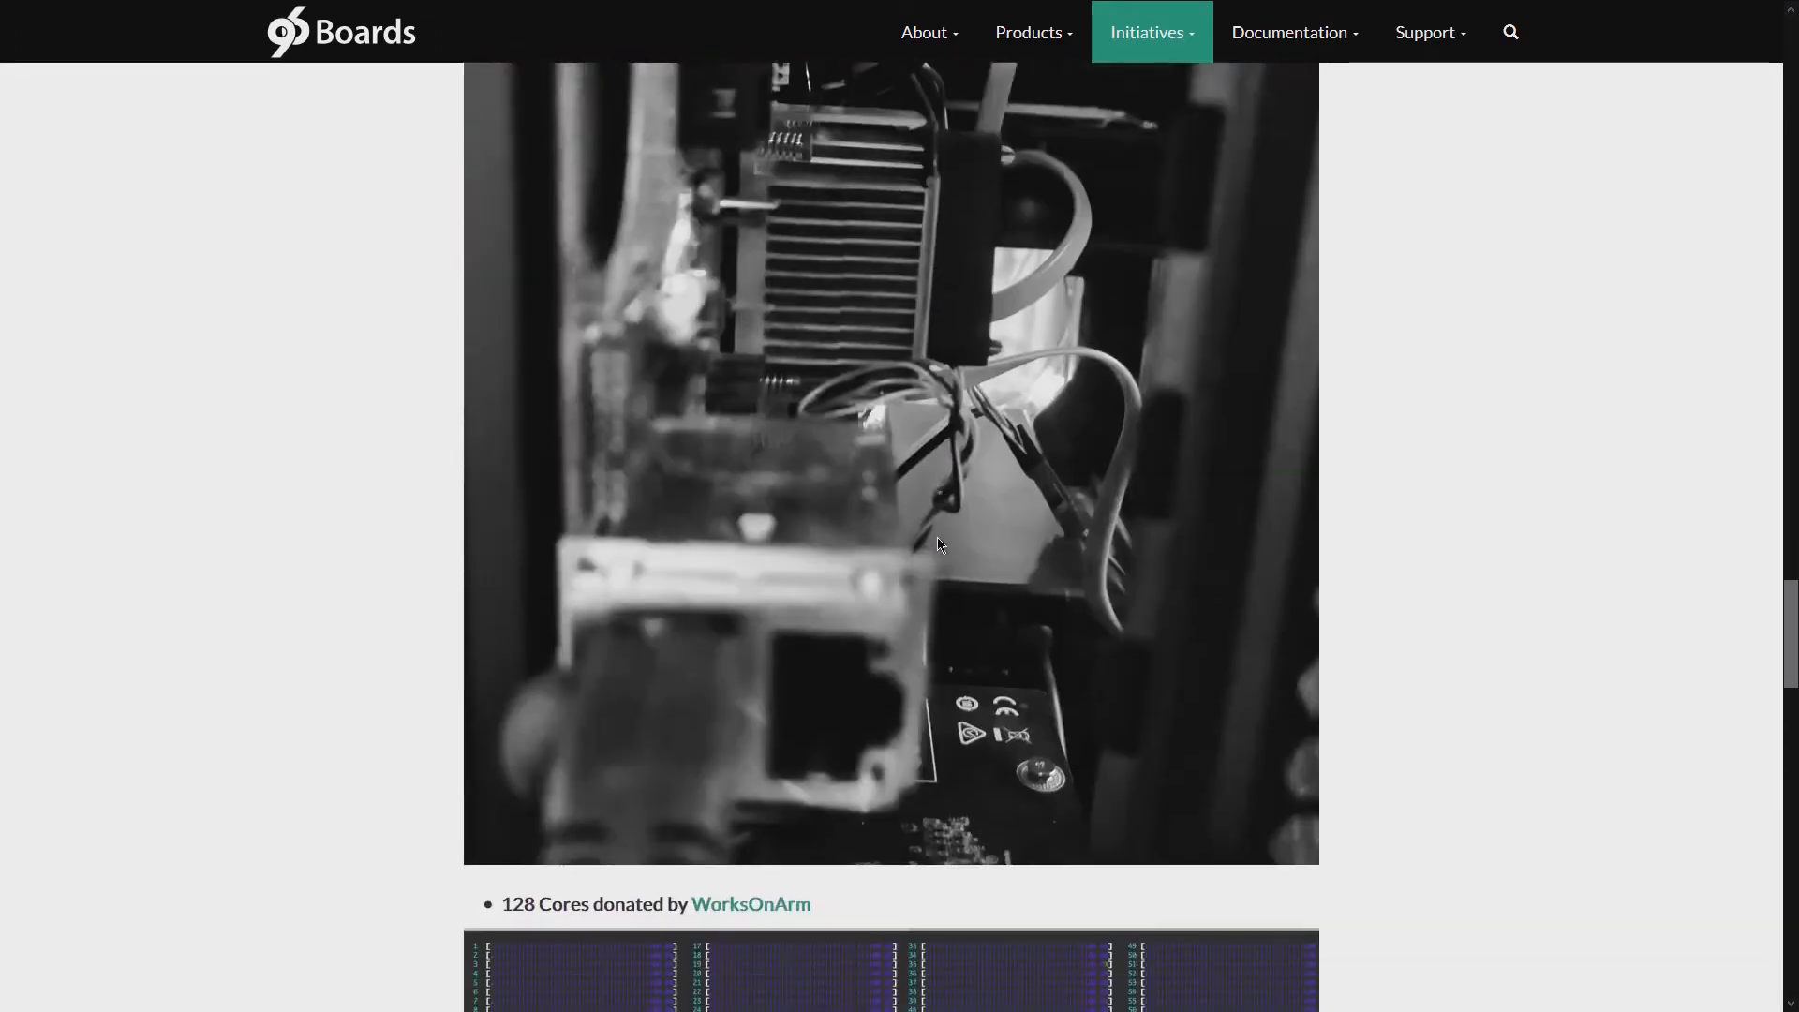
{"action": "scroll", "scroll_direction": "down", "scroll_amount": 3}
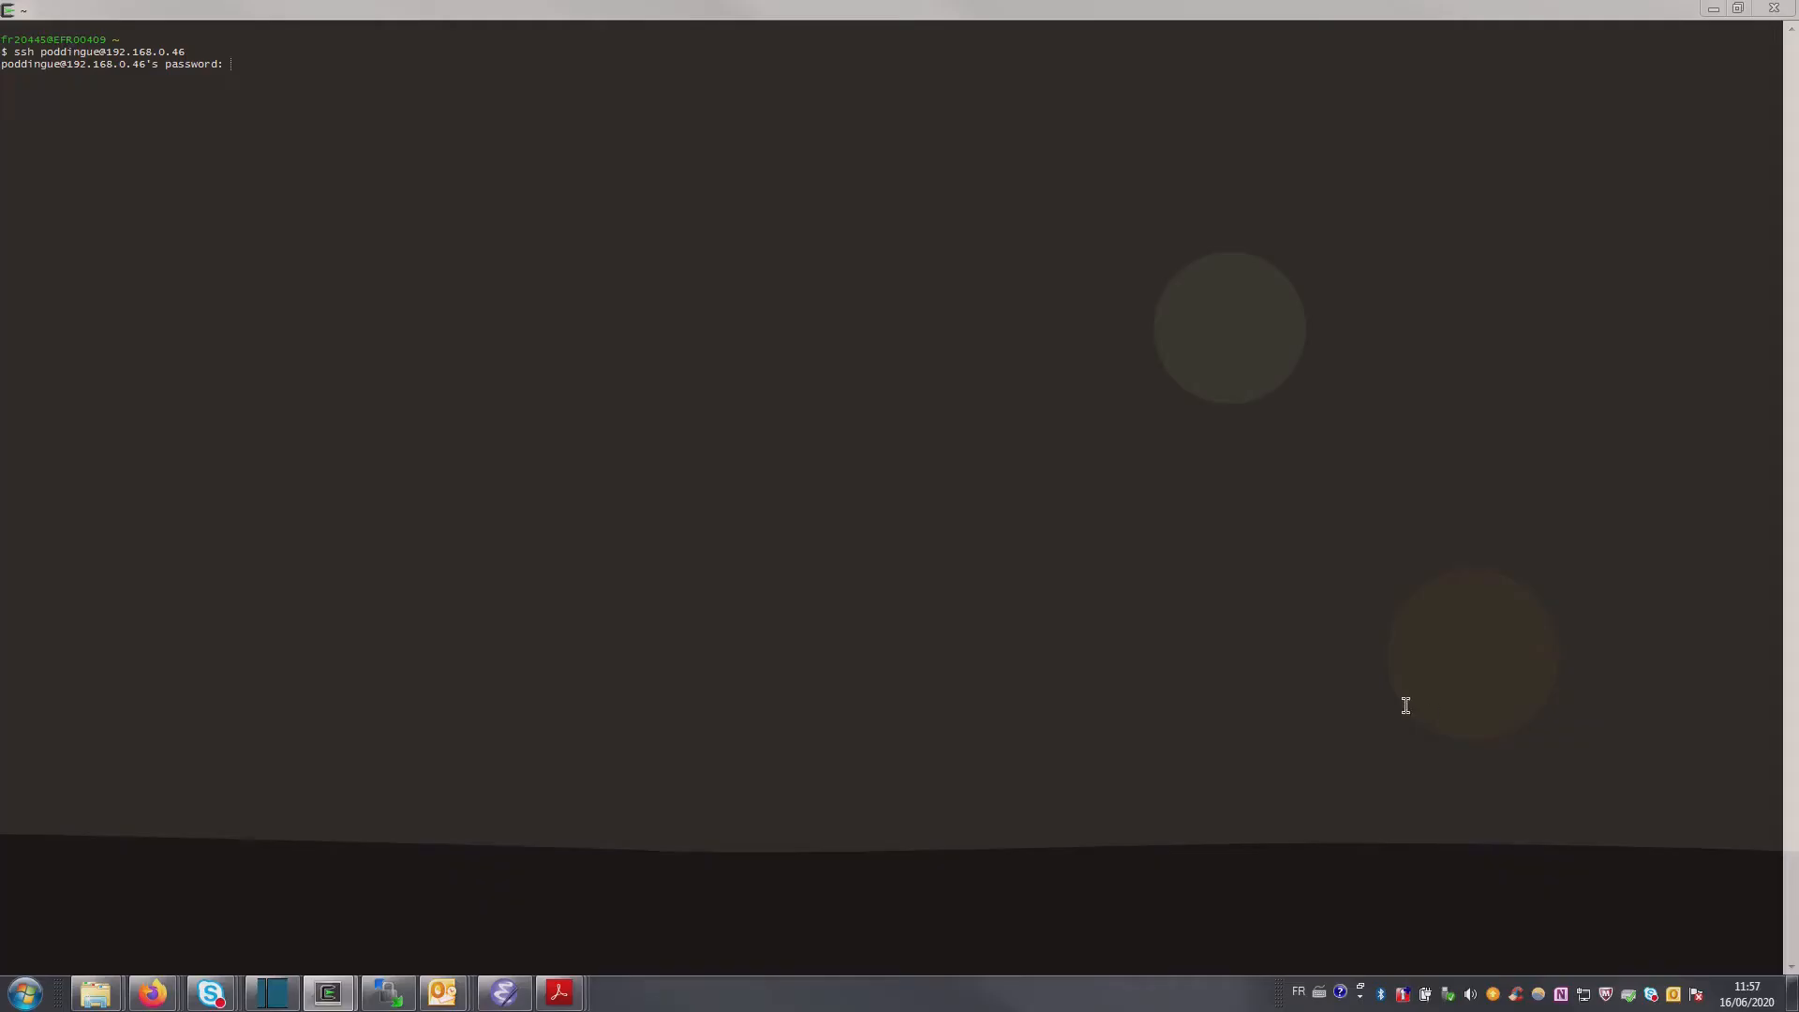
{"action": "mouse_move", "coordinate": [1085, 573]}
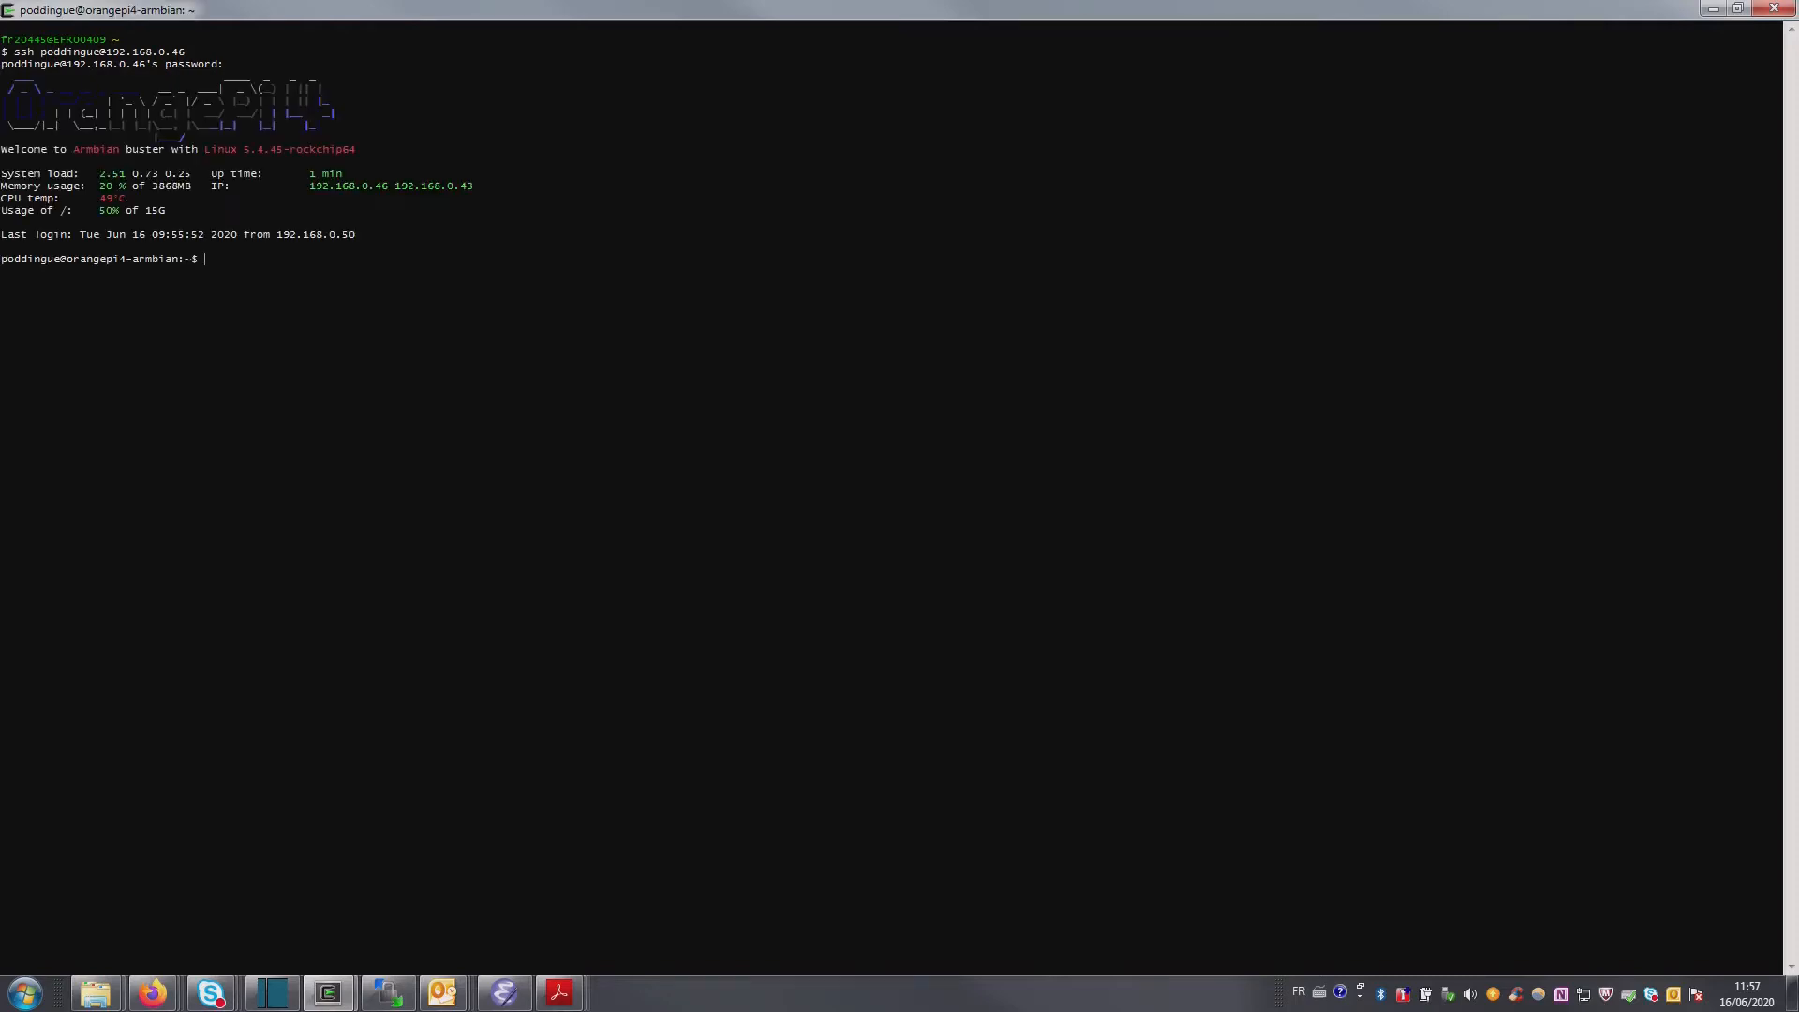
Step: On the orangepi4-armbian SSH session run htop, quit it, then enter boinctui
{"action": "type", "text": "htop"}
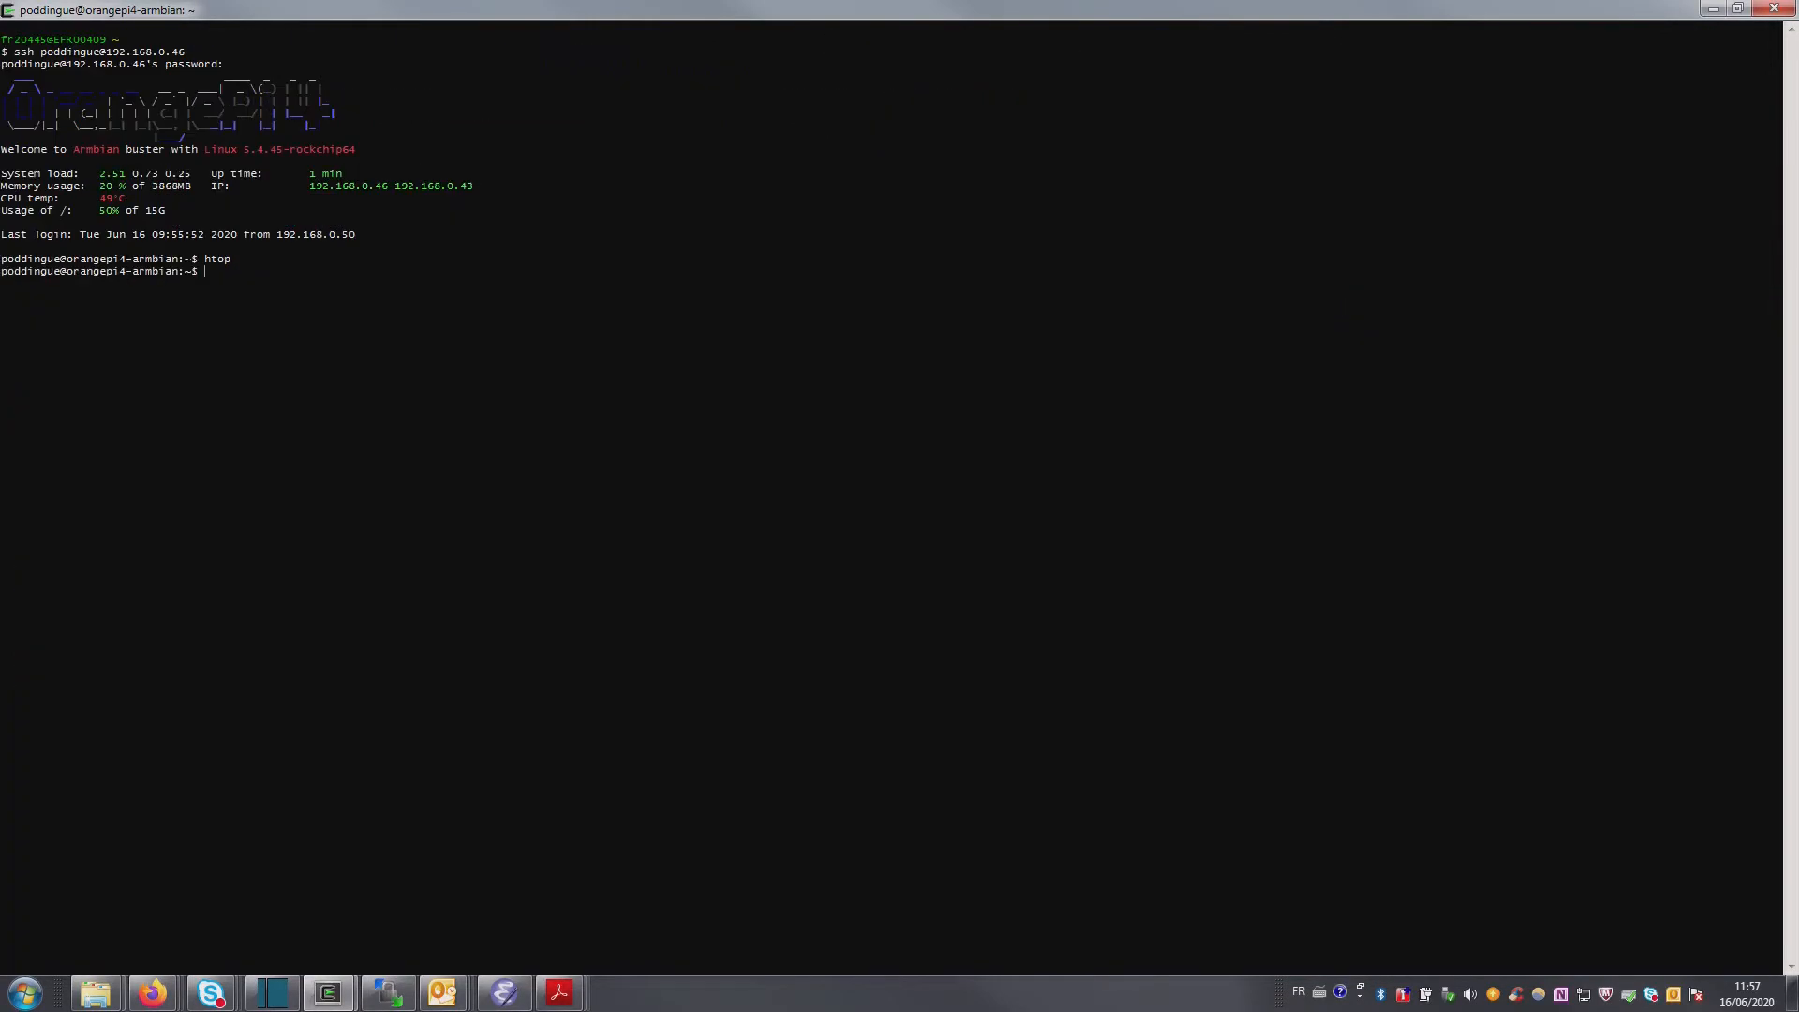
{"action": "type", "text": "boinctui"}
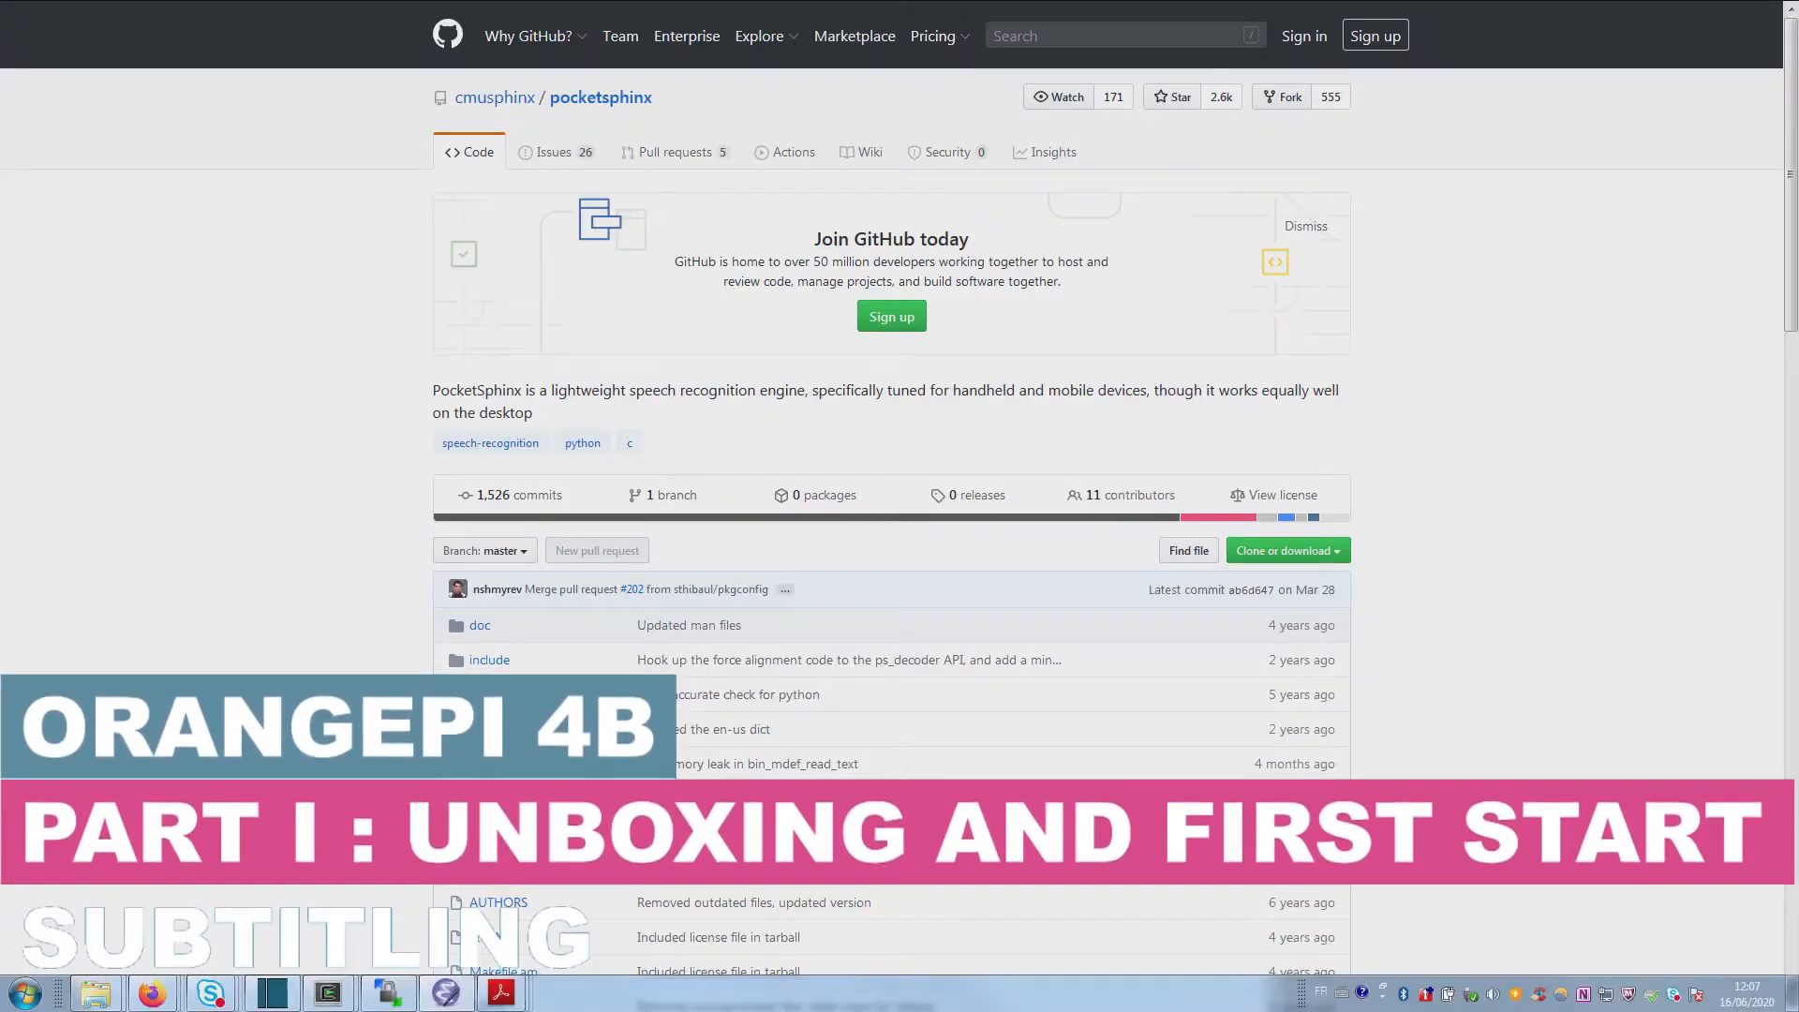
Step: Read the PocketSphinx README to its Linux install steps, then choose the sphinxbase on OrangePi 4B blog post
{"action": "scroll", "scroll_direction": "down", "scroll_amount": 3}
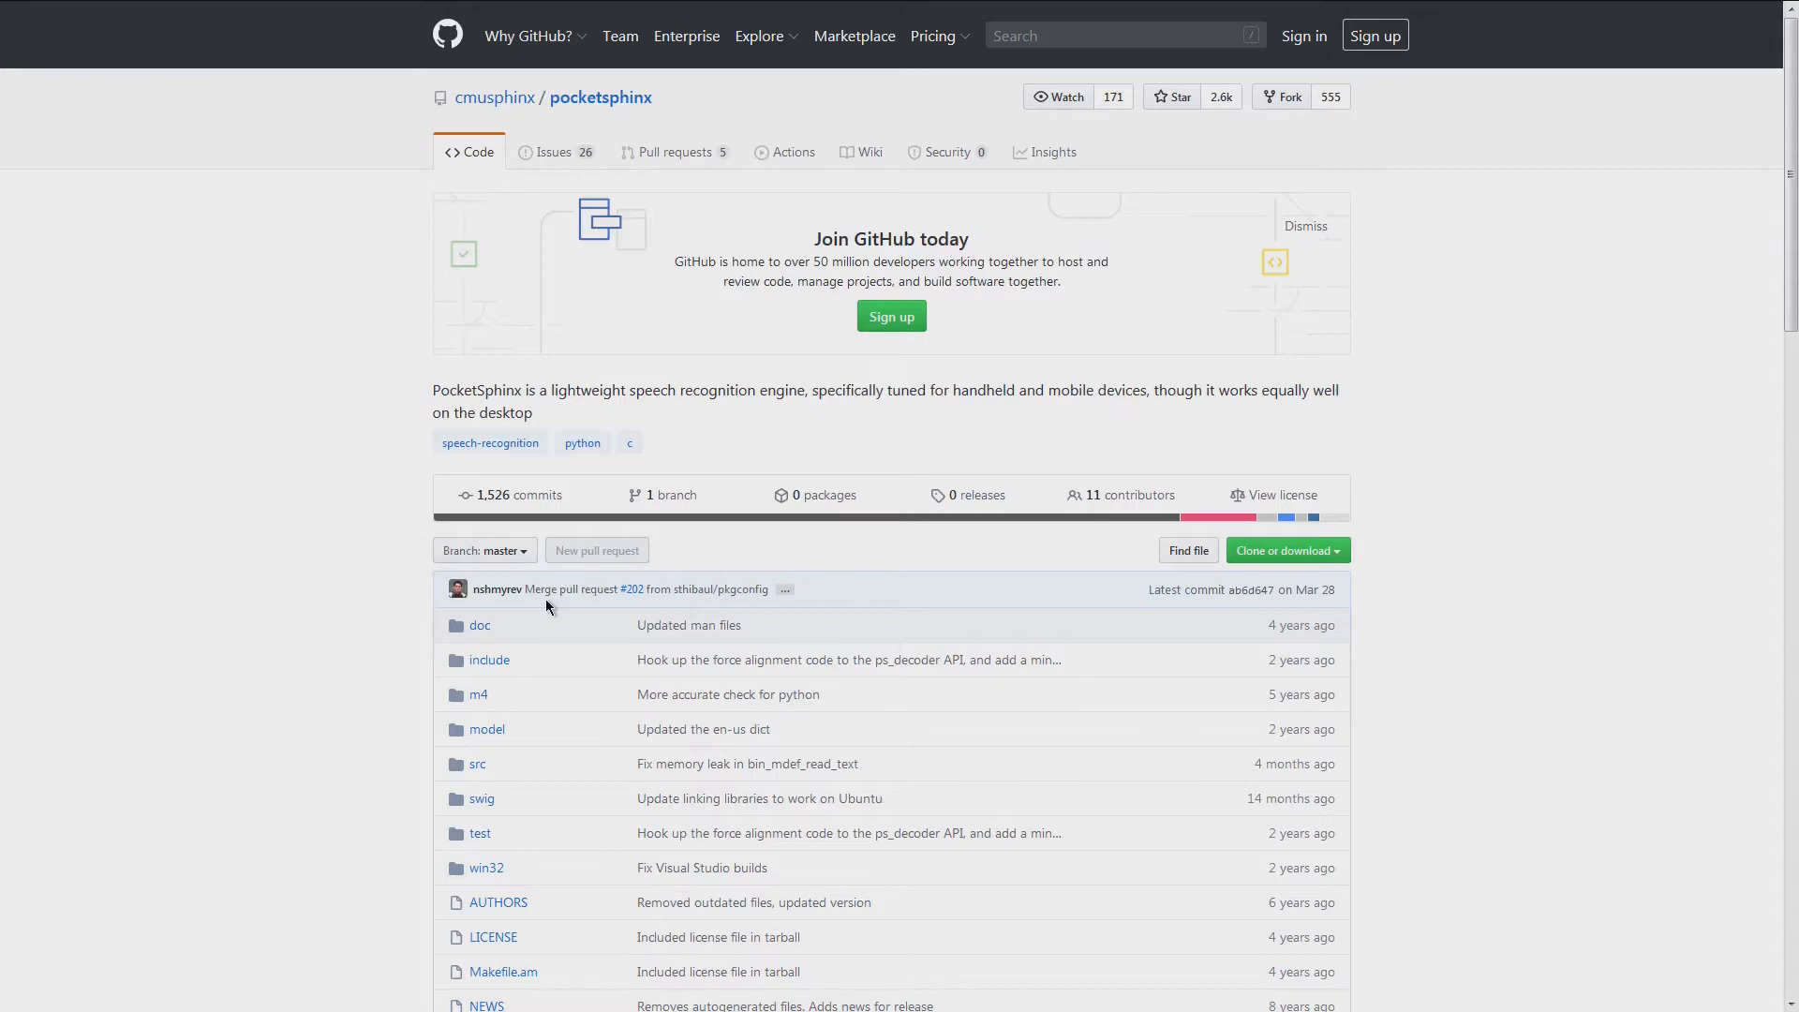
{"action": "scroll", "scroll_direction": "down", "scroll_amount": 3}
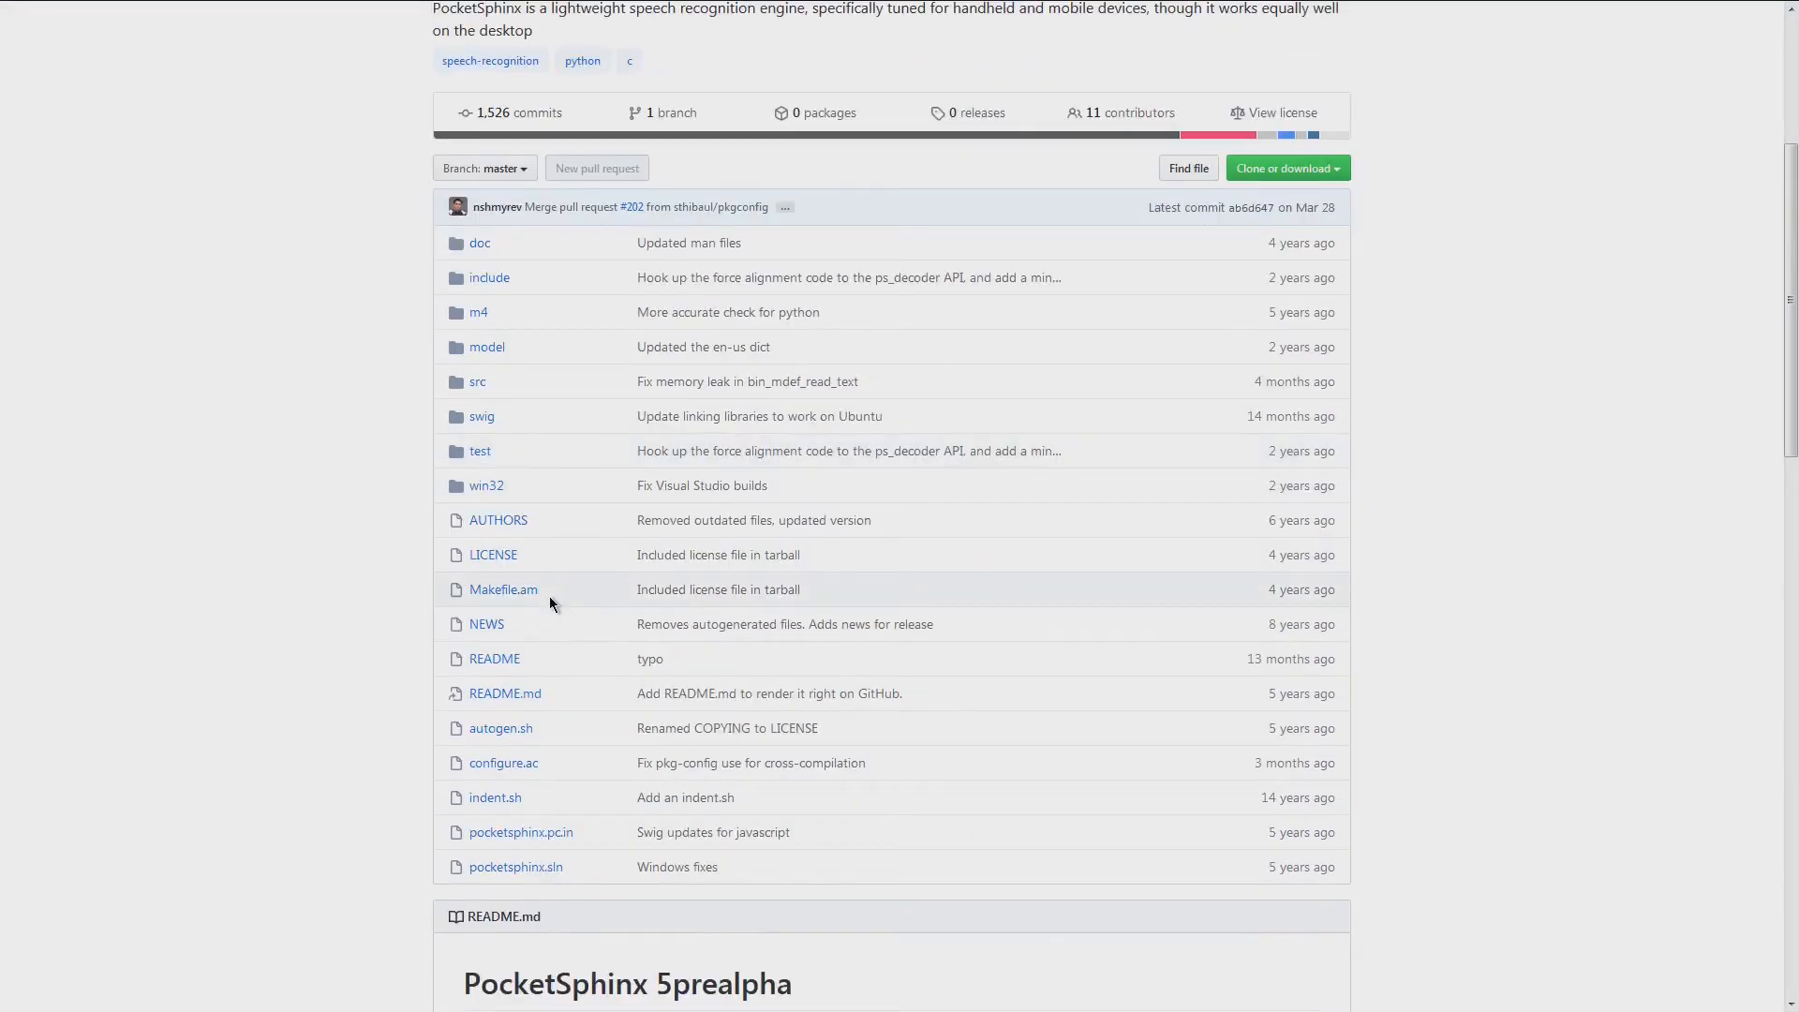
{"action": "scroll", "scroll_direction": "down", "scroll_amount": 3}
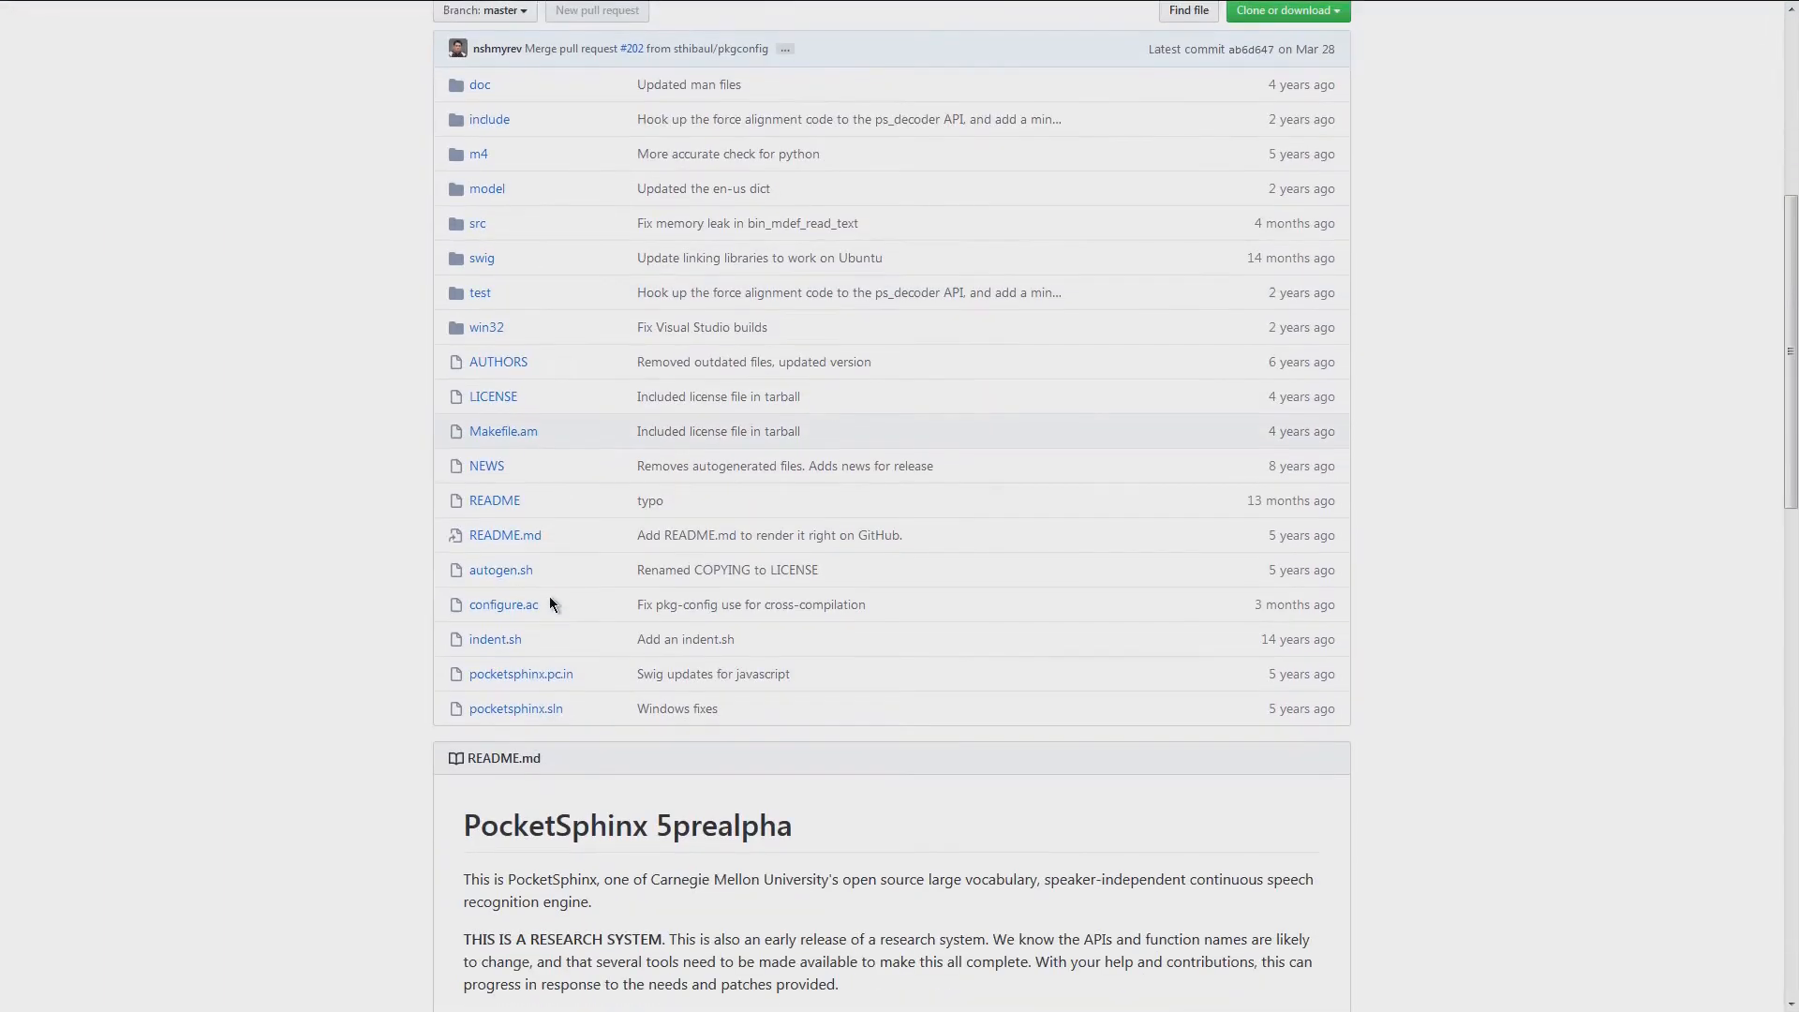
{"action": "scroll", "scroll_direction": "down", "scroll_amount": 3}
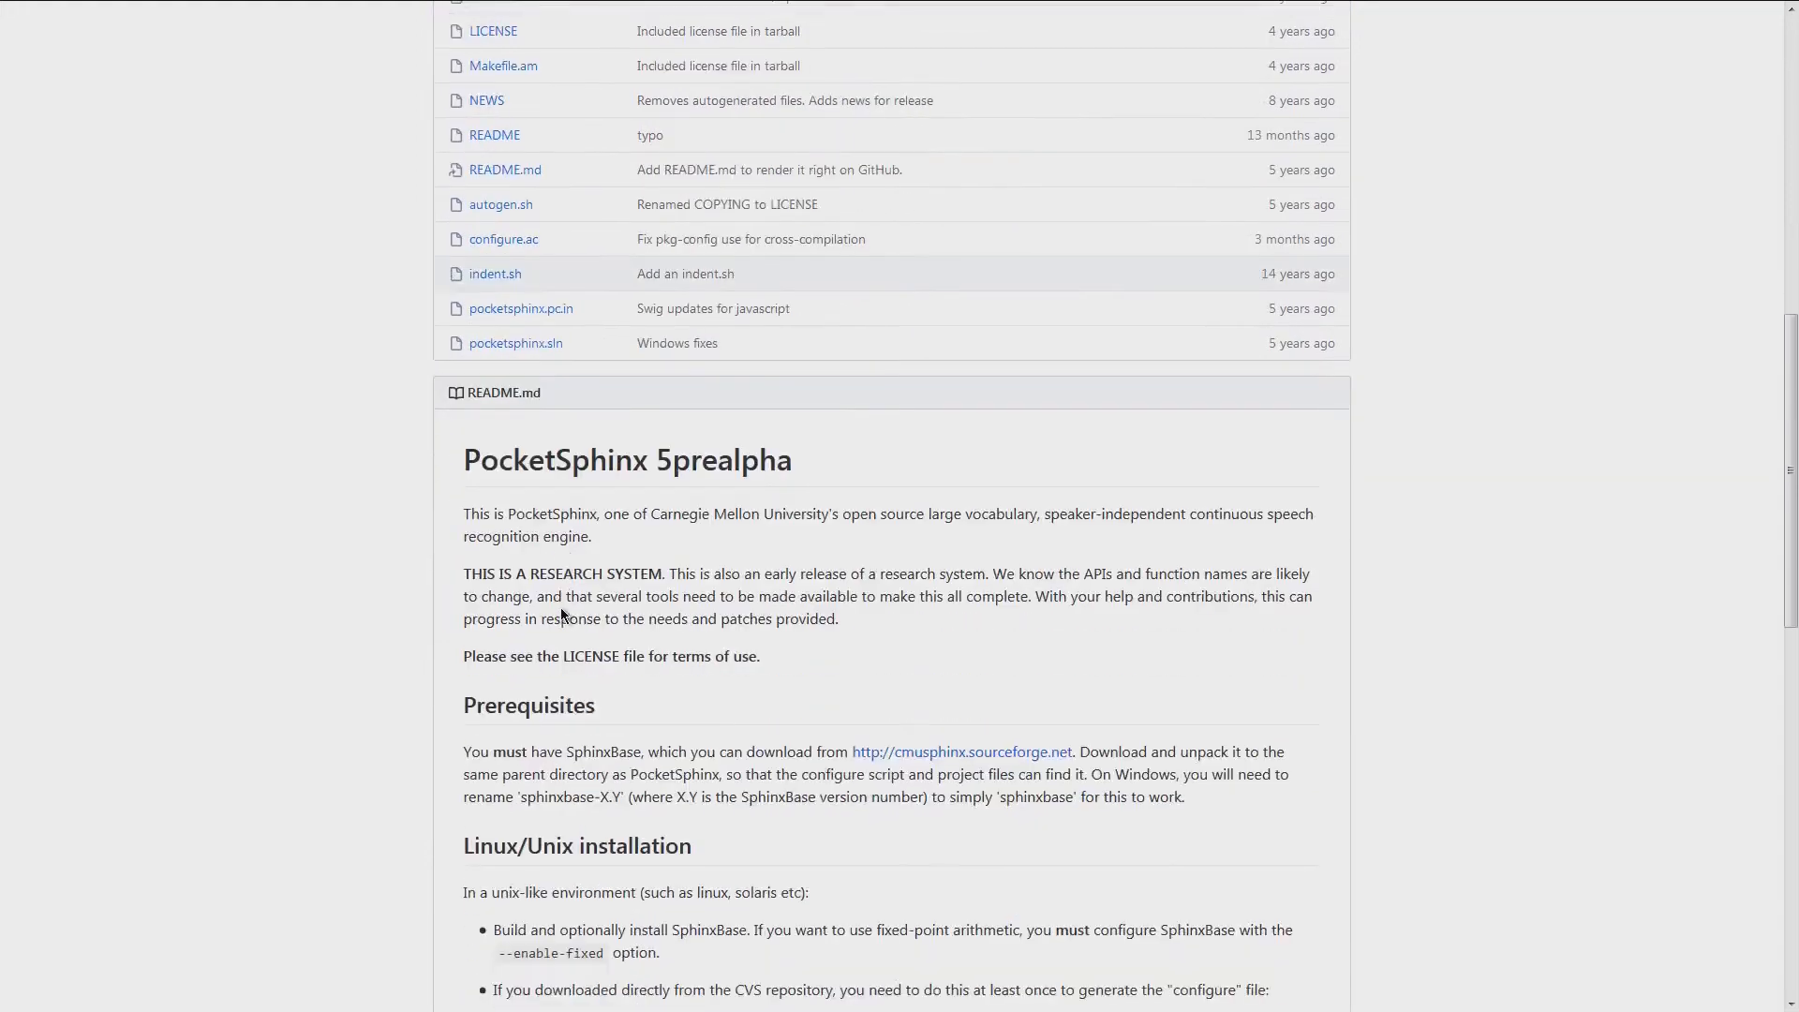
{"action": "scroll", "scroll_direction": "down", "scroll_amount": 3}
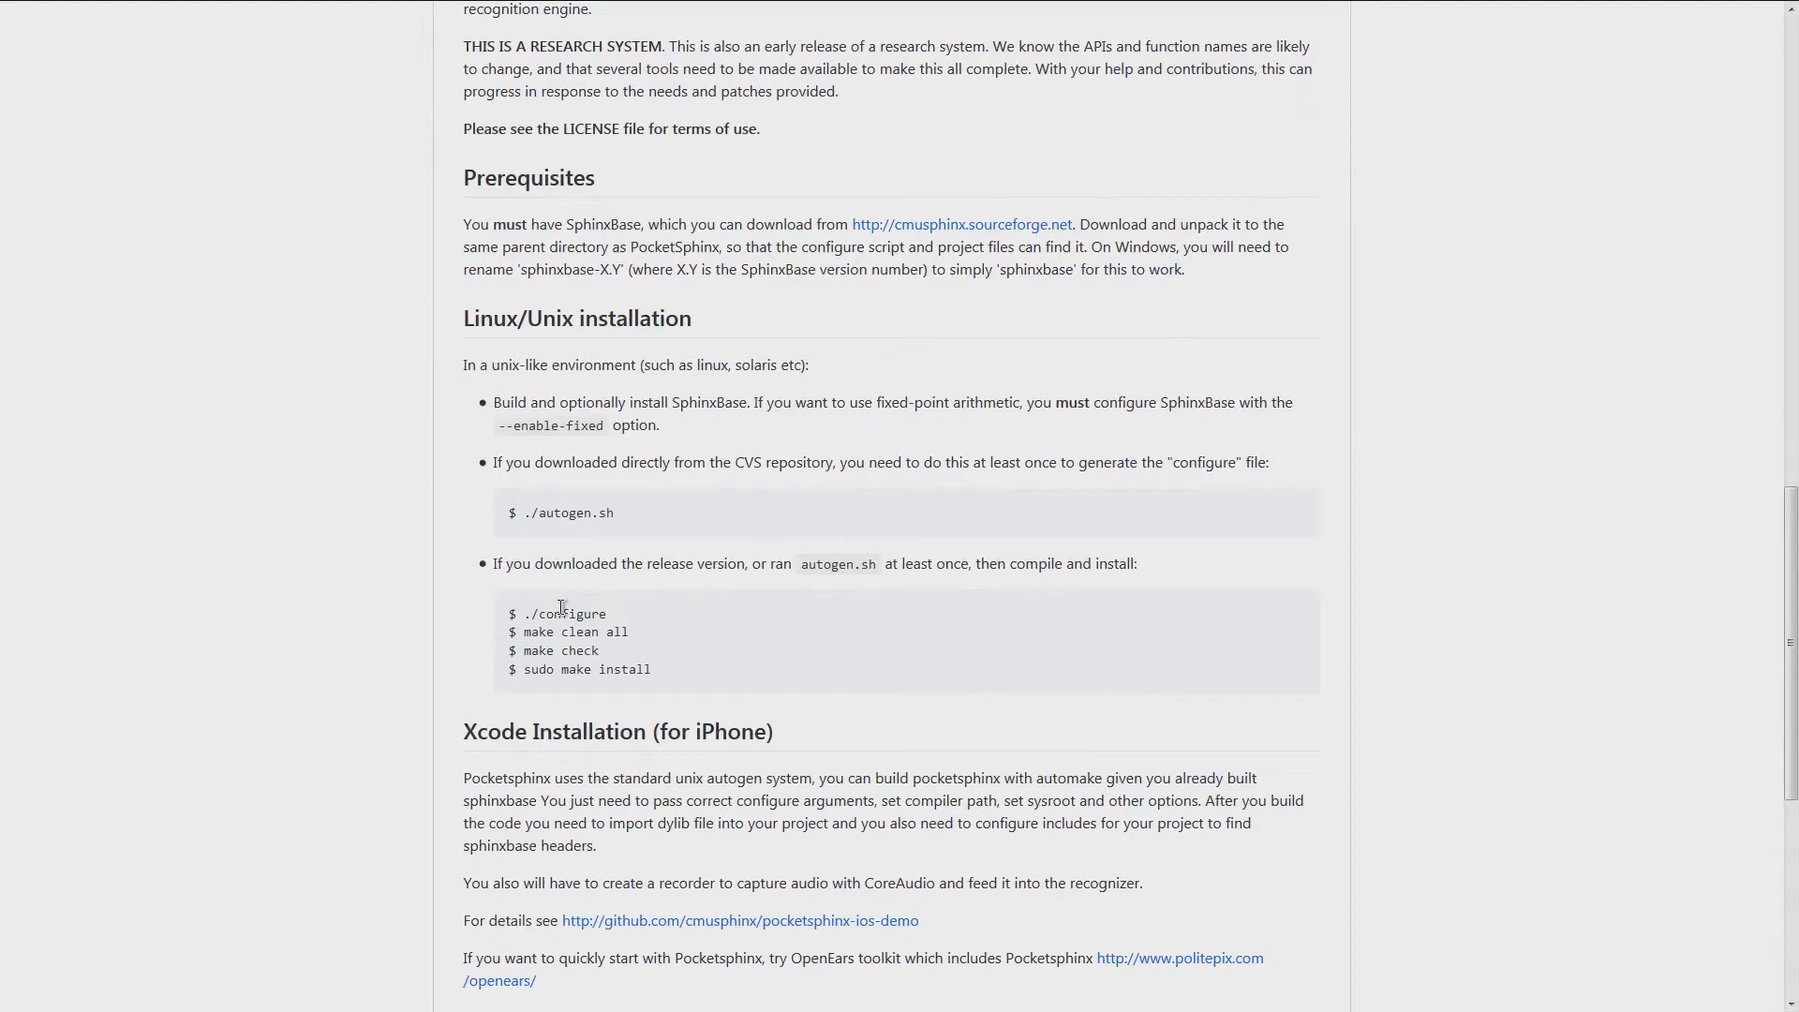
{"action": "scroll", "scroll_direction": "down", "scroll_amount": 3}
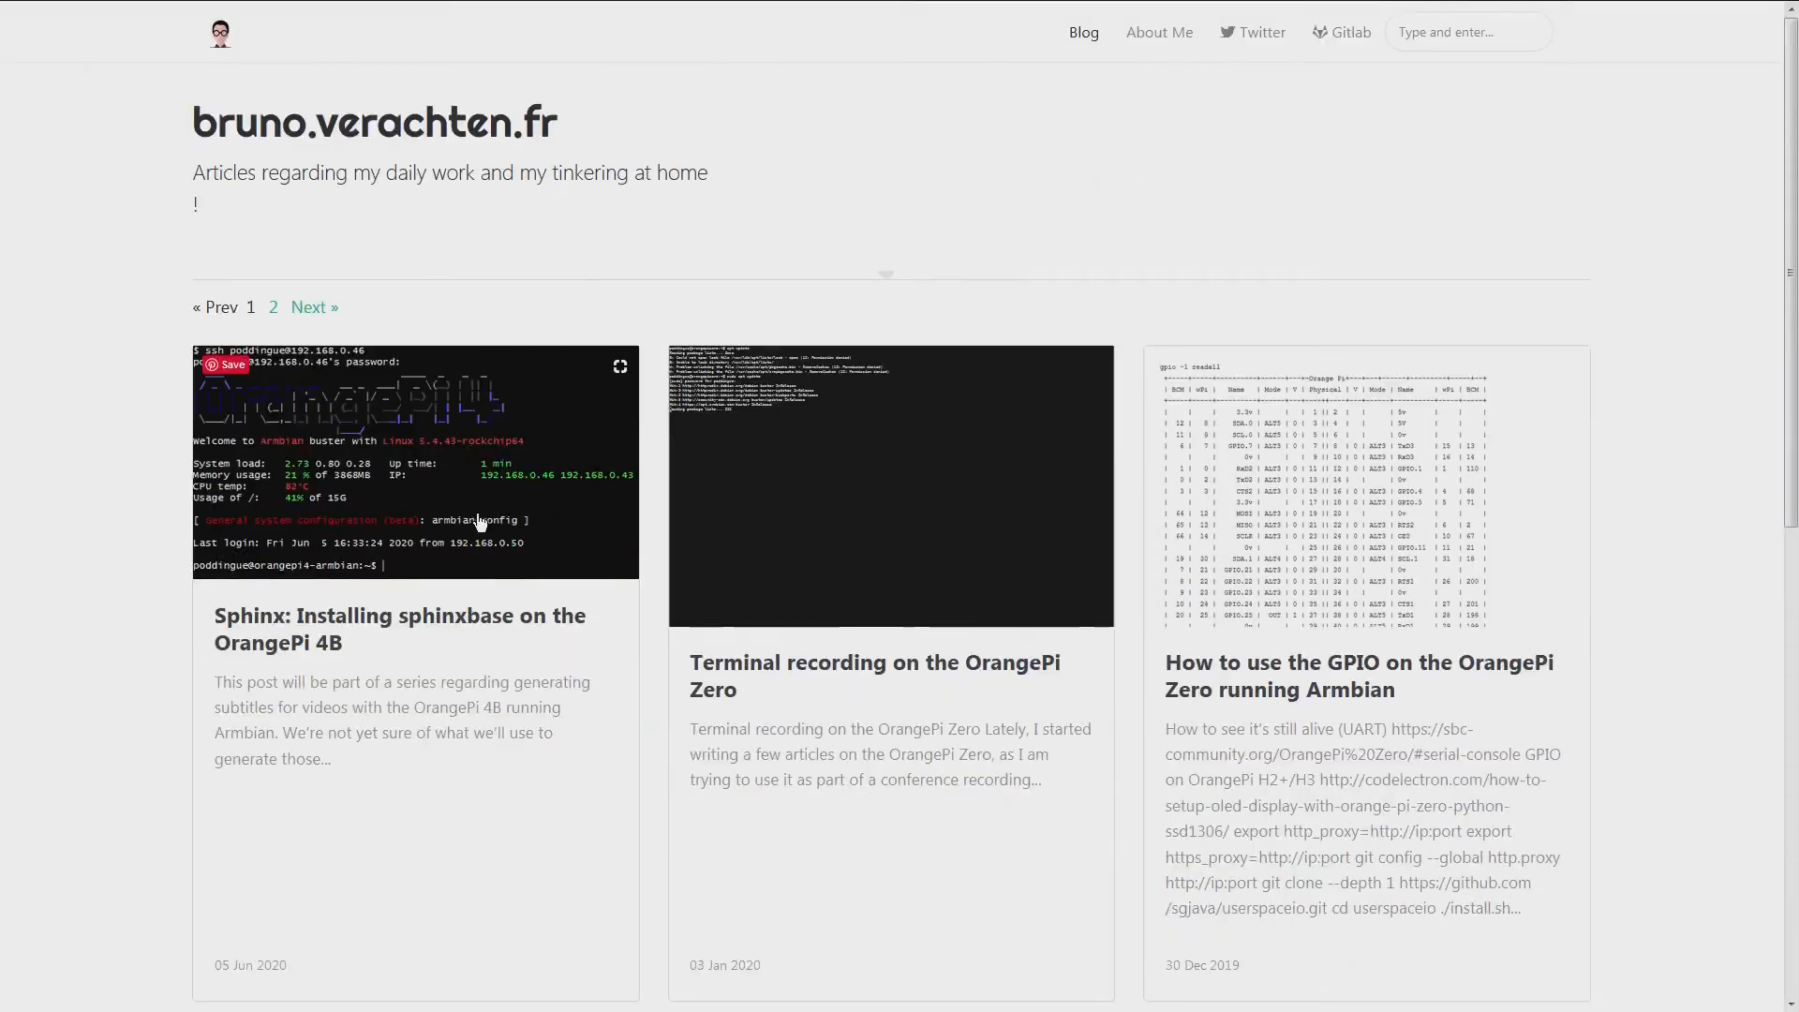
{"action": "left_click", "coordinate": [397, 630]}
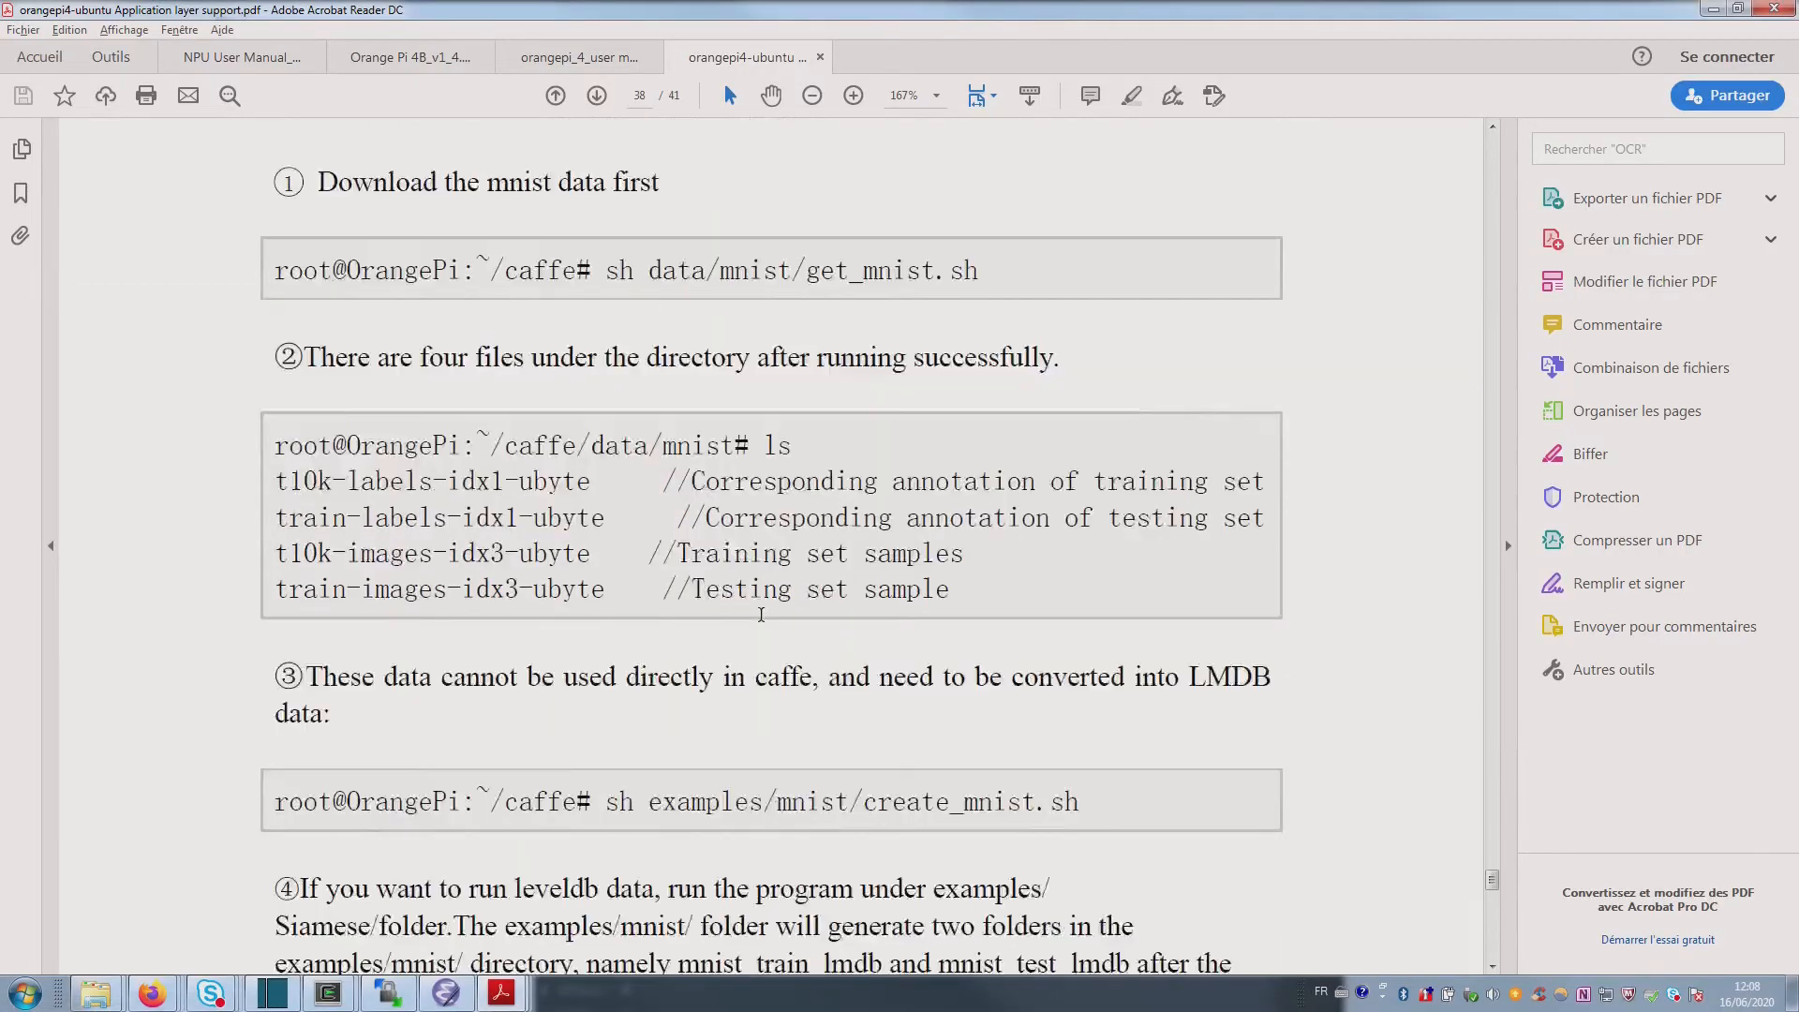
Step: Read page 38 of the orangepi4-ubuntu PDF through the caffe MNIST train_lenet steps
{"action": "scroll", "scroll_direction": "down", "scroll_amount": 3}
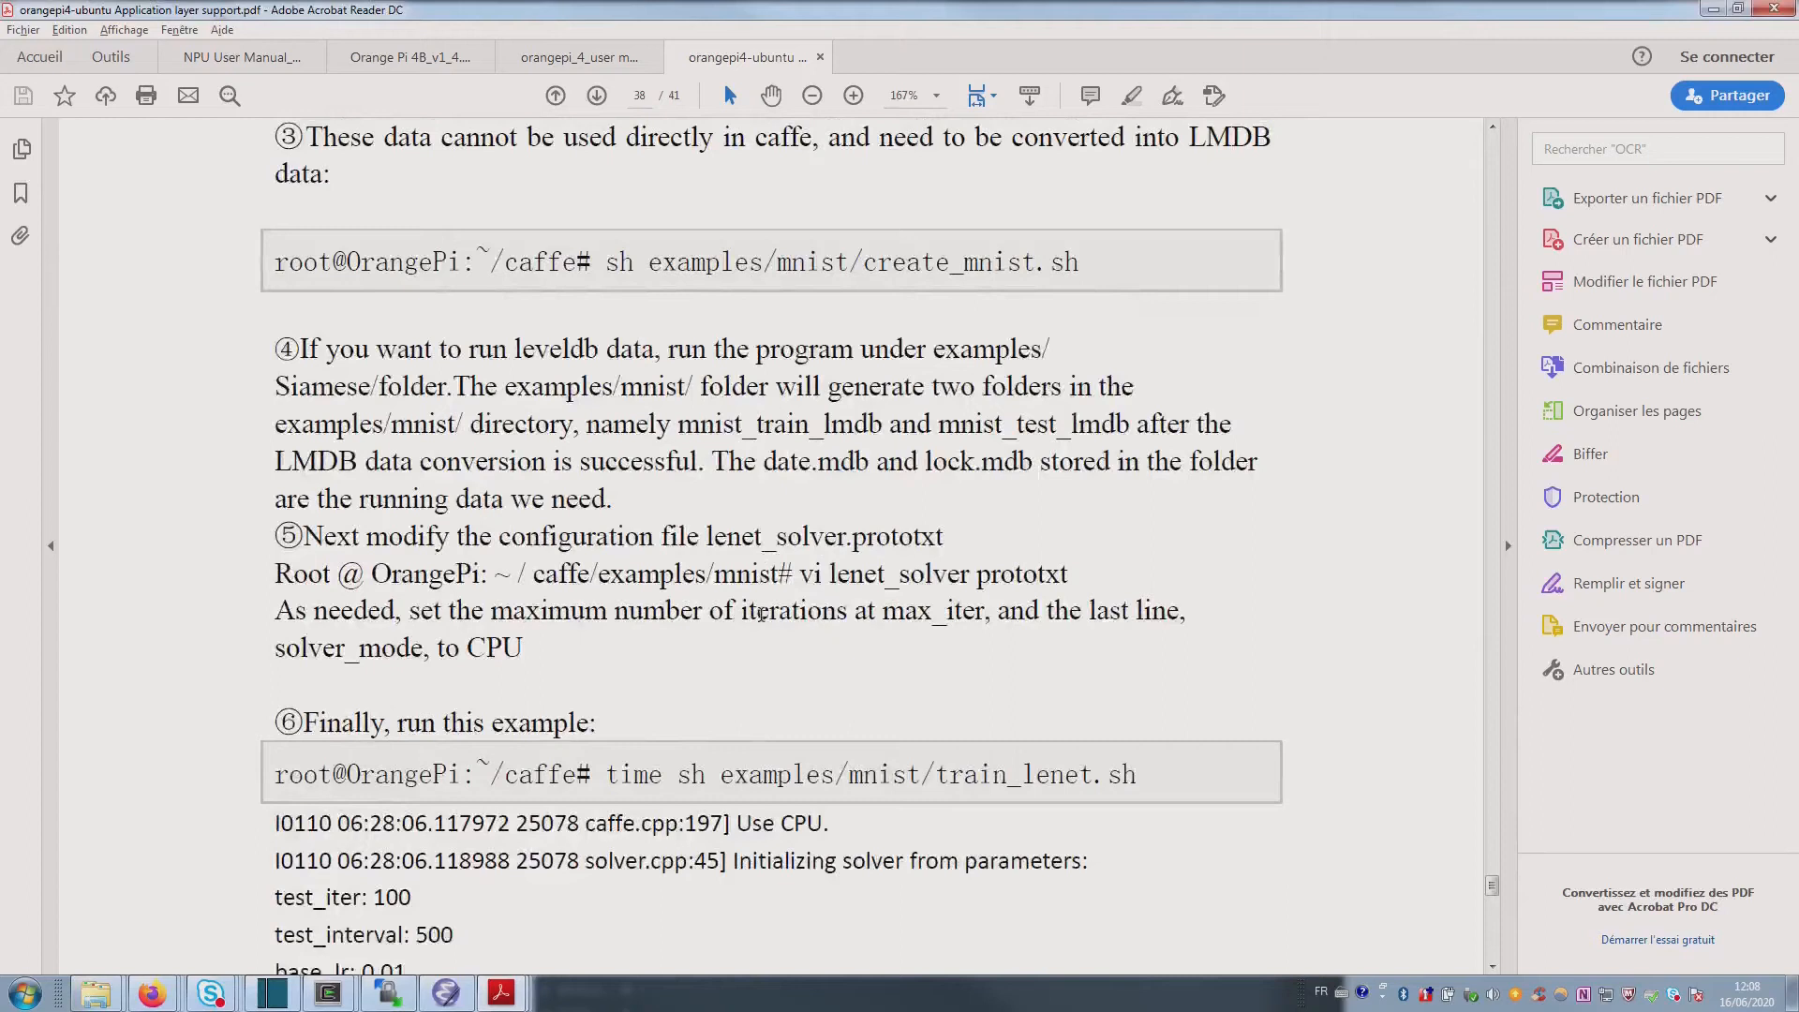
{"action": "scroll", "scroll_direction": "down", "scroll_amount": 3}
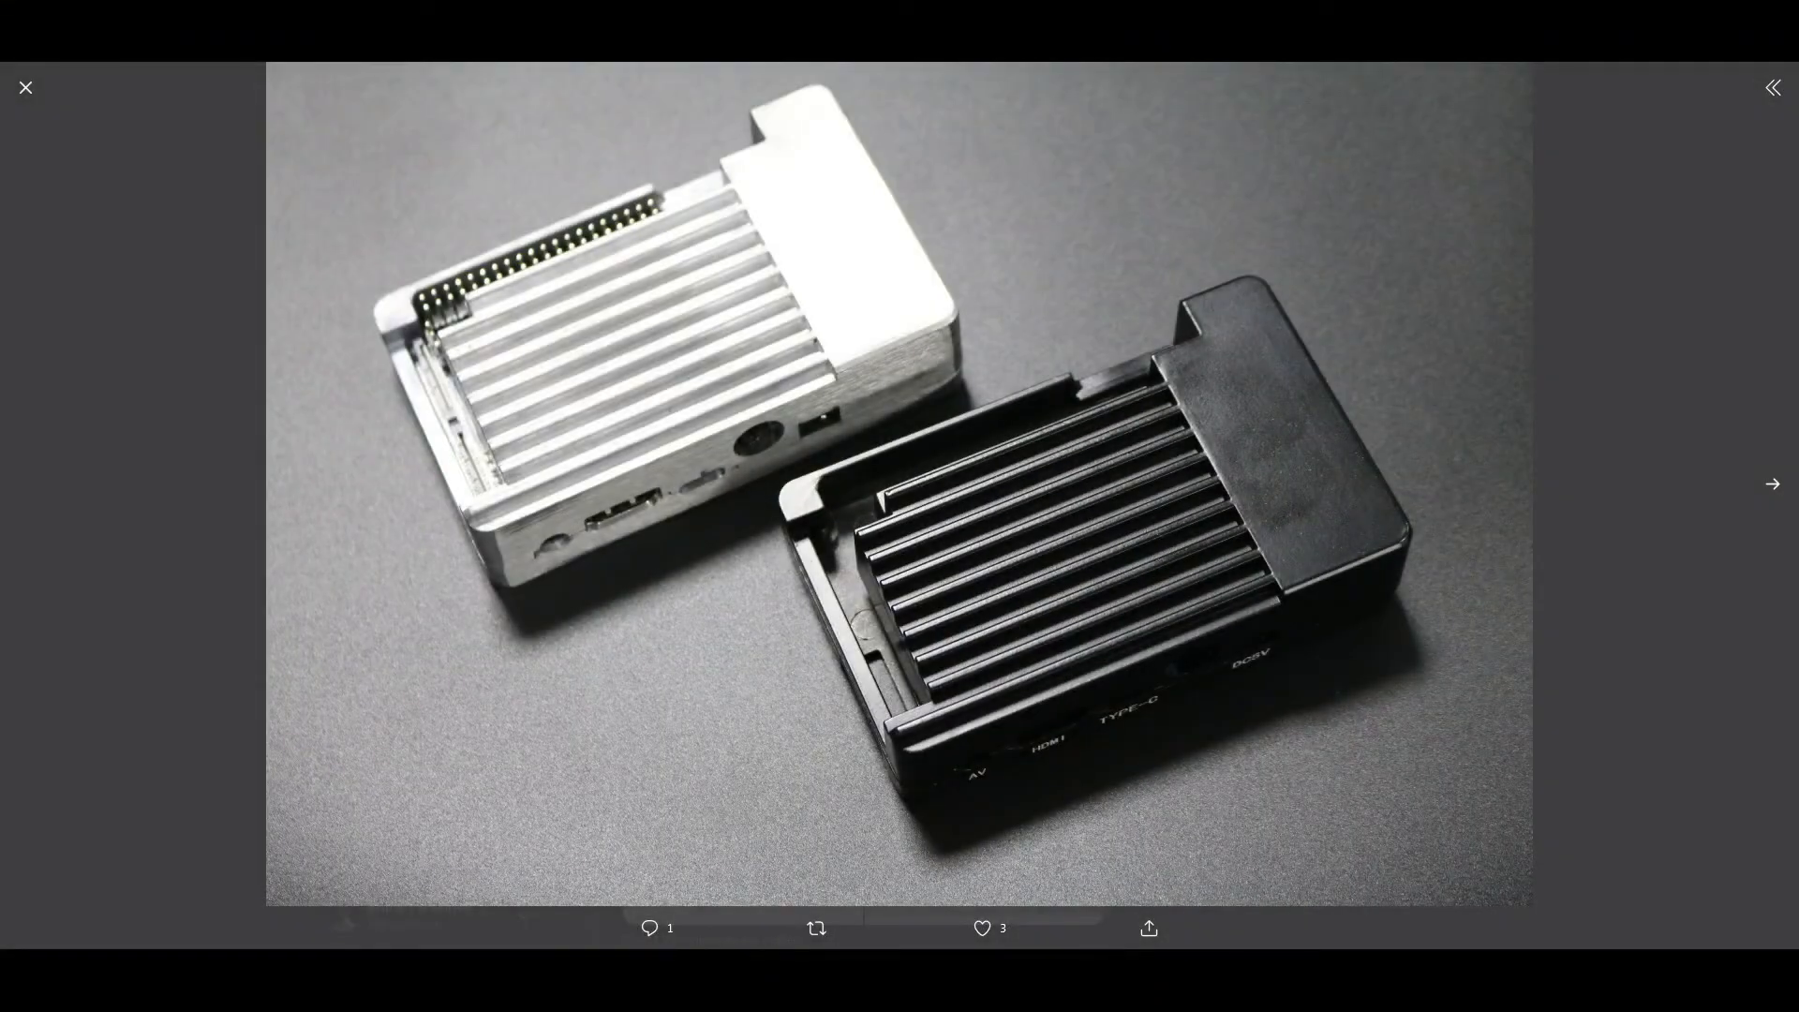
Step: Show the tweet's photo of the silver and black finned OrangePi cases full screen
{"action": "left_click", "coordinate": [1771, 484]}
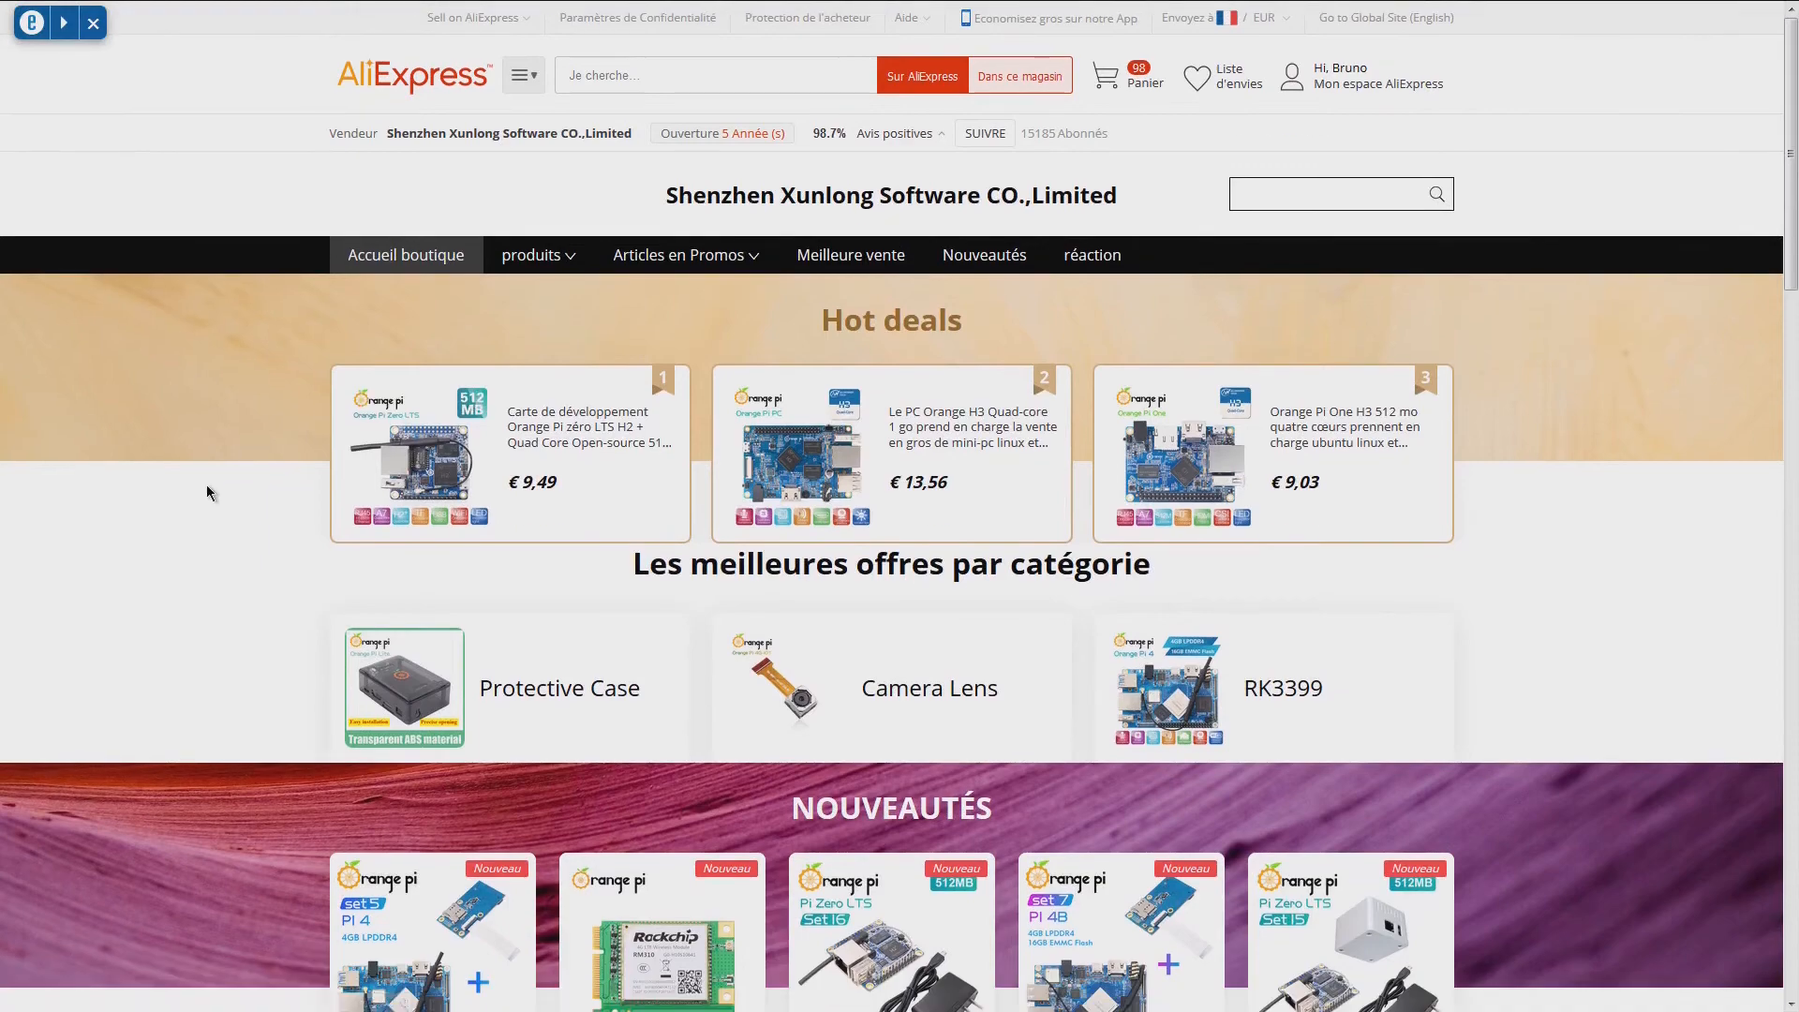
Step: Browse the Shenzhen Xunlong AliExpress store down through its Orange Pi boards, sensor kits and cases
{"action": "scroll", "scroll_direction": "down", "scroll_amount": 3}
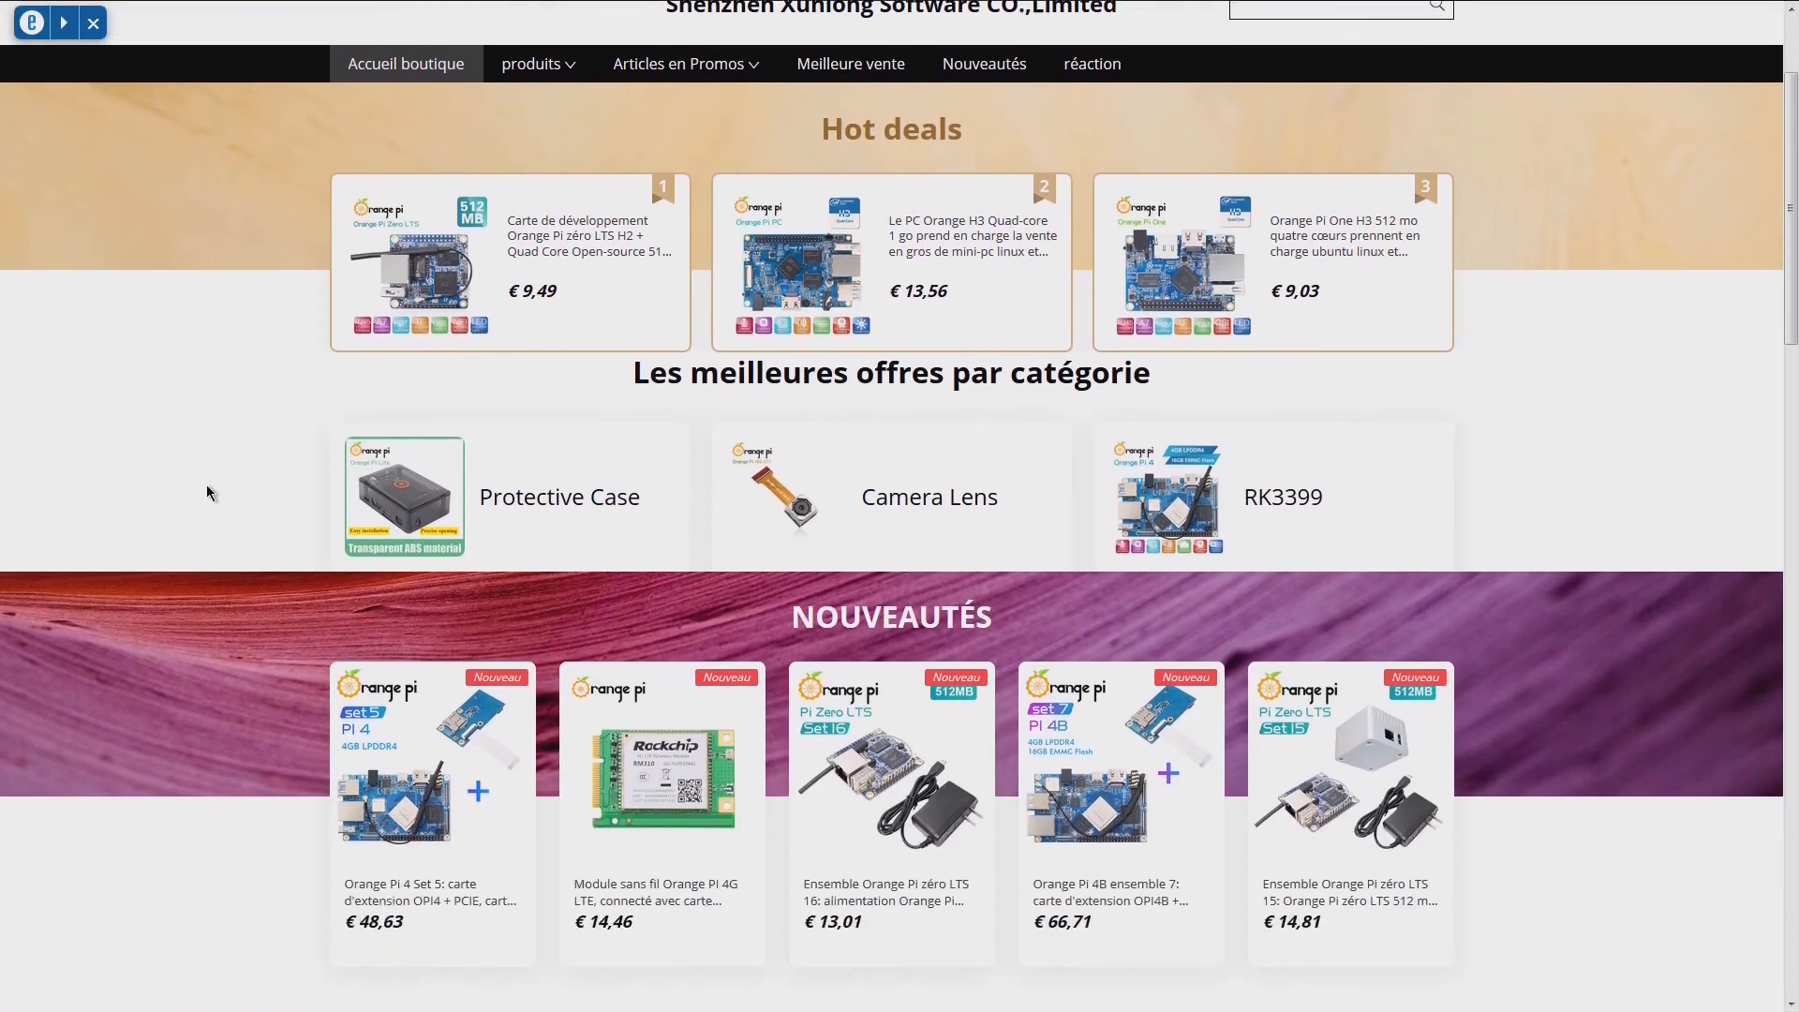
{"action": "scroll", "scroll_direction": "down", "scroll_amount": 3}
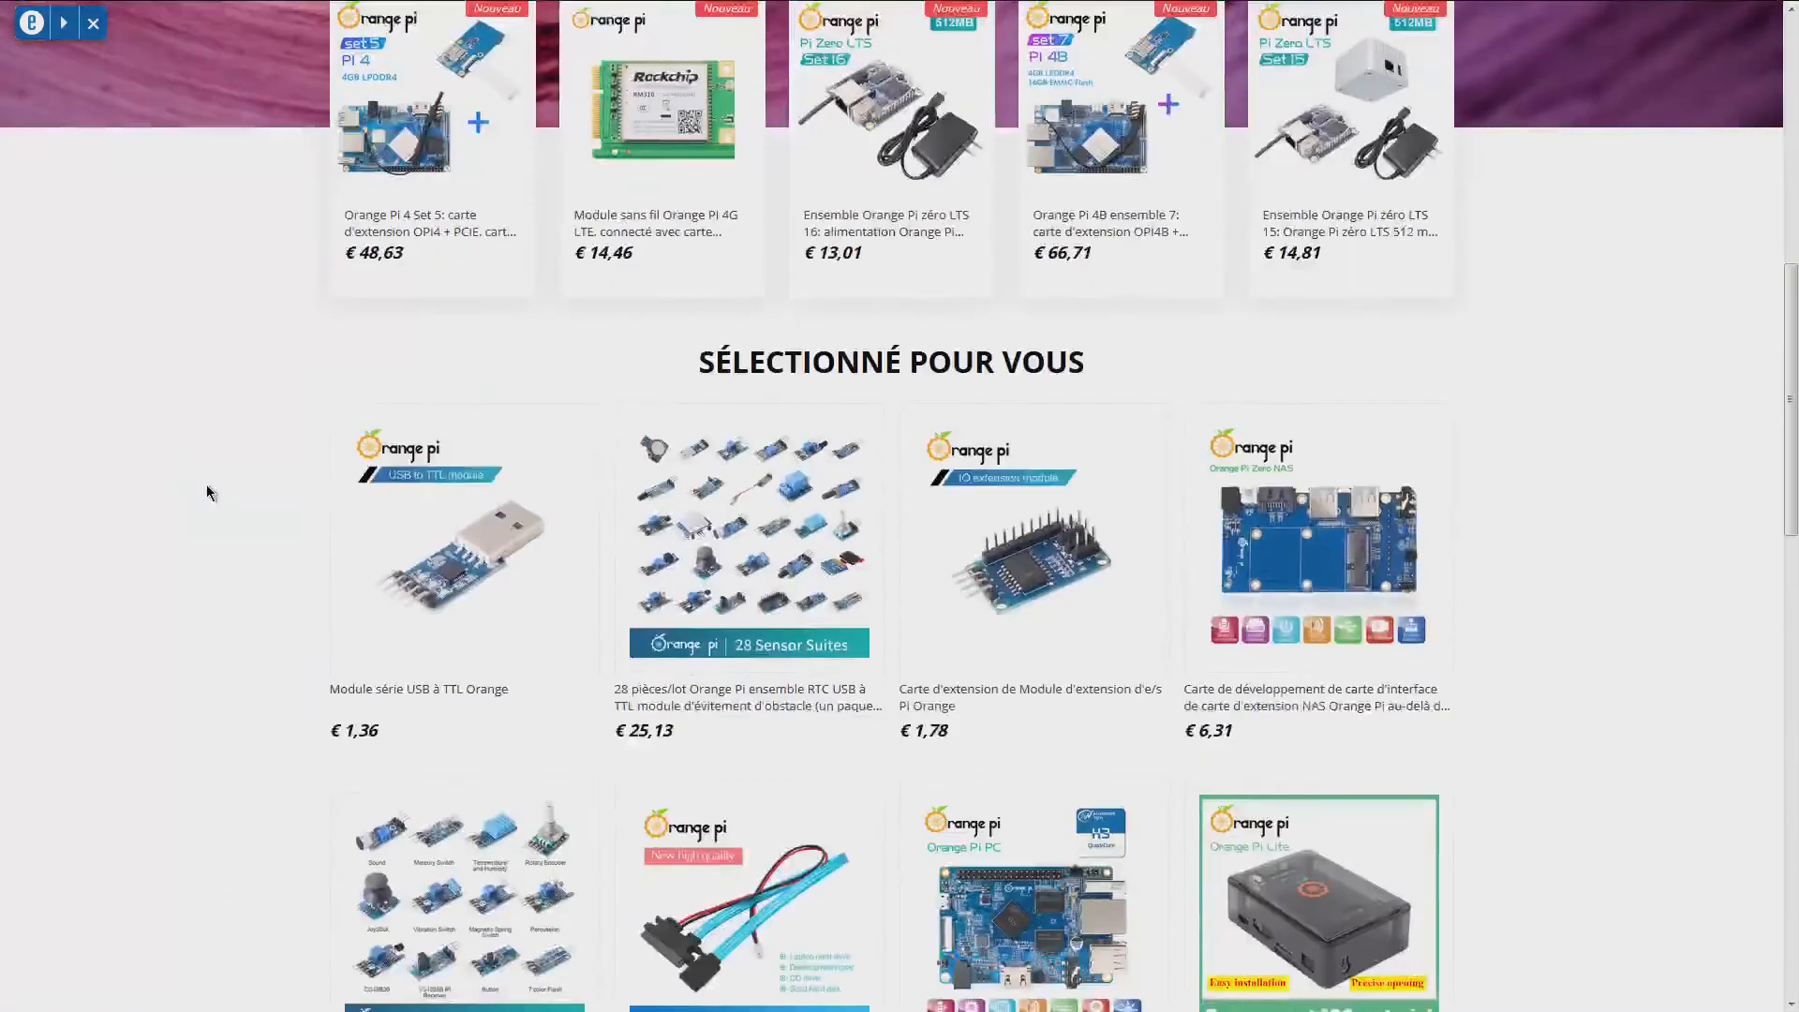
{"action": "scroll", "scroll_direction": "down", "scroll_amount": 3}
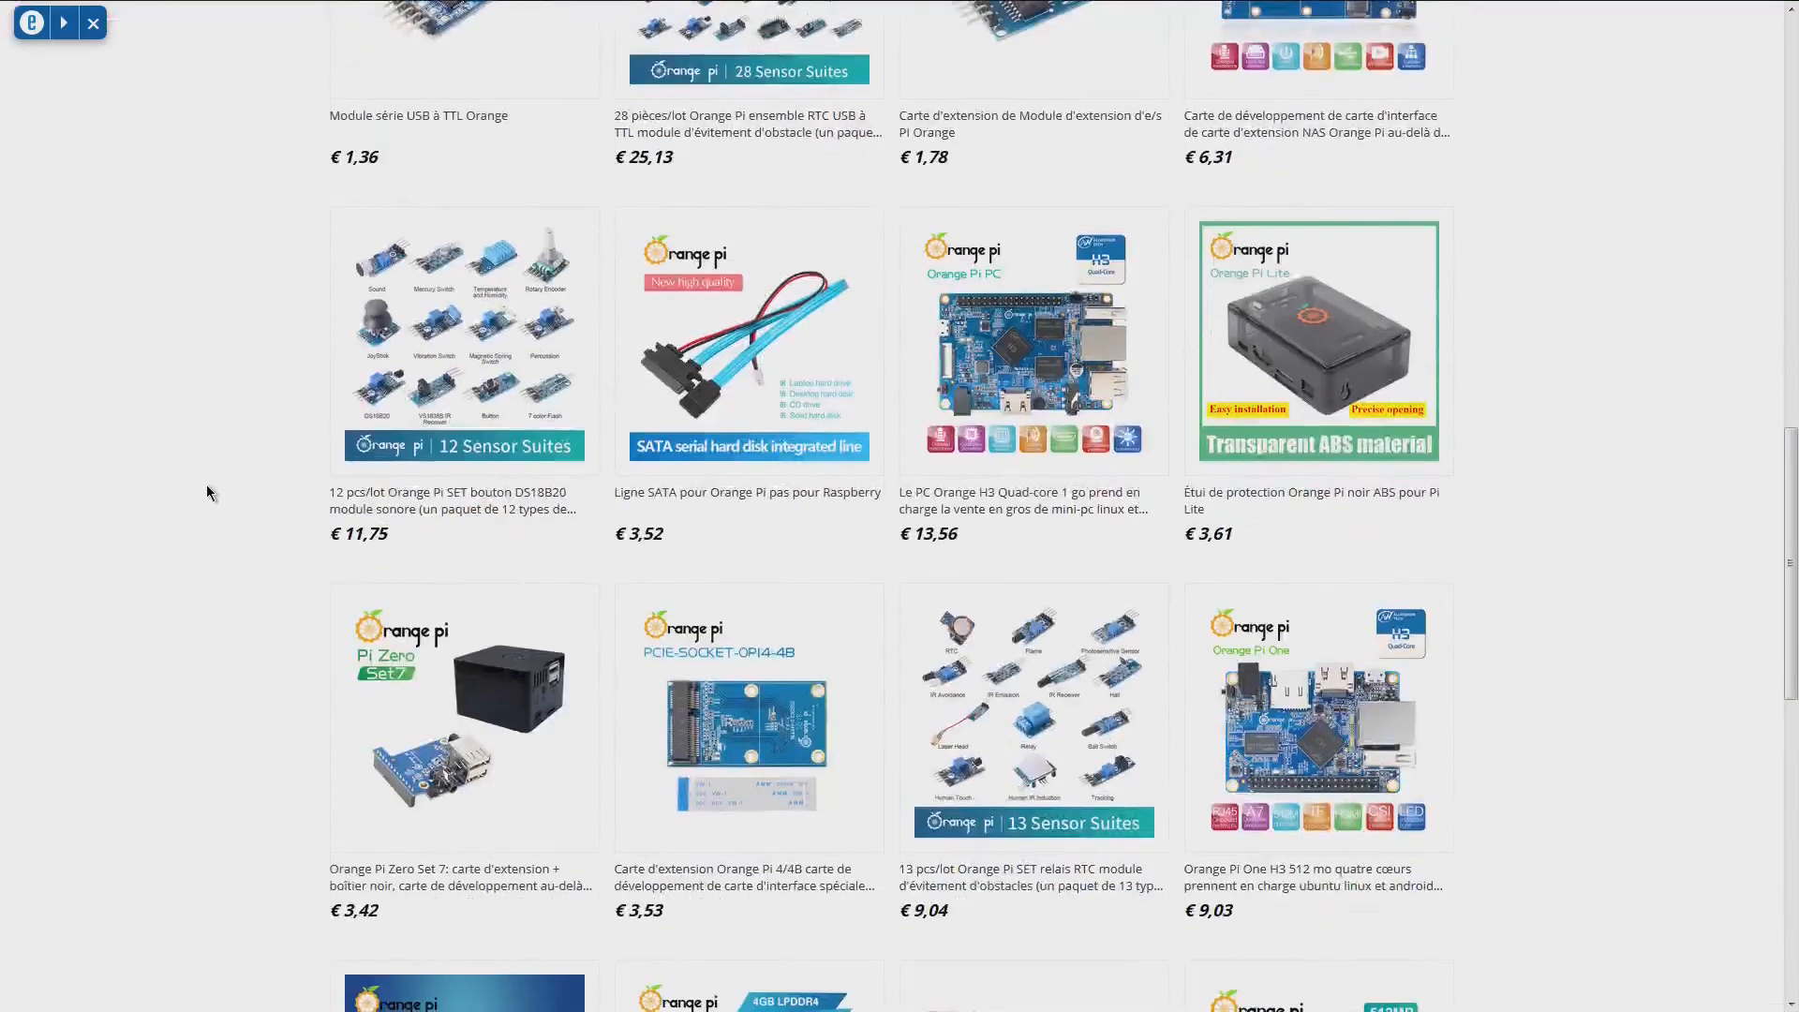
{"action": "scroll", "scroll_direction": "down", "scroll_amount": 3}
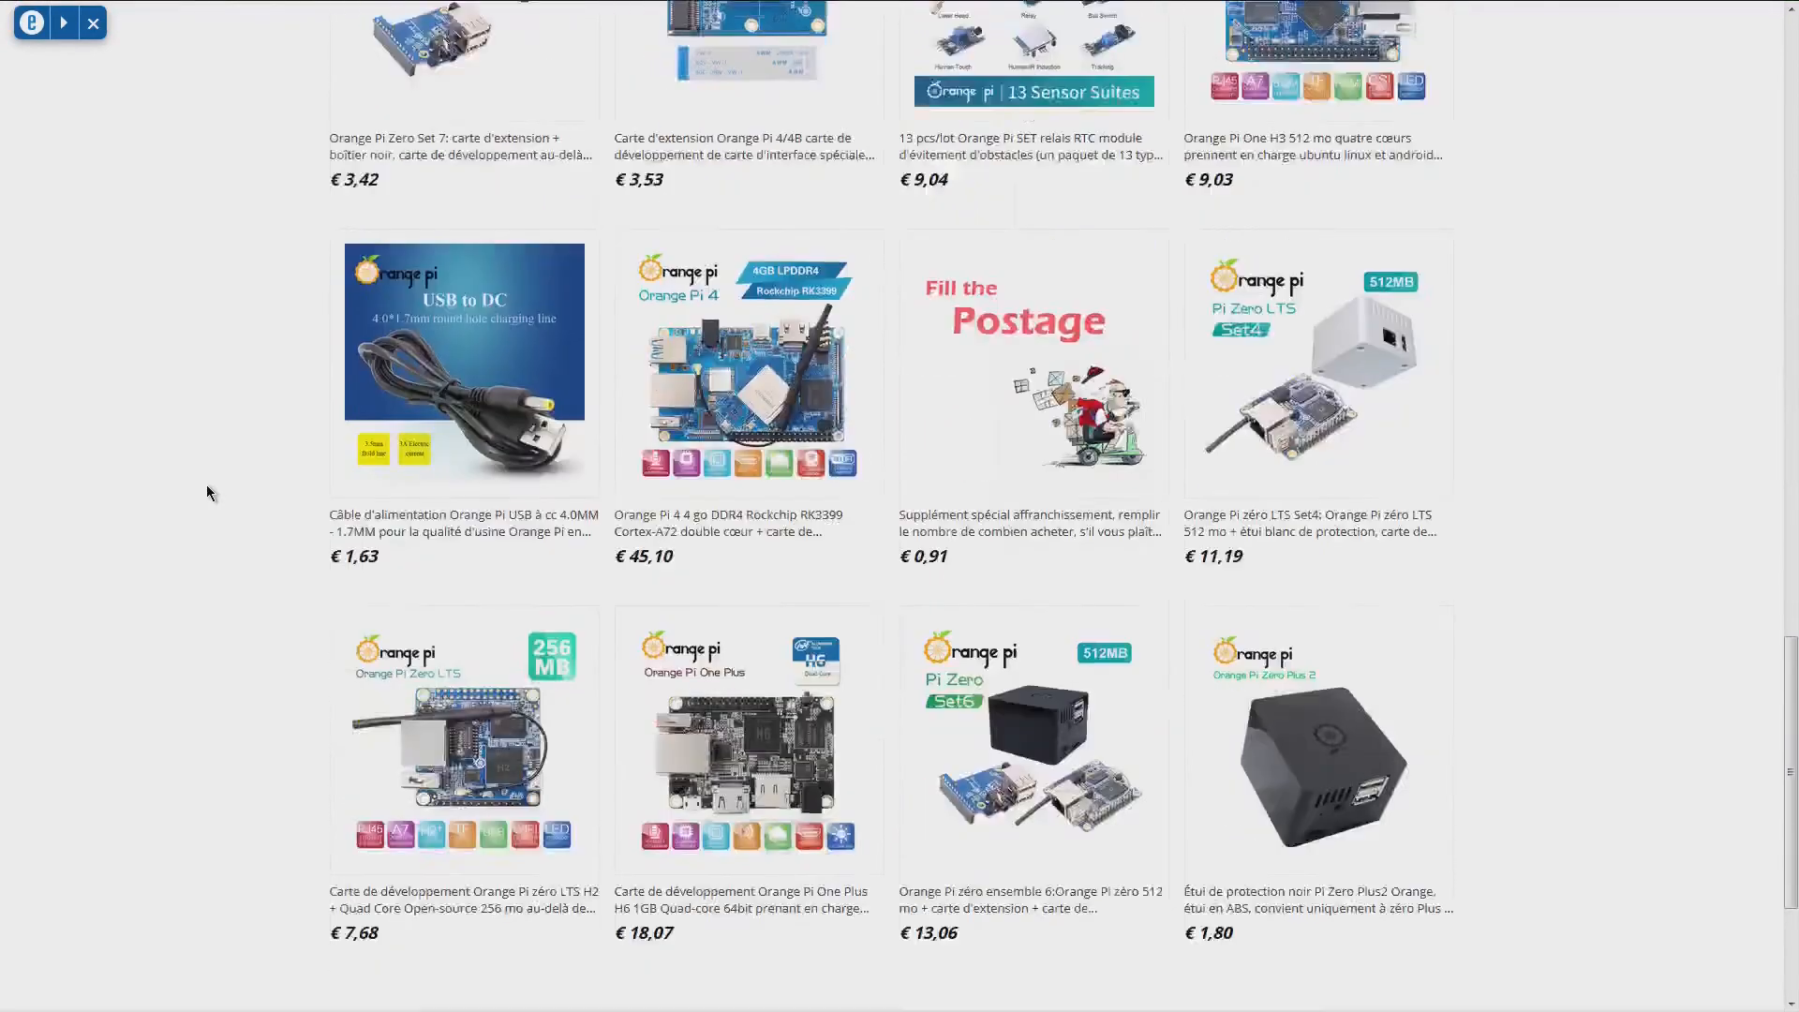
{"action": "scroll", "scroll_direction": "down", "scroll_amount": 3}
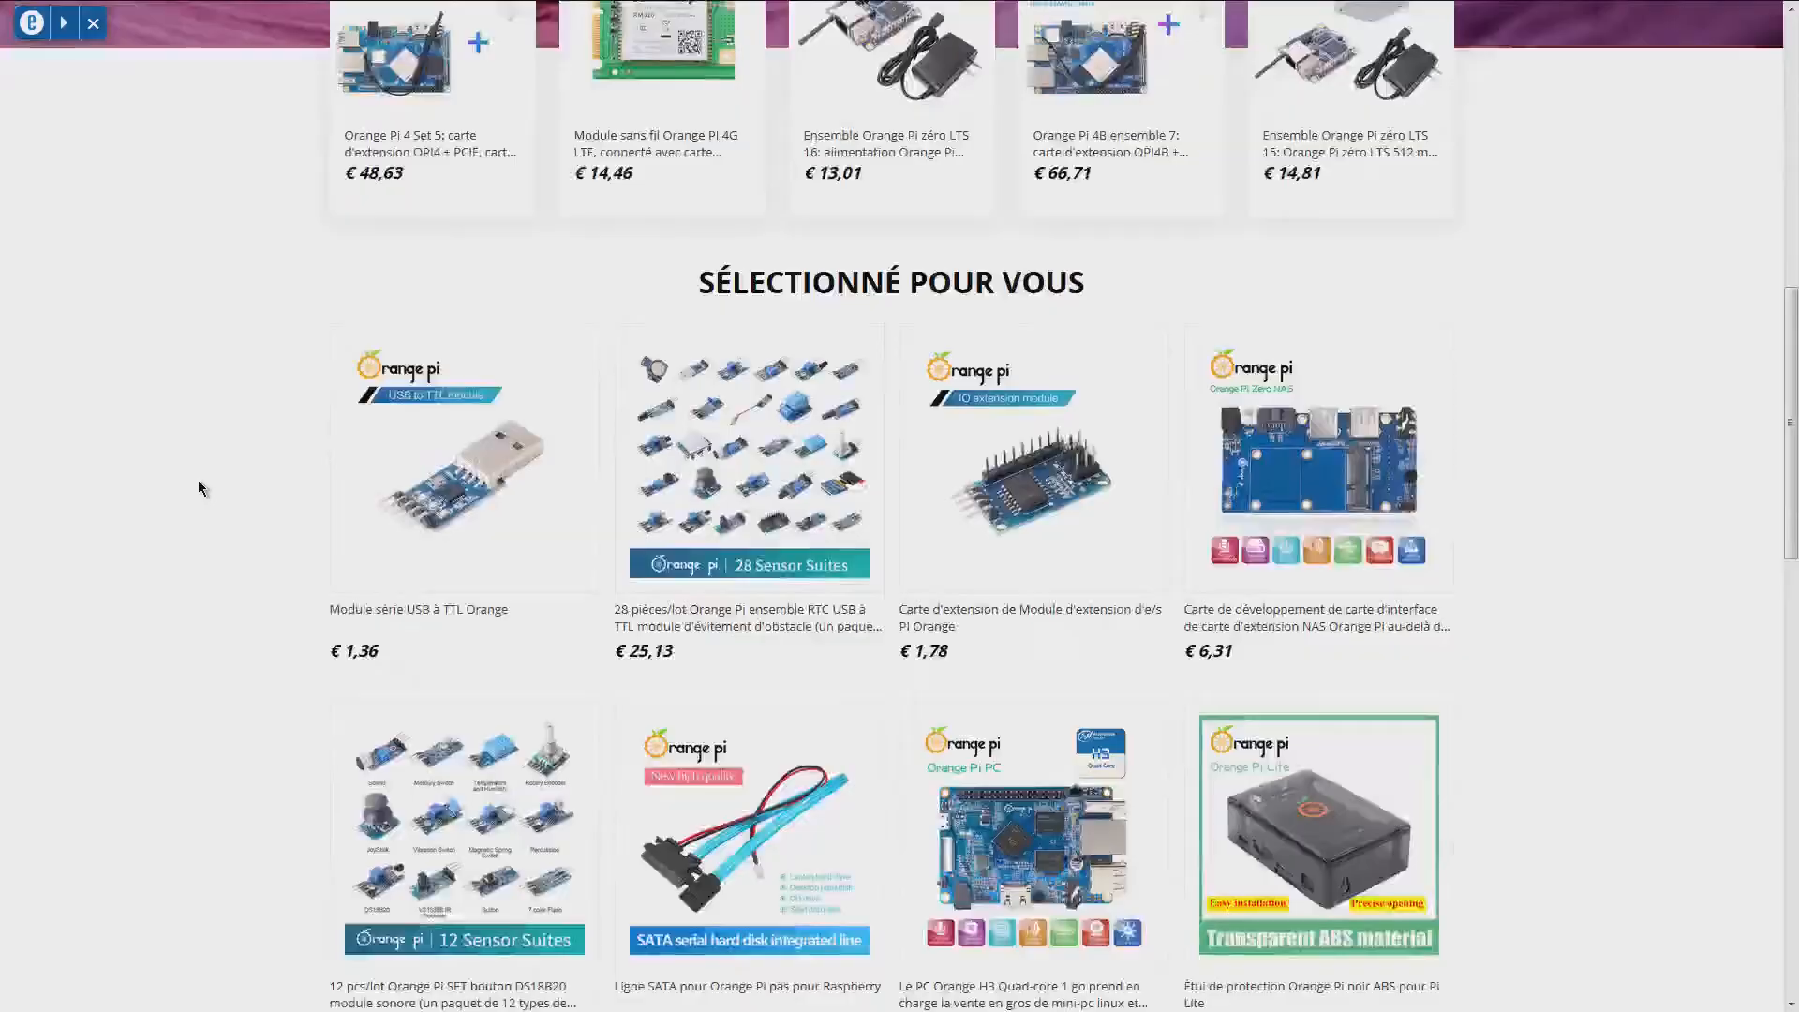